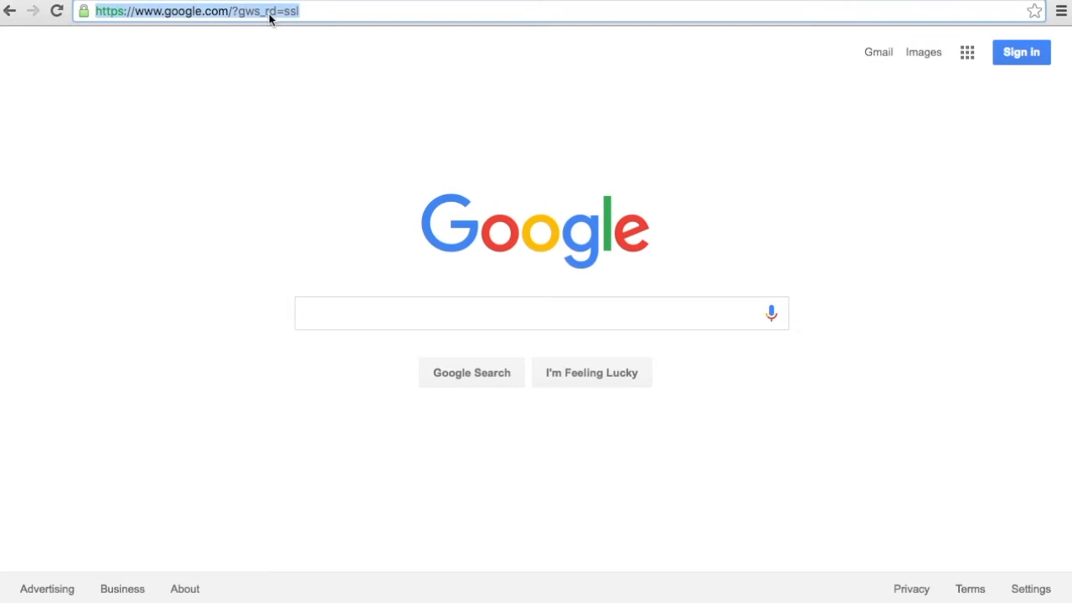
type("www.a")
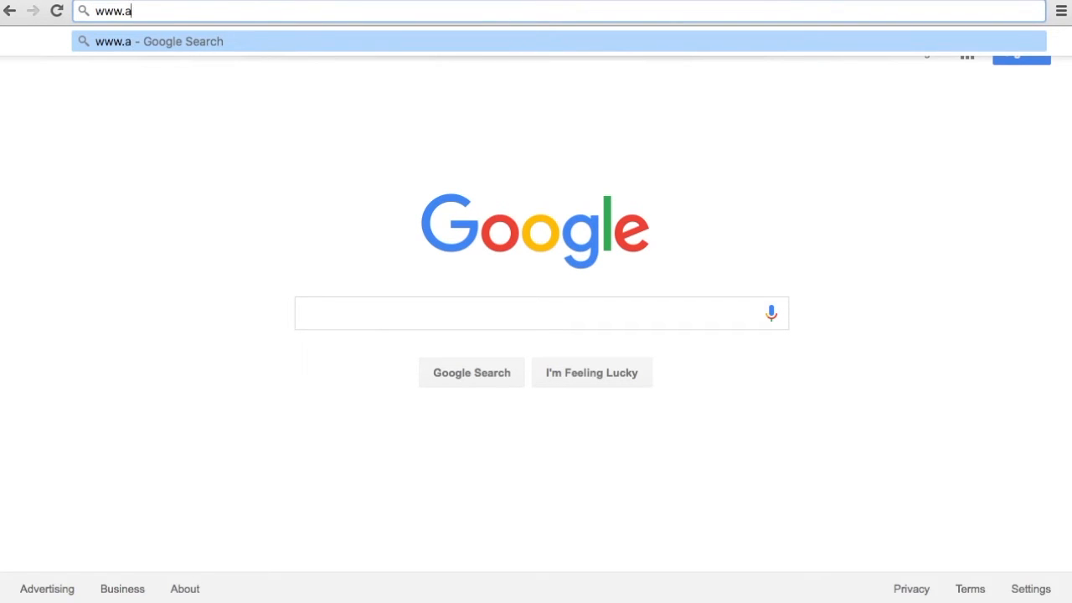
type("pps4rent.")
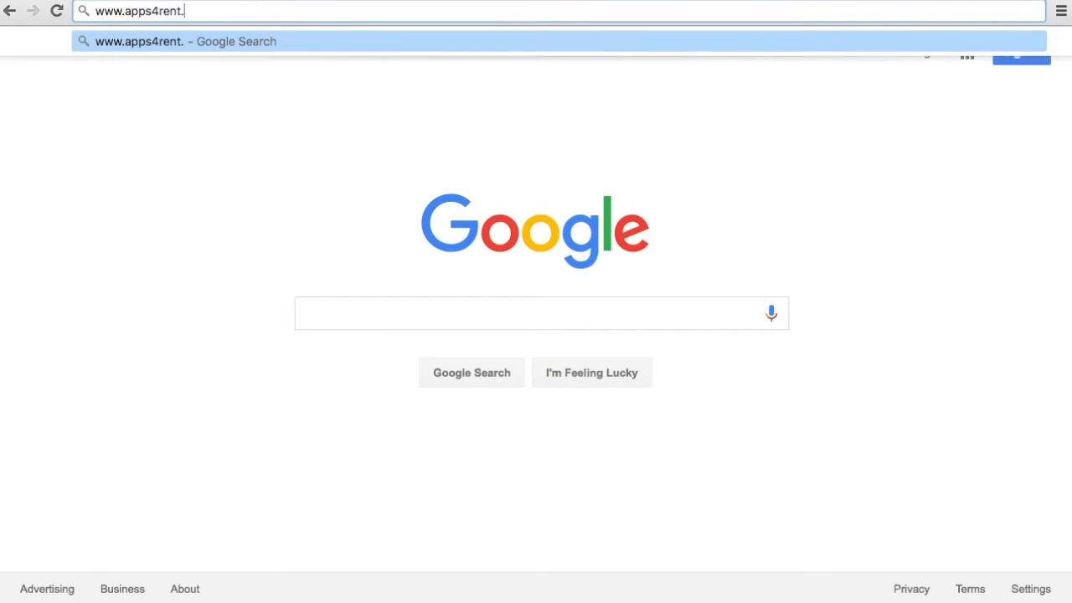
key("Return")
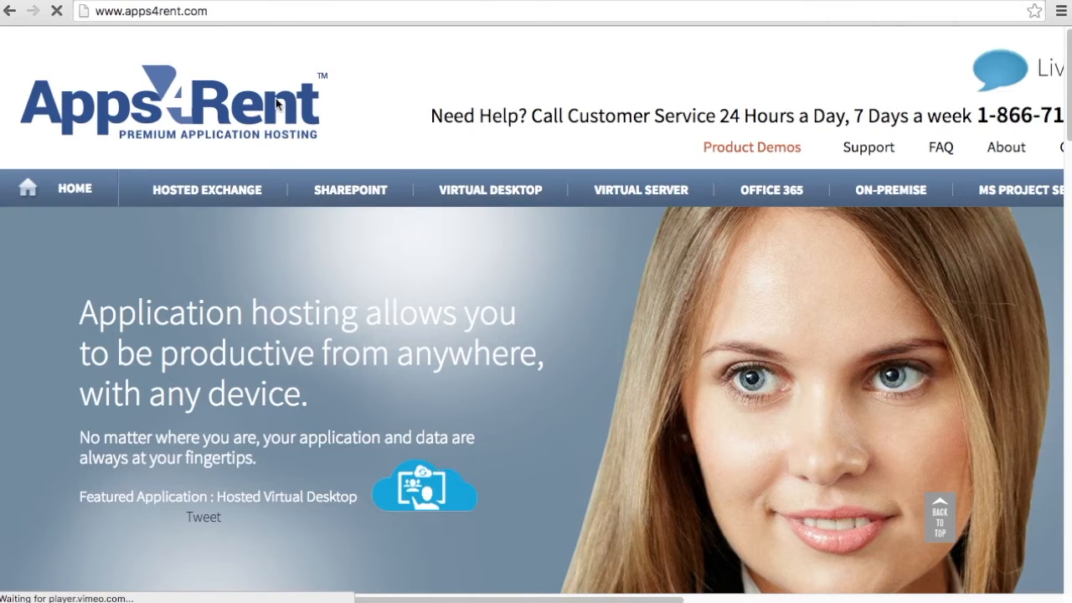
mouse_move(342, 200)
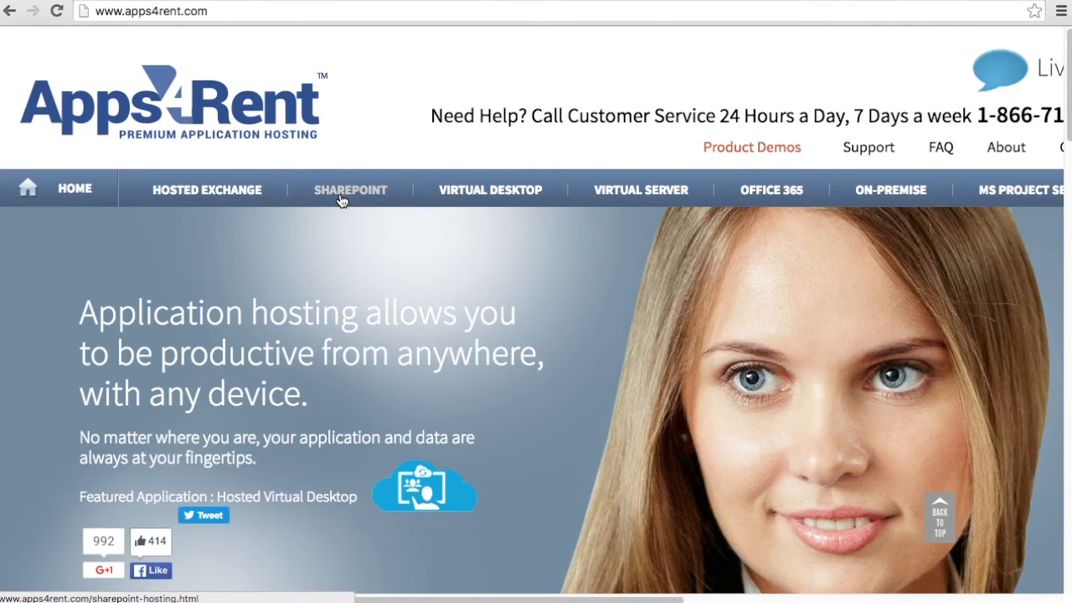
- Go to SharePoint hosting and start ordering the $8.95/month SharePoint Silver 2013 plan
left_click(350, 189)
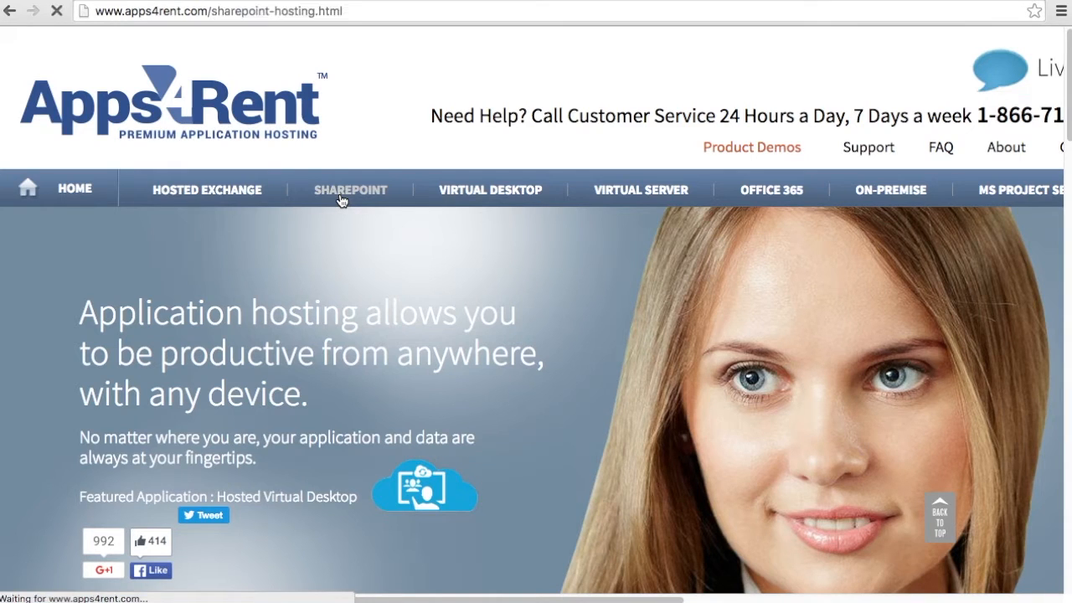
left_click(350, 189)
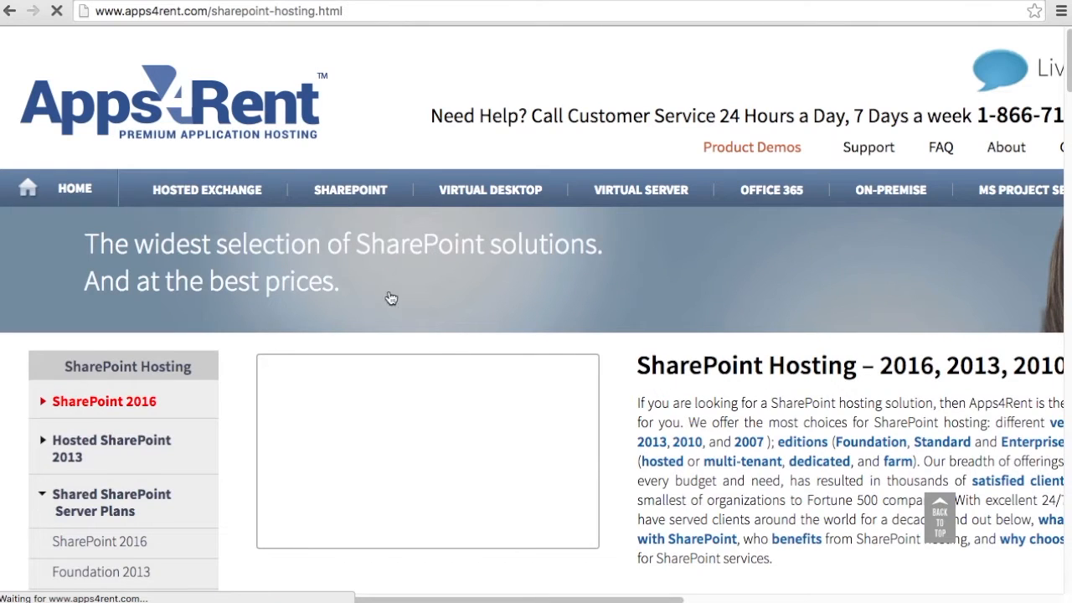
scroll("down", 3)
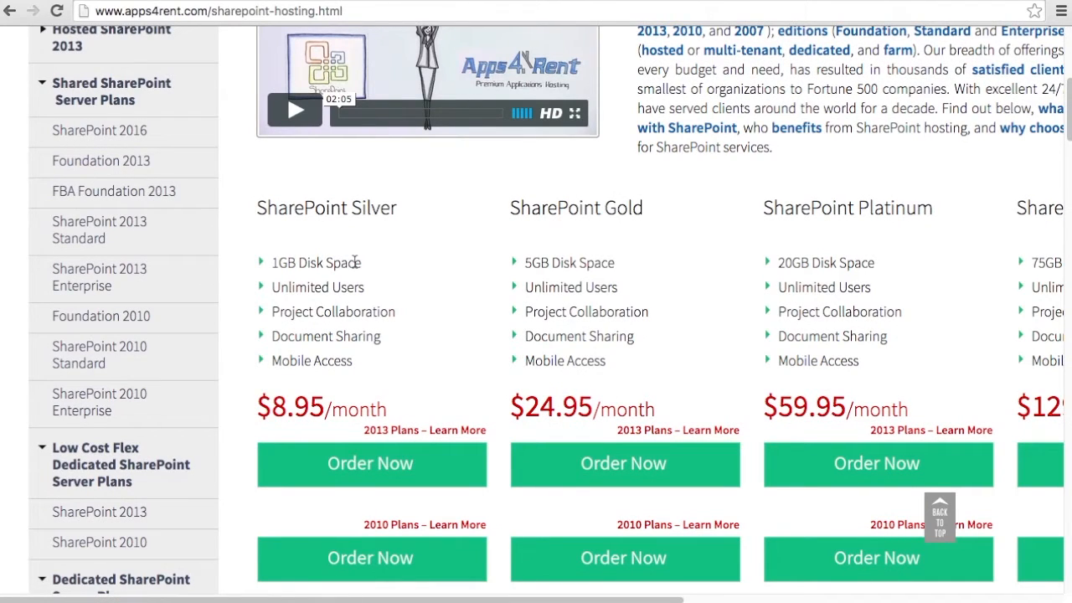
mouse_move(606, 262)
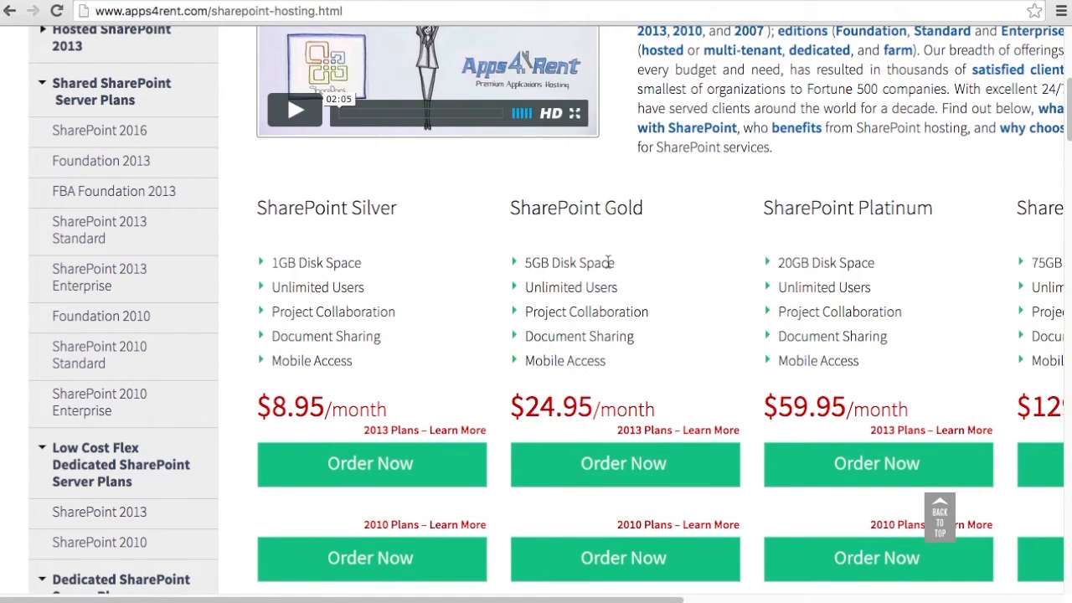
mouse_move(980, 268)
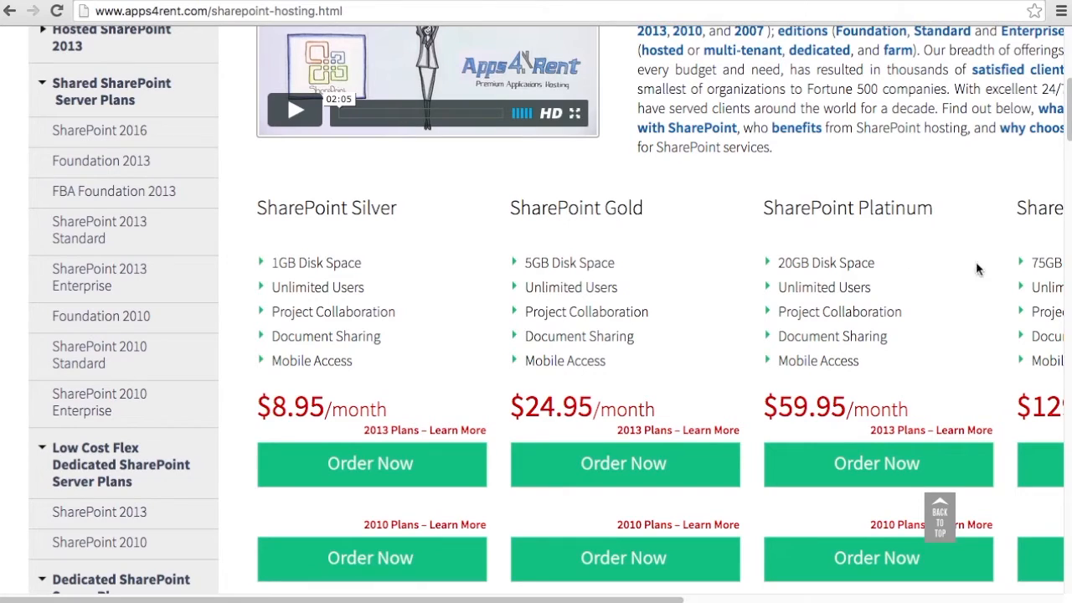
mouse_move(288, 288)
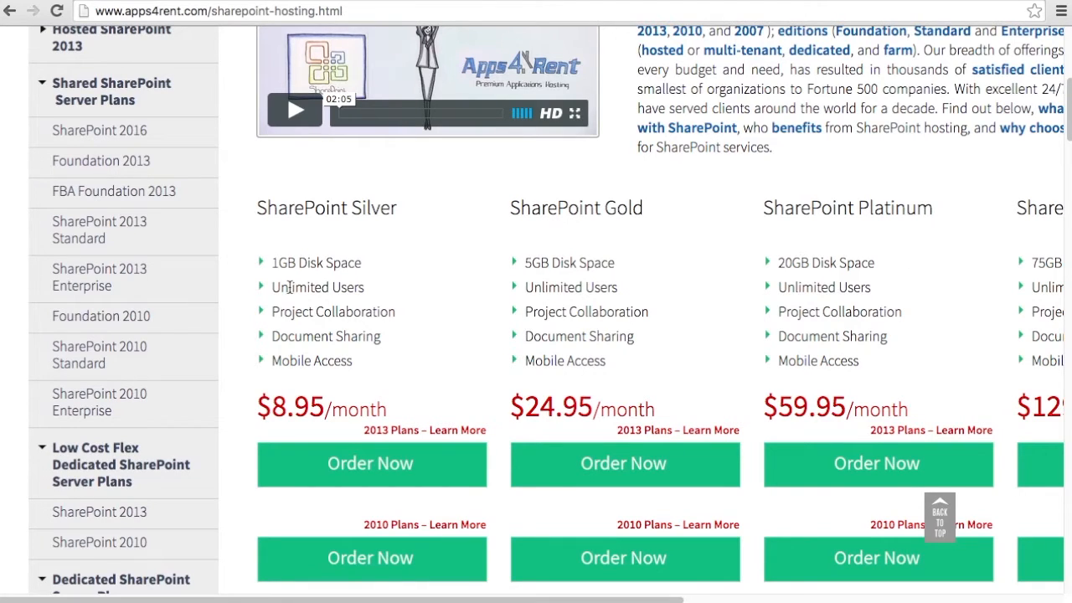
mouse_move(339, 466)
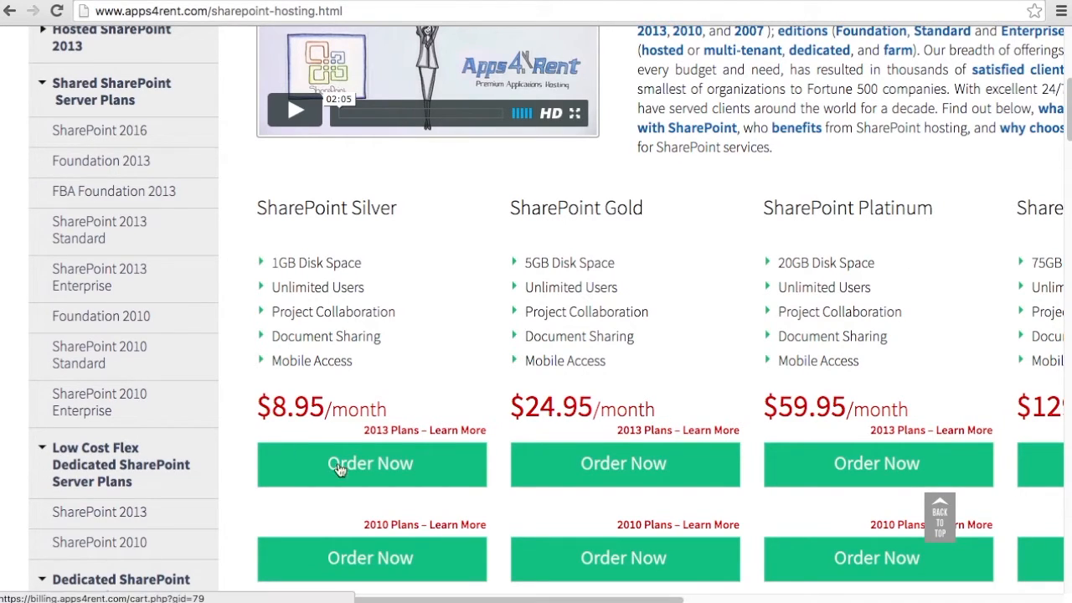
left_click(370, 462)
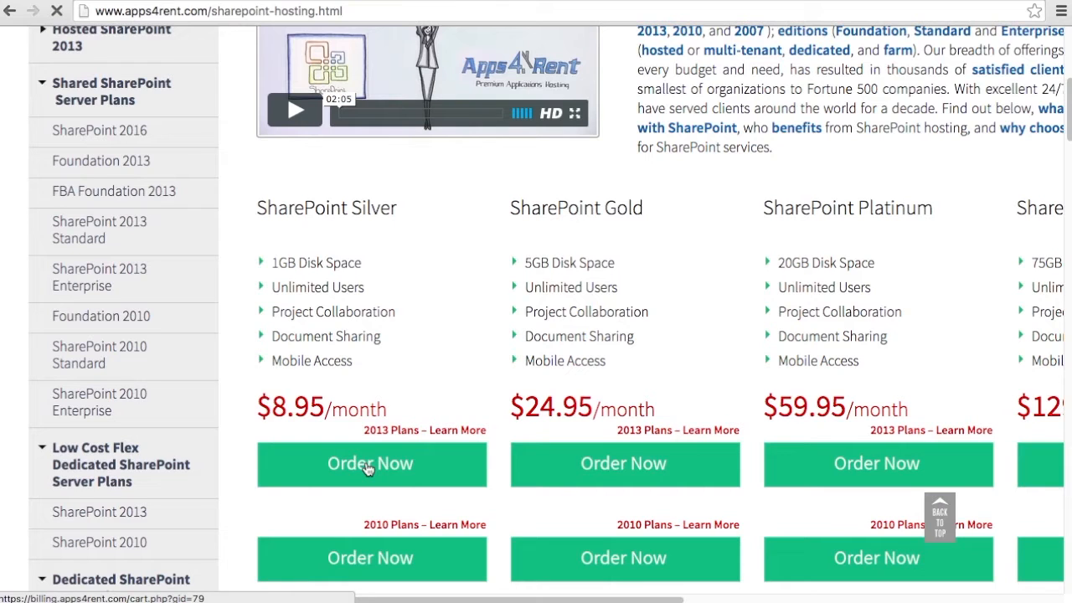
- Choose SharePoint 2013 Foundation-Silver and continue to the domain step
left_click(370, 462)
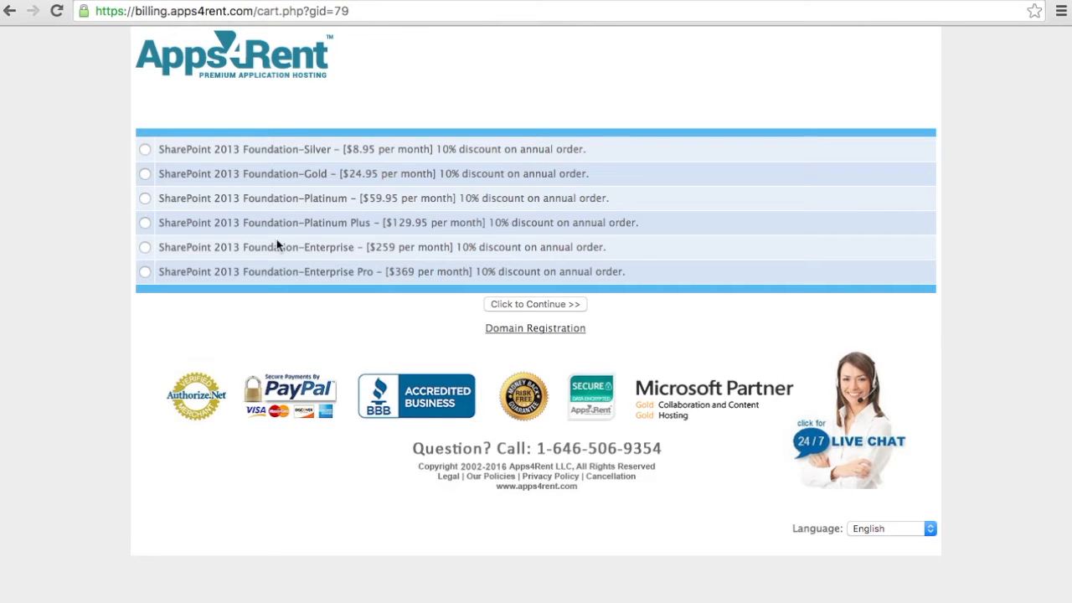
left_click(144, 149)
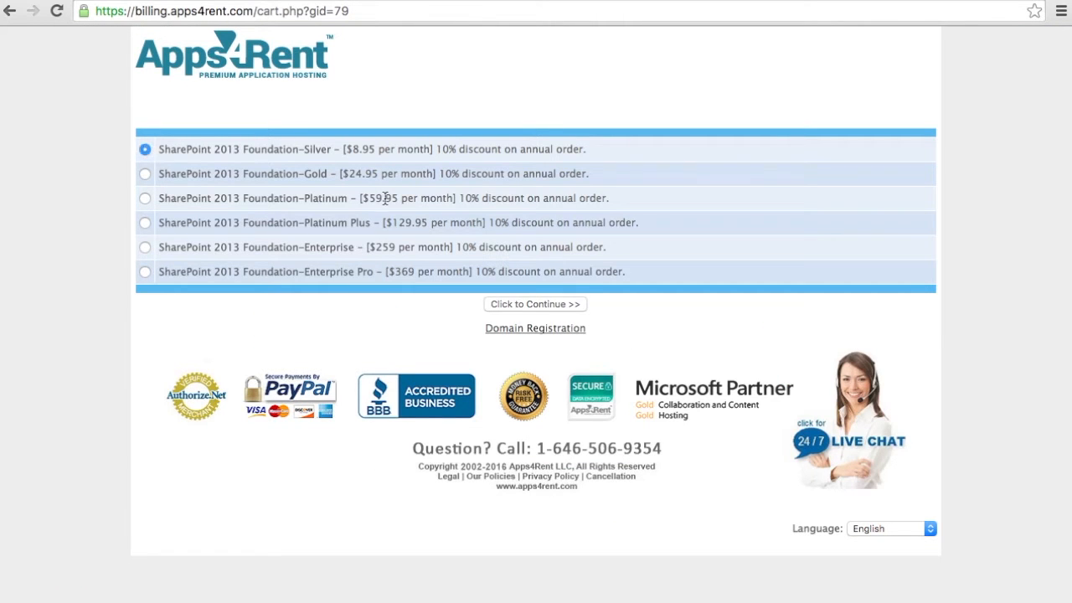
left_click(534, 303)
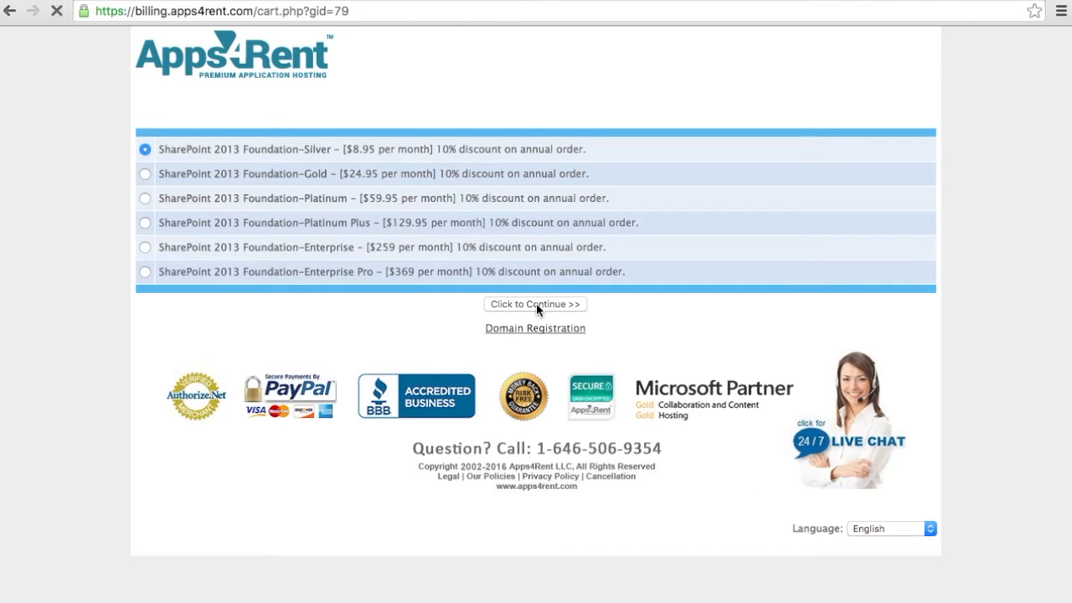
left_click(534, 304)
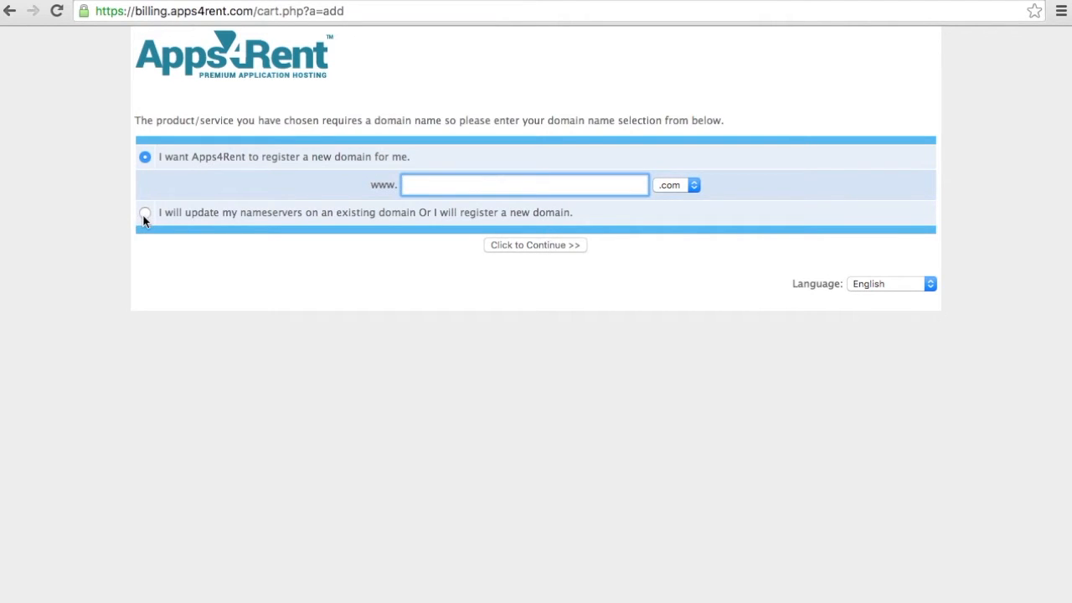
- Use the existing domain butre.fr with nameserver update and continue the order
left_click(144, 211)
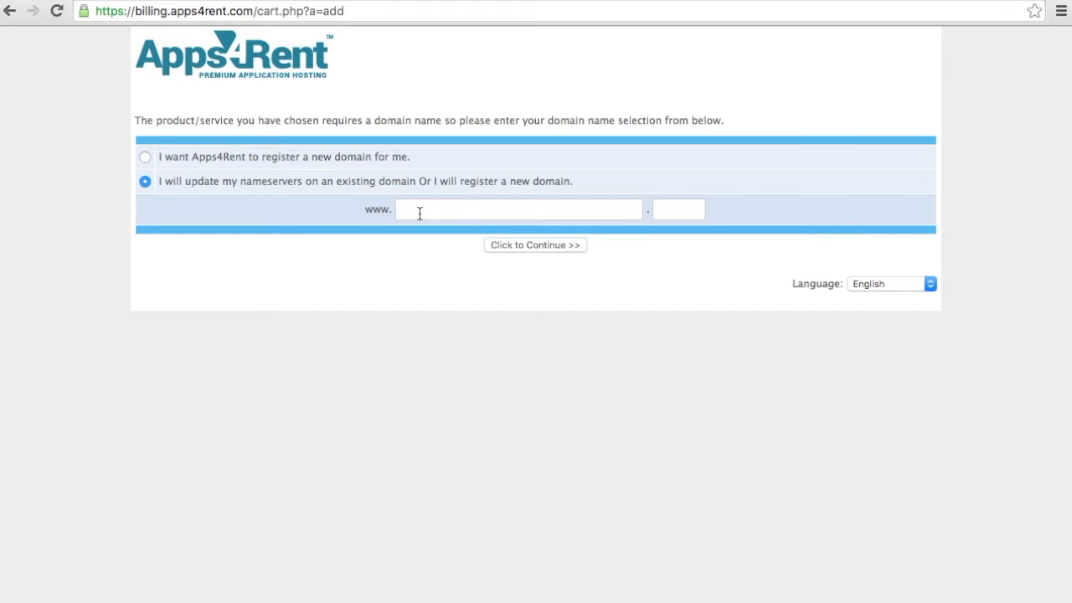
left_click(519, 209)
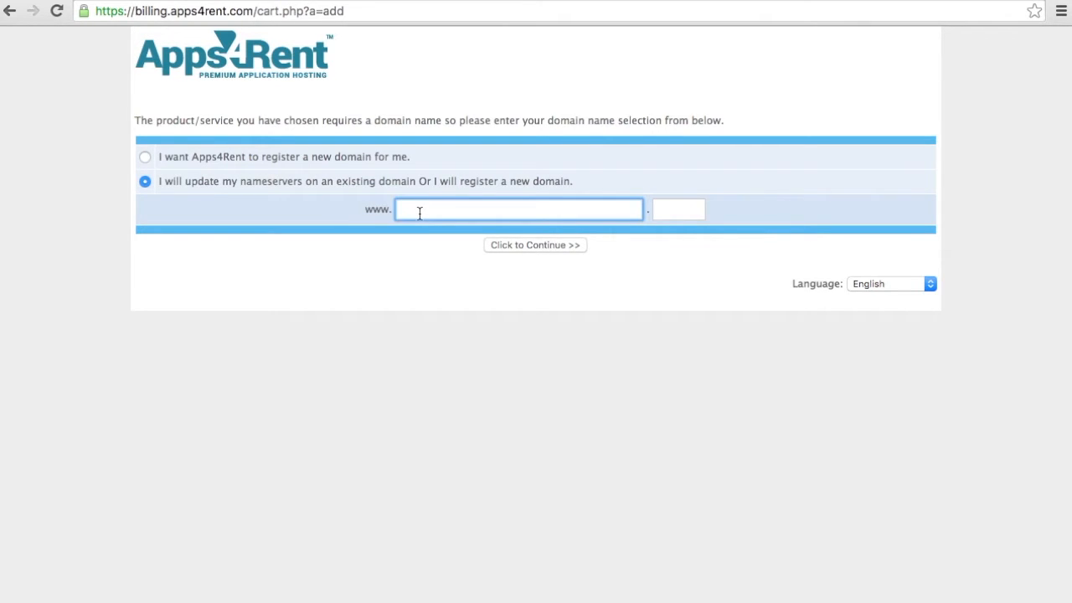
type("butre")
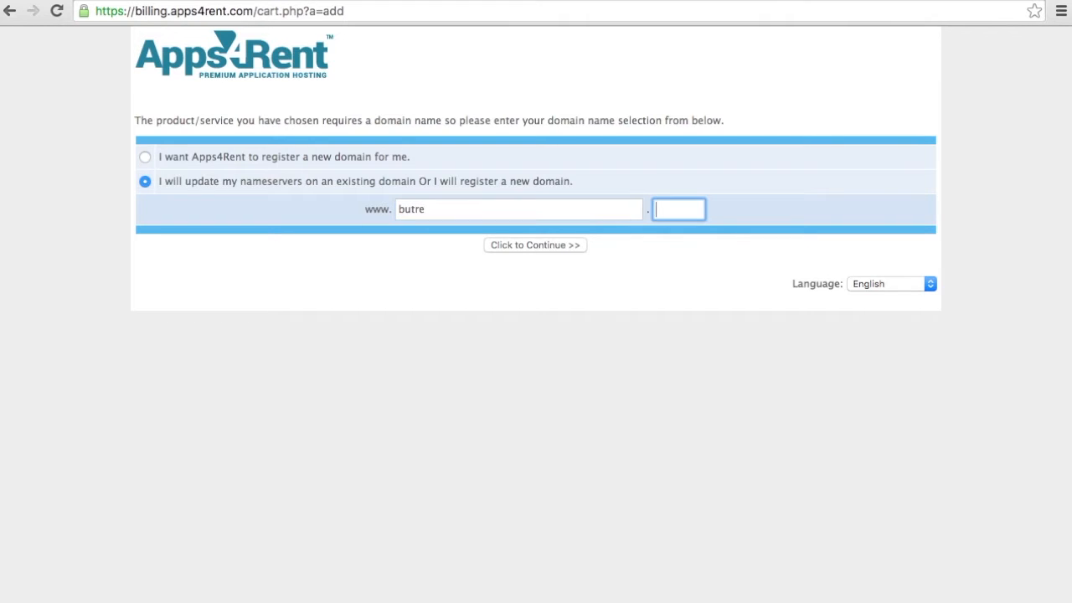
type("fr")
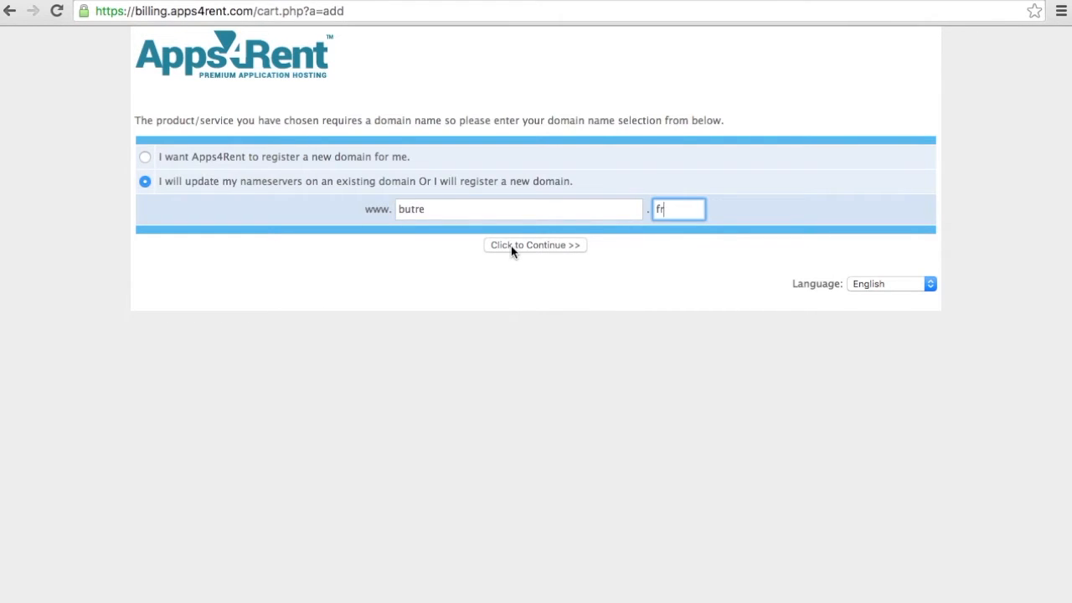
left_click(534, 245)
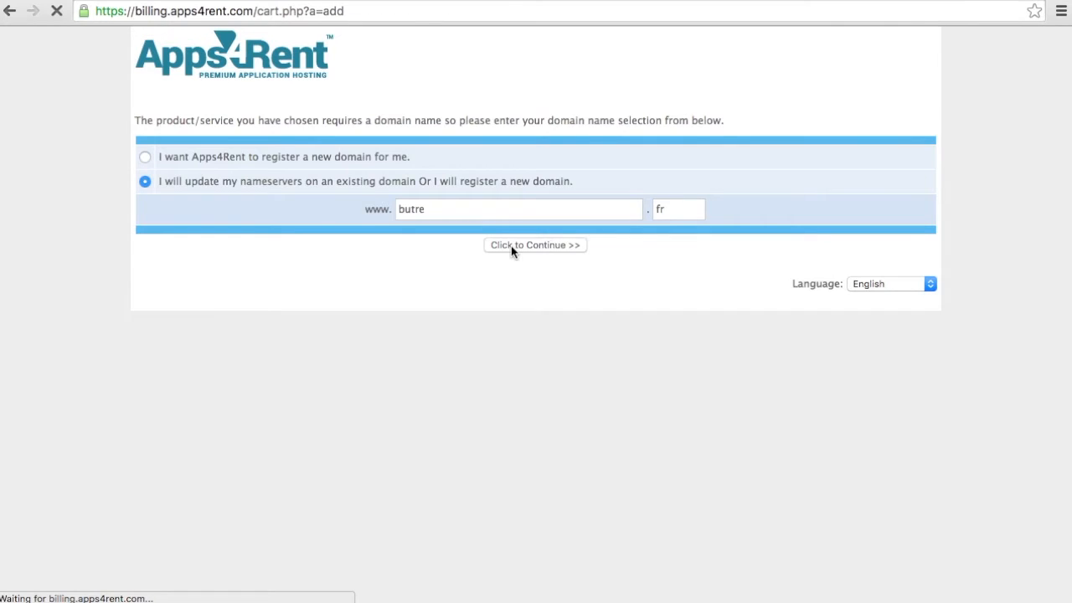
left_click(535, 244)
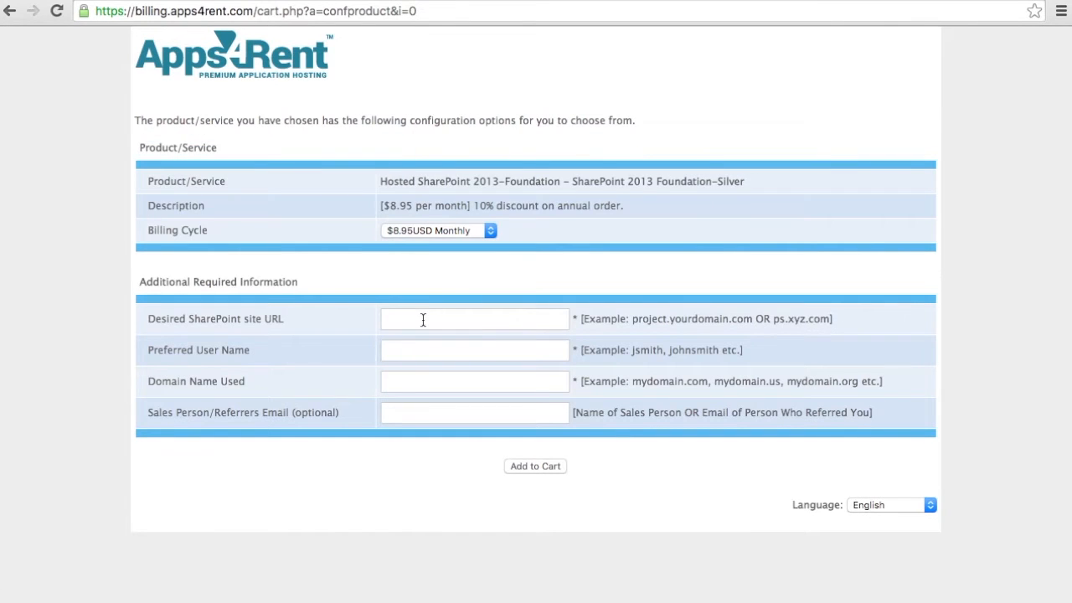
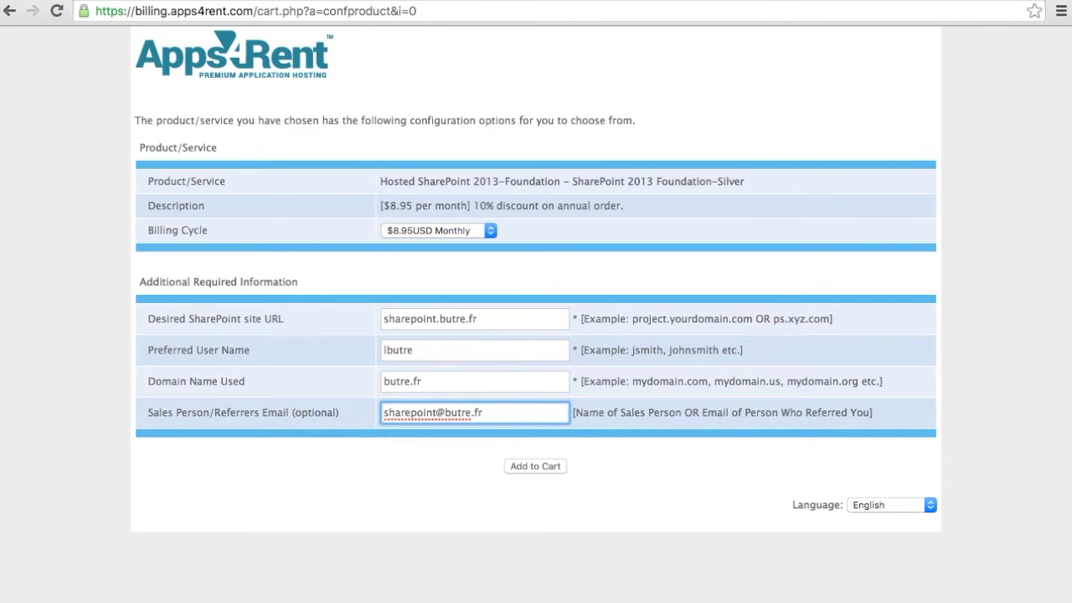
mouse_move(489, 408)
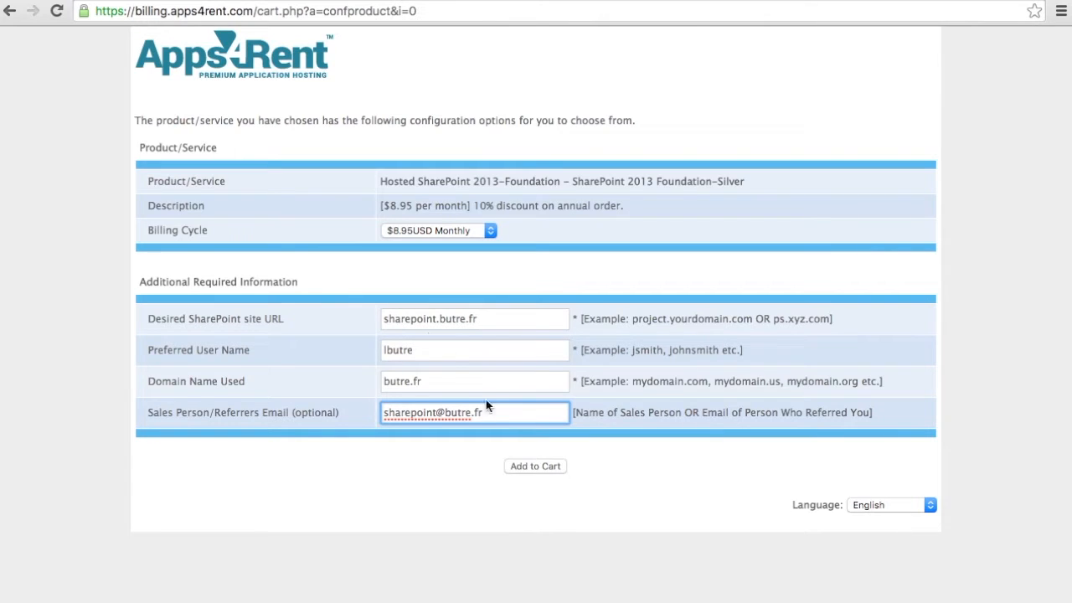
- Add the Silver plan to the cart and proceed to checkout
left_click(534, 465)
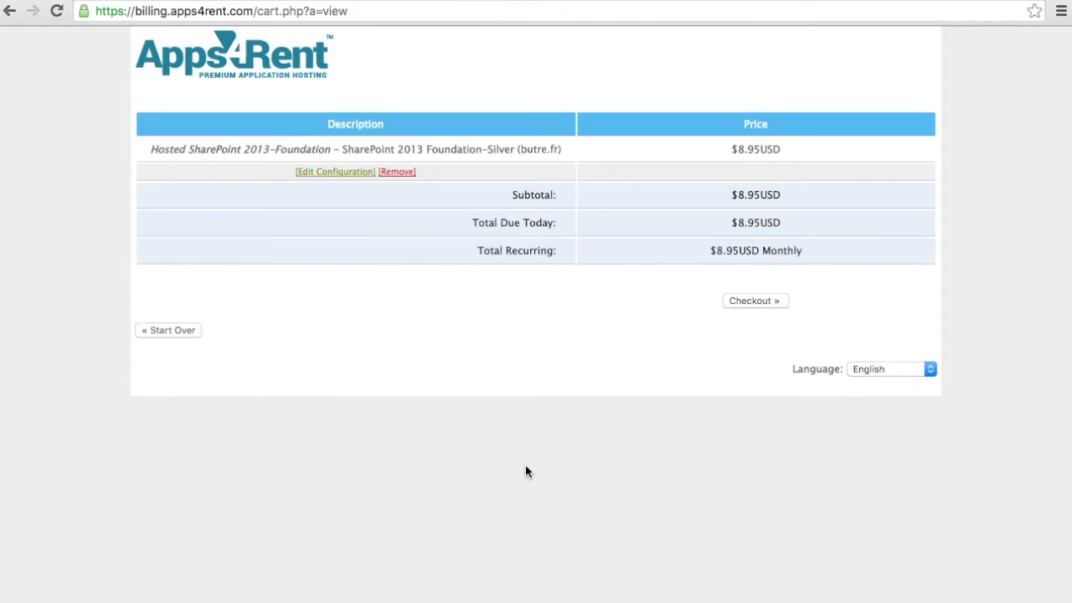
mouse_move(569, 452)
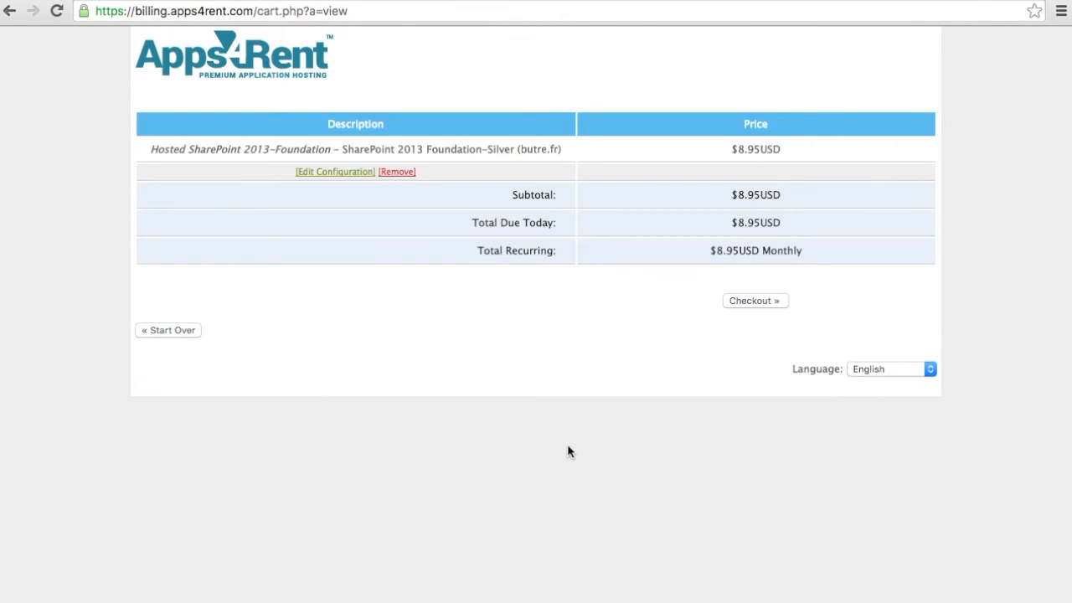
mouse_move(740, 308)
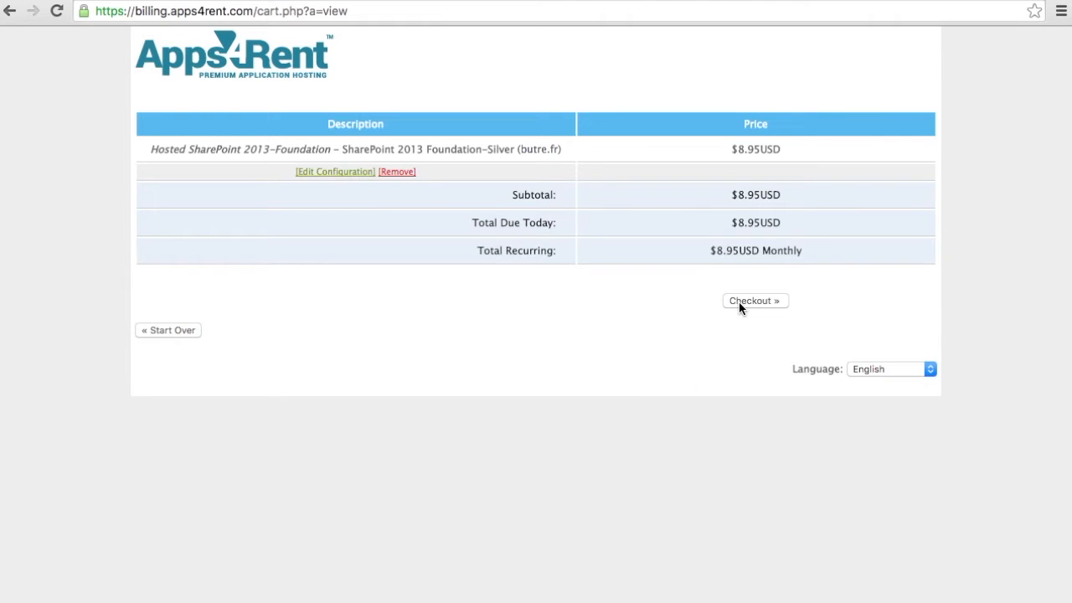
left_click(753, 301)
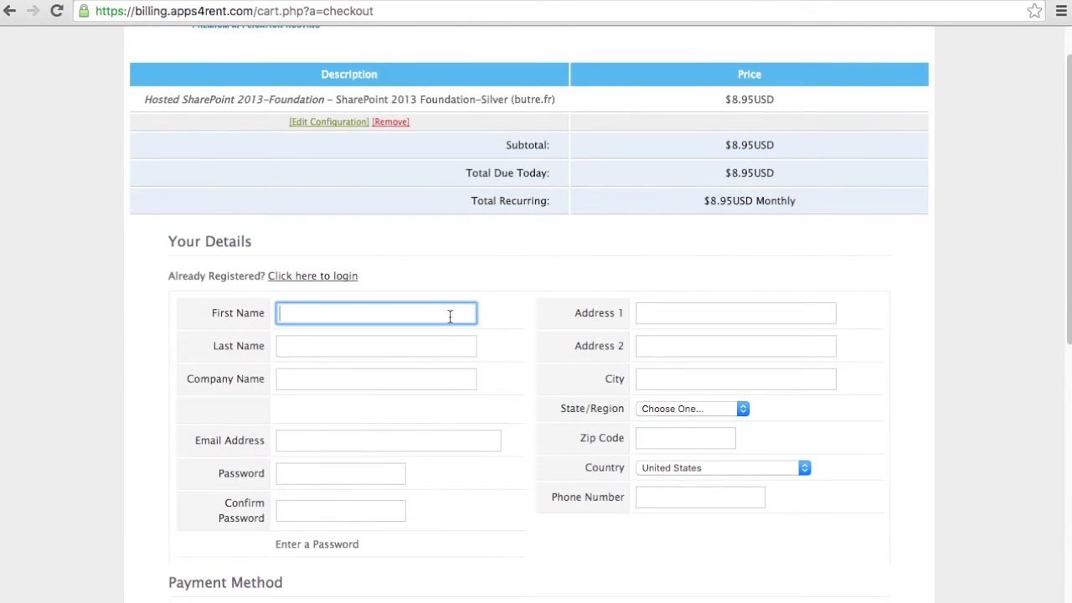
type("Laurent")
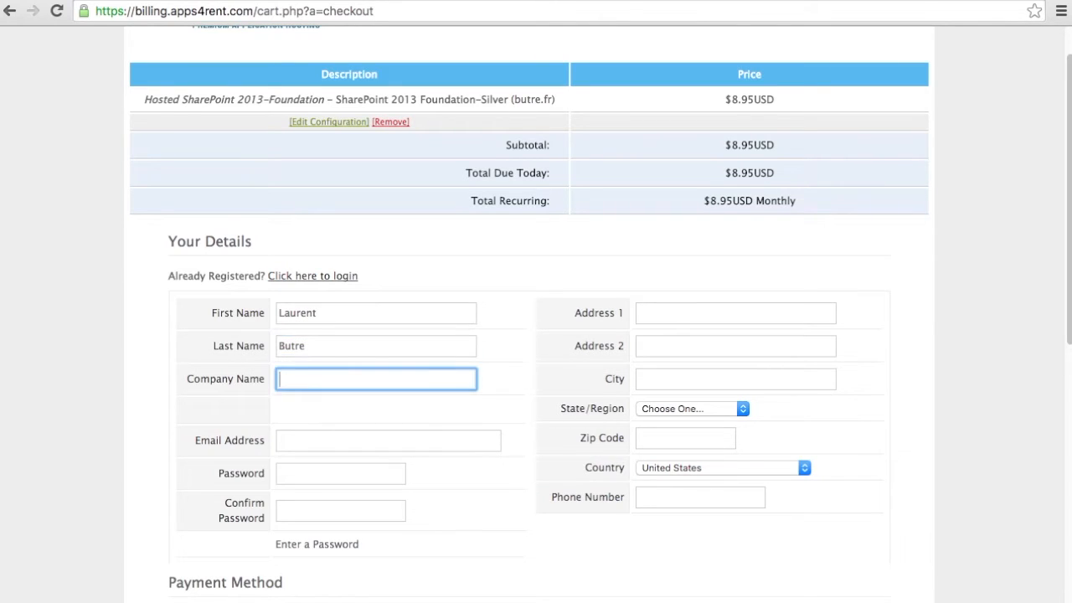
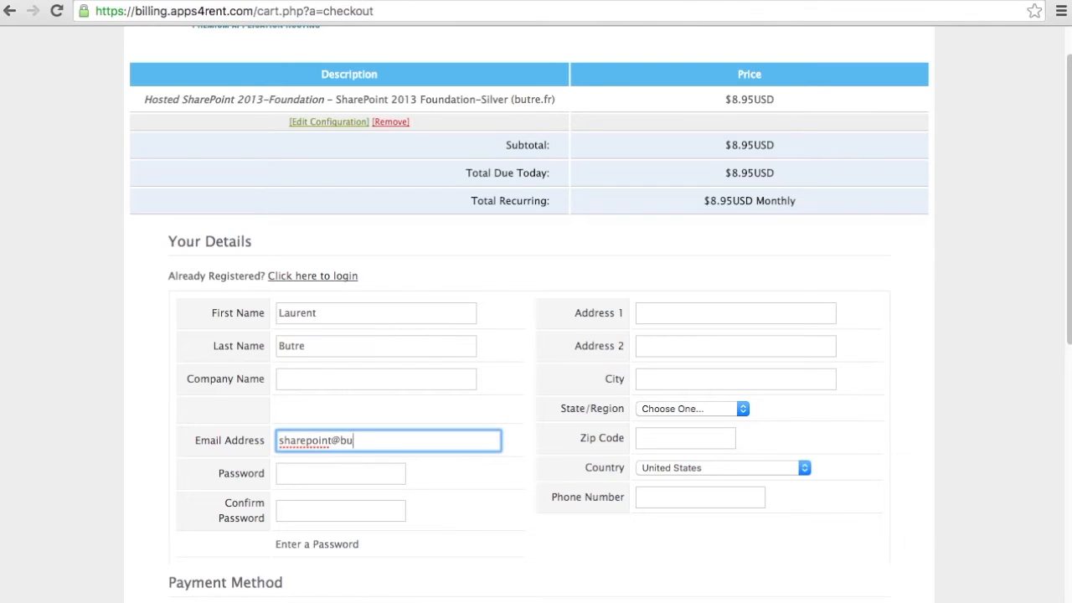
left_click(340, 472)
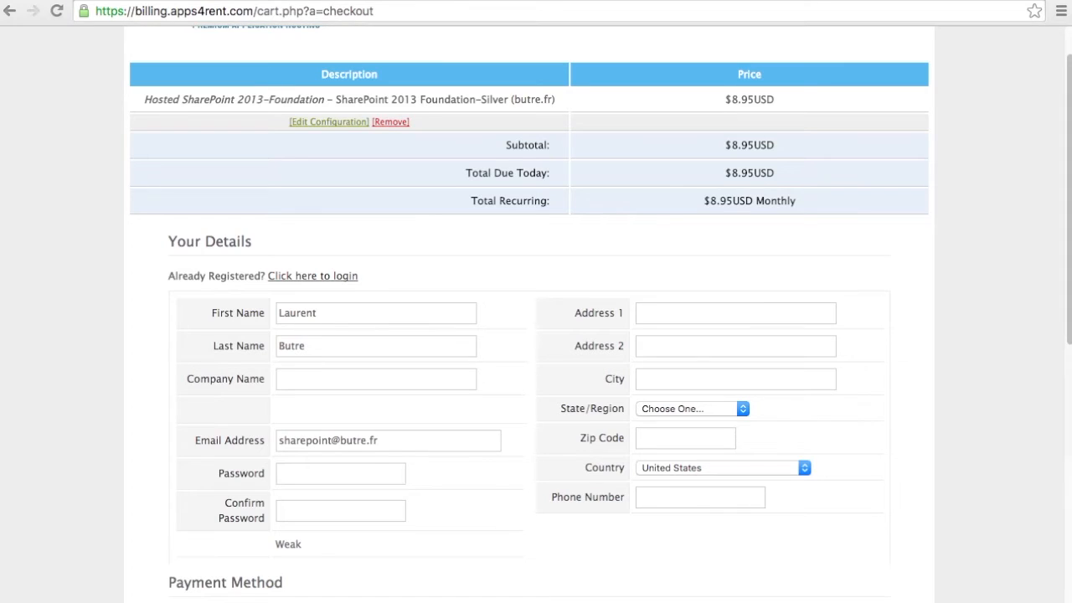
mouse_move(295, 469)
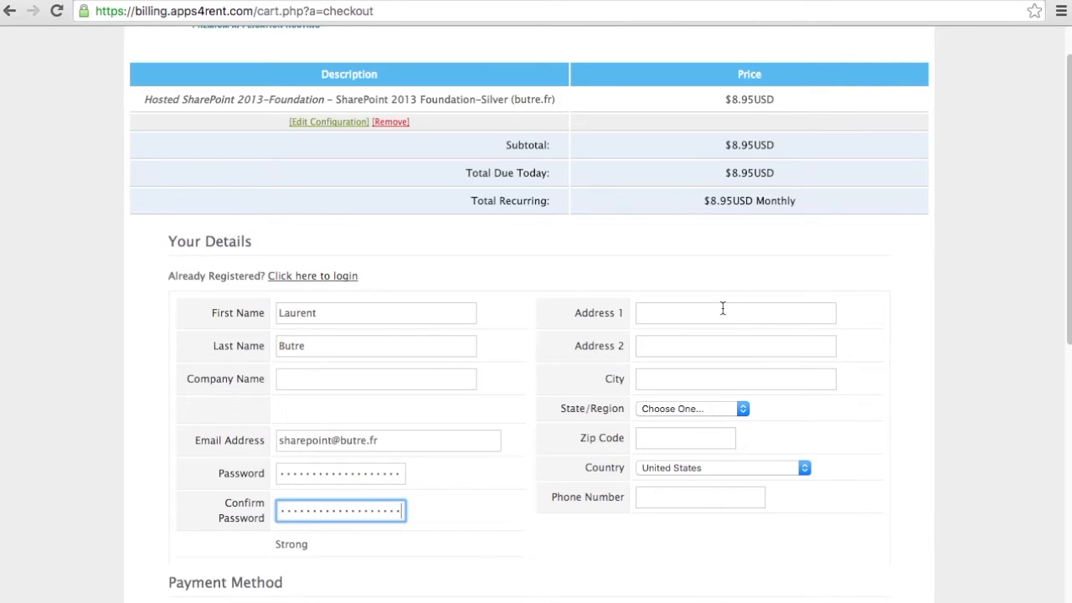
scroll("down", 3)
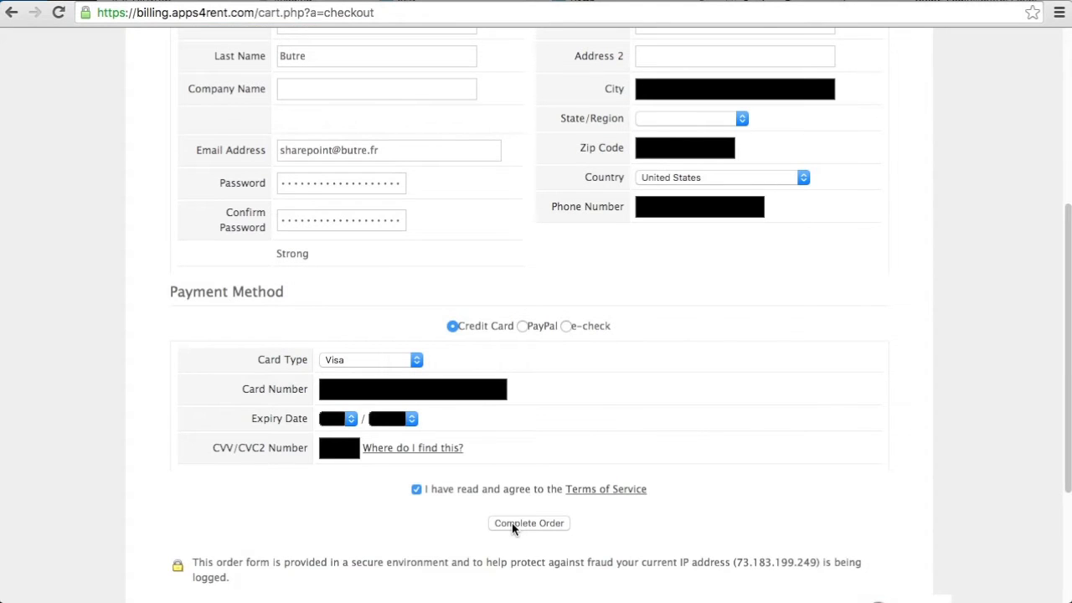
left_click(529, 522)
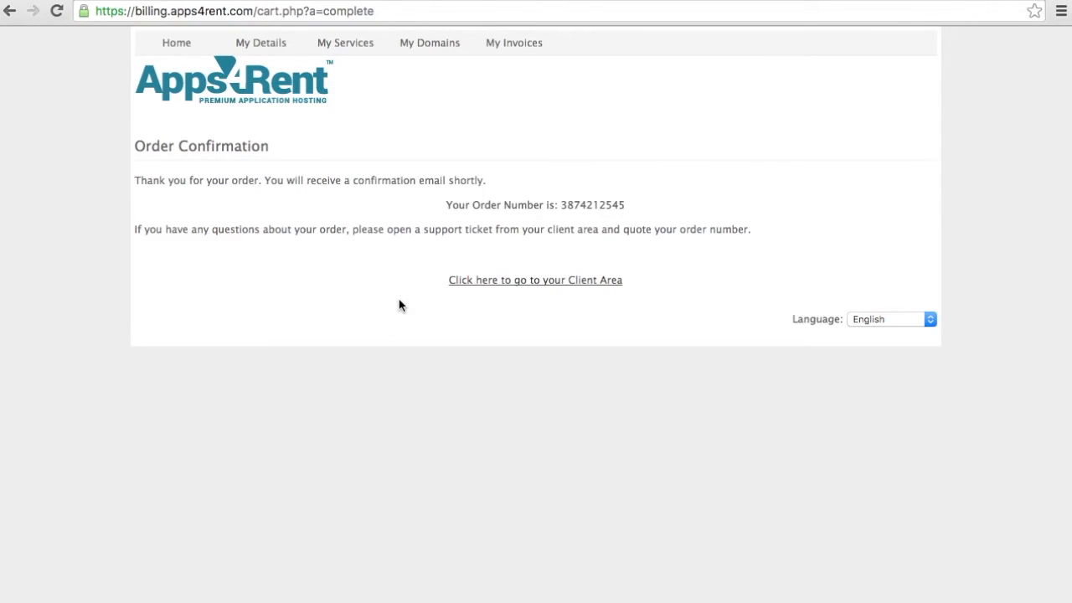
mouse_move(1067, 60)
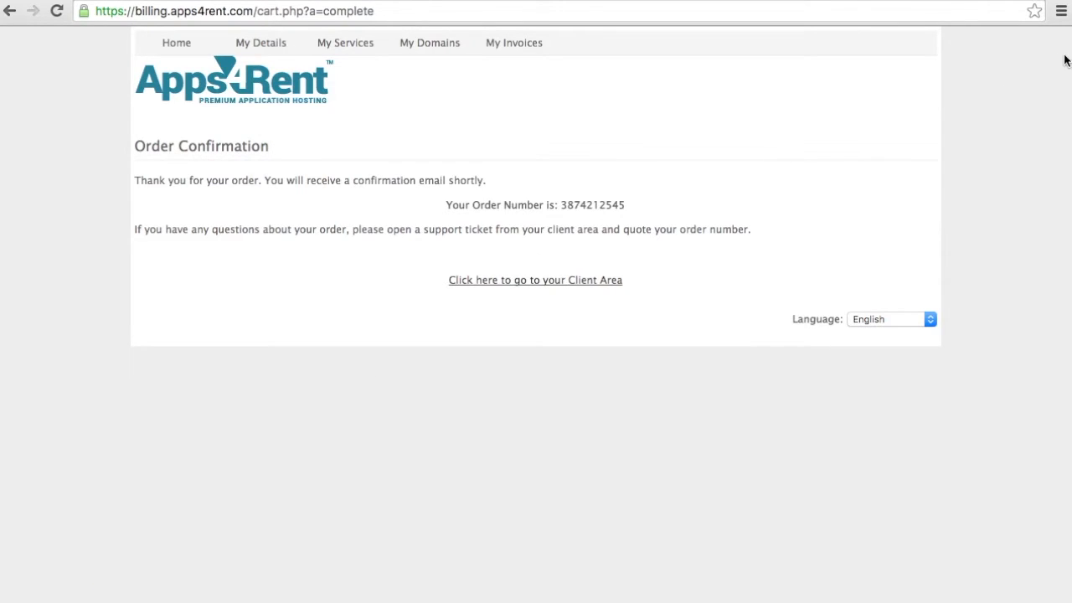
mouse_move(82, 77)
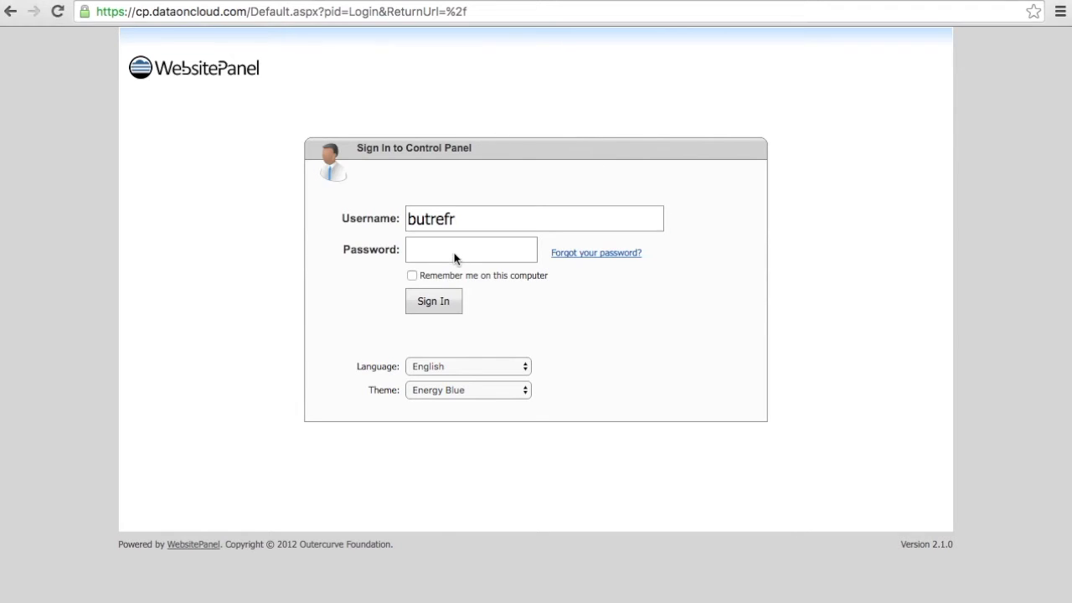
- Sign in to the WebsitePanel control panel with the account password
type("password")
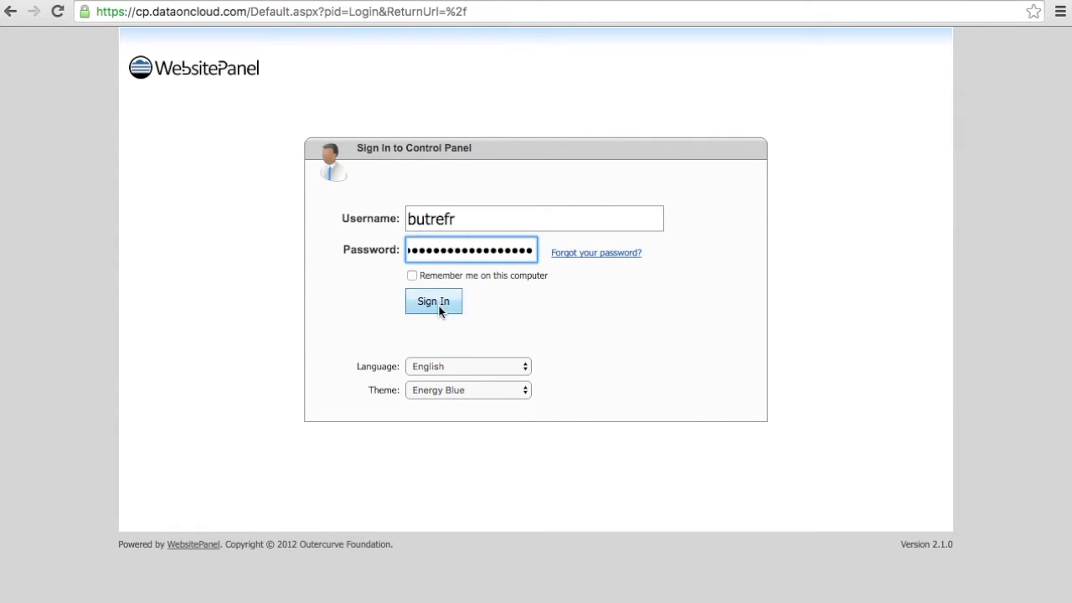
left_click(432, 302)
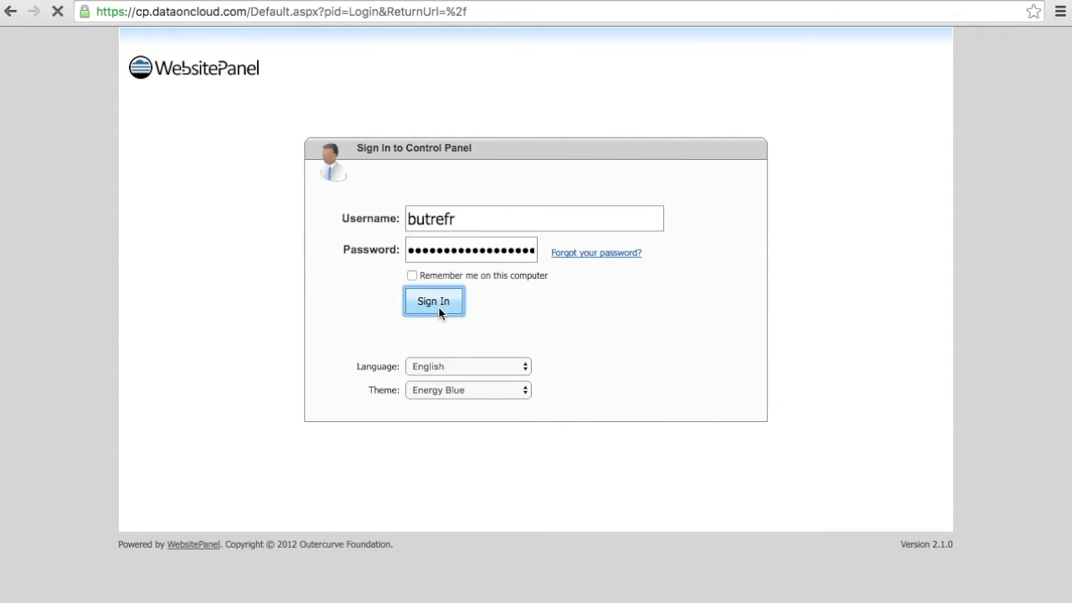
left_click(432, 302)
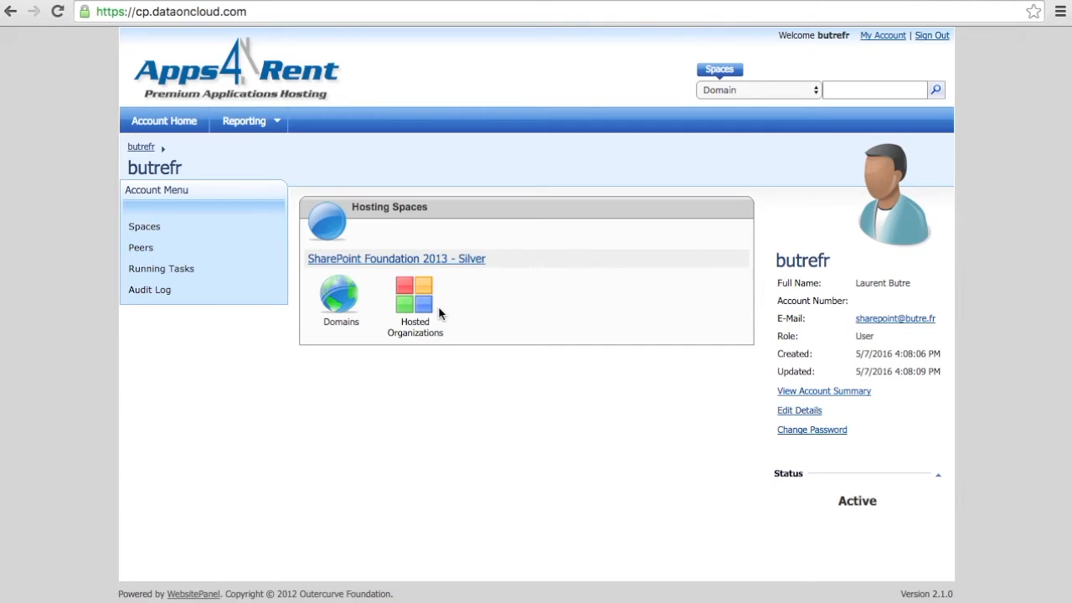
- Go to the Silver space's Domains and start adding a new domain
left_click(164, 120)
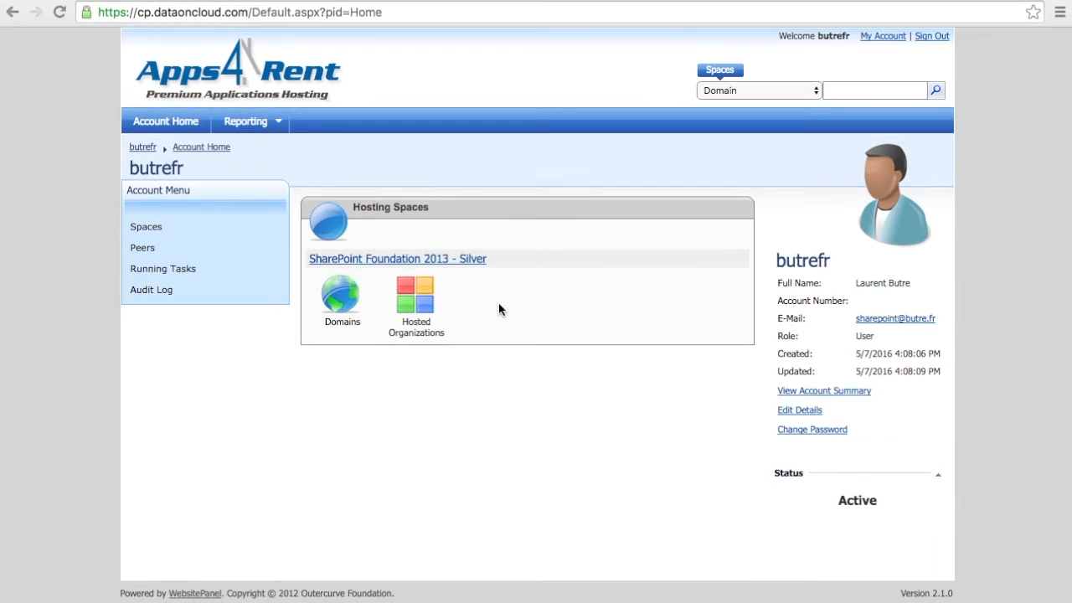
mouse_move(389, 325)
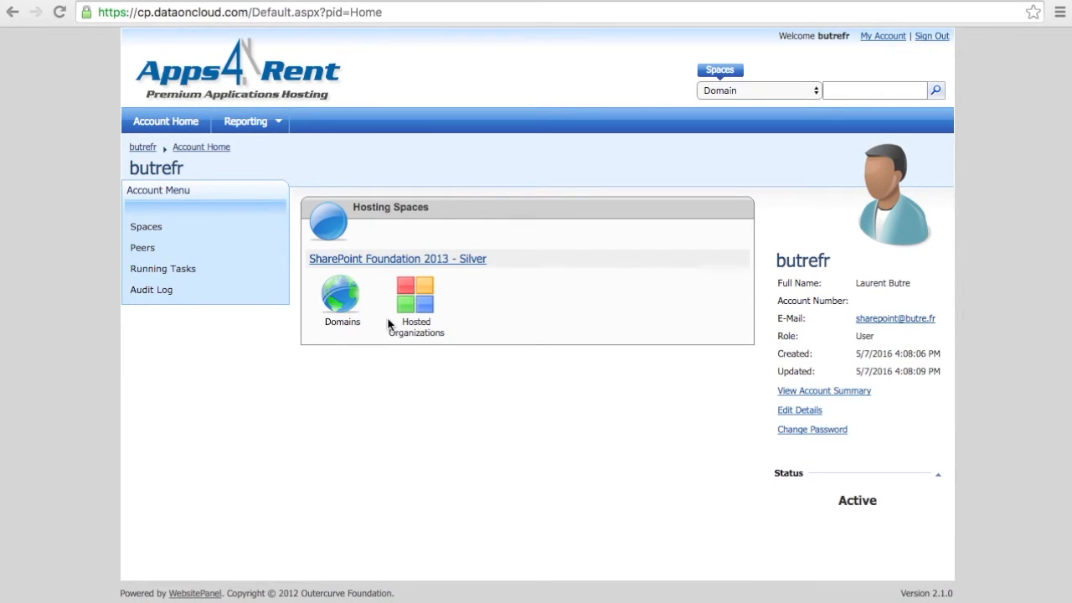
mouse_move(338, 295)
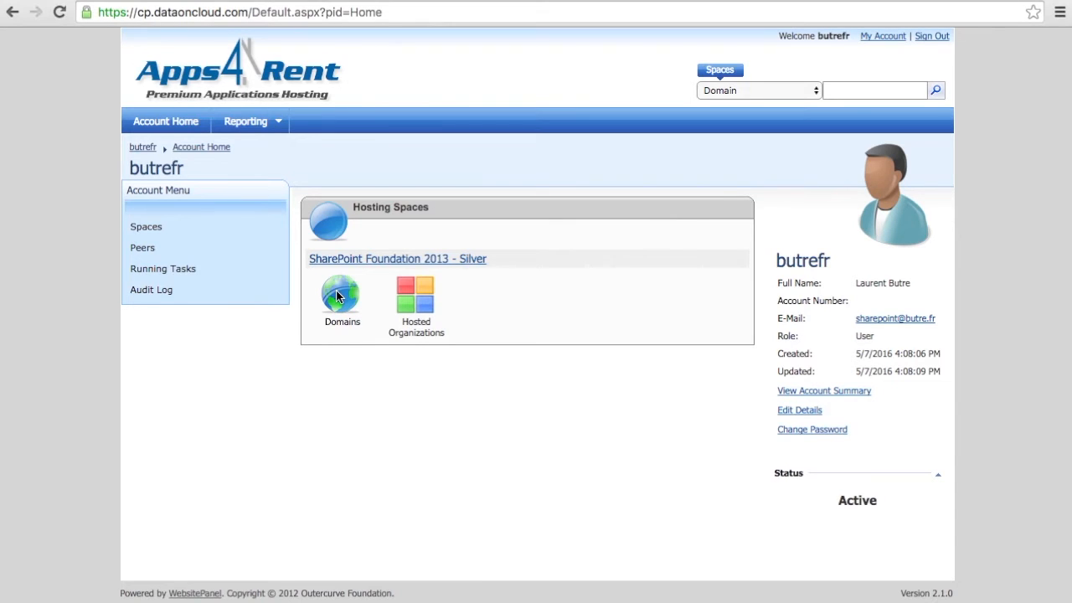
left_click(342, 300)
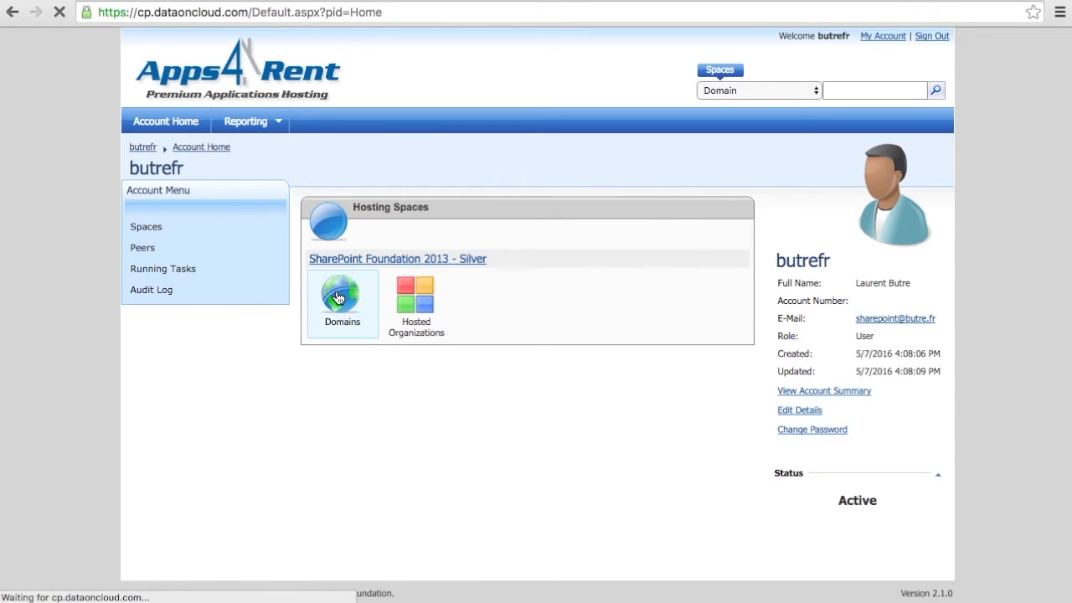
left_click(342, 301)
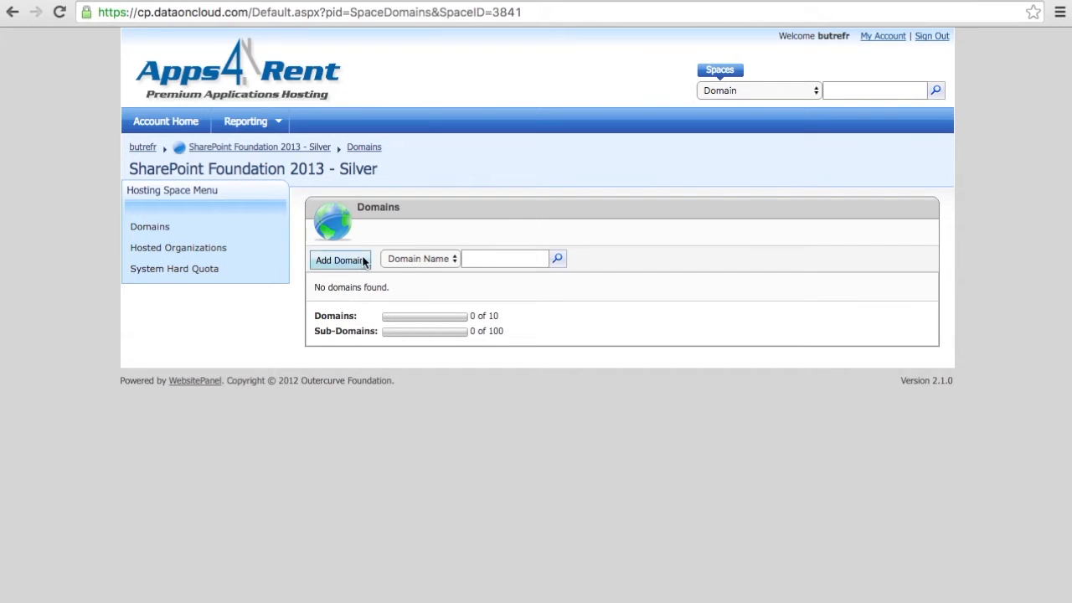
left_click(339, 260)
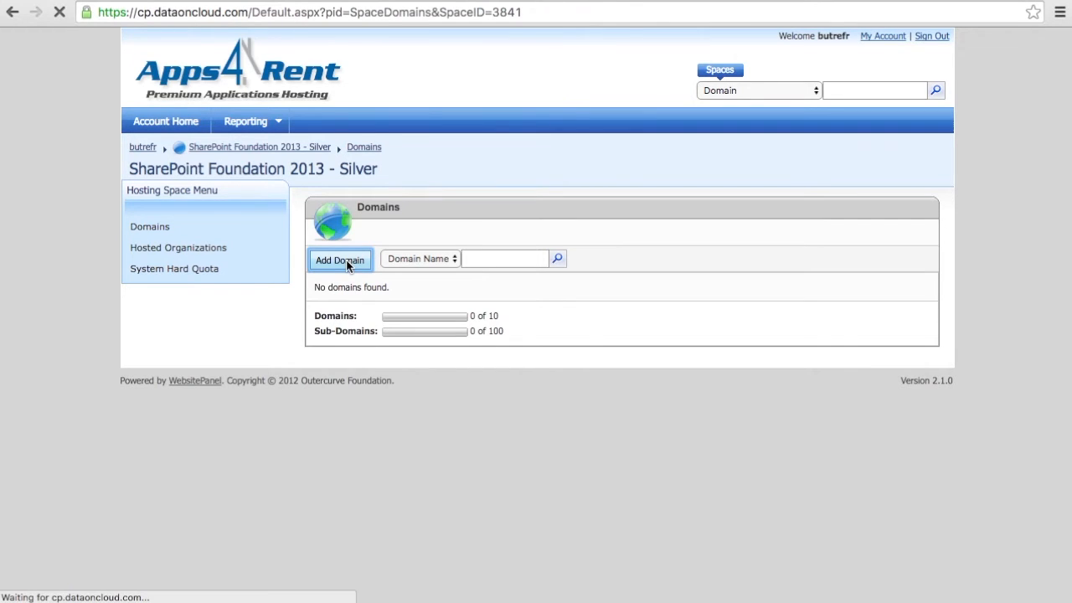
left_click(338, 259)
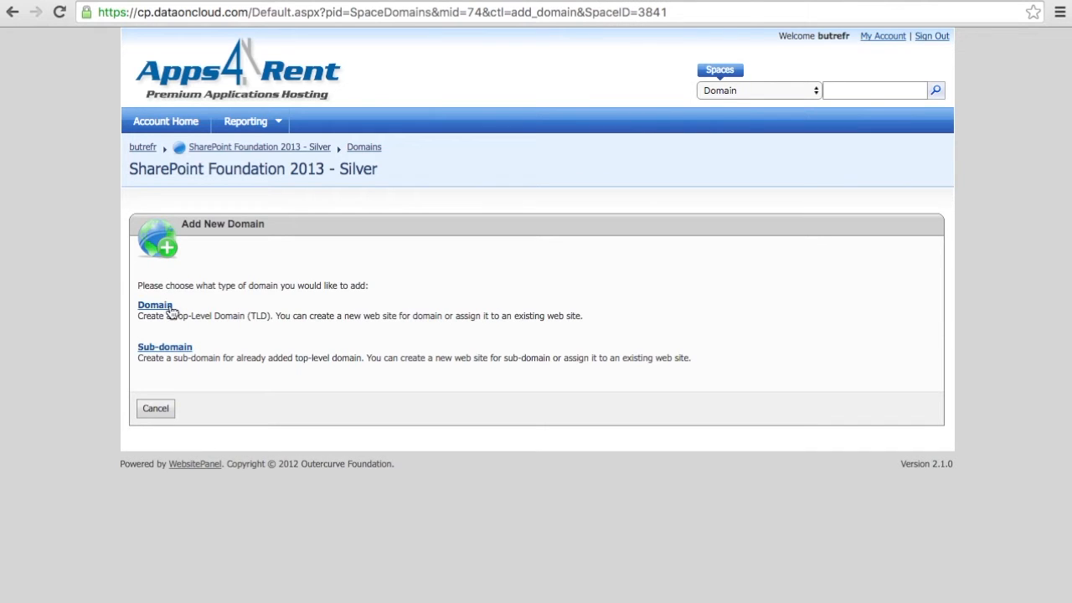
- Add sharepoint.butre.fr as a top-level domain with DNS enabled
left_click(154, 304)
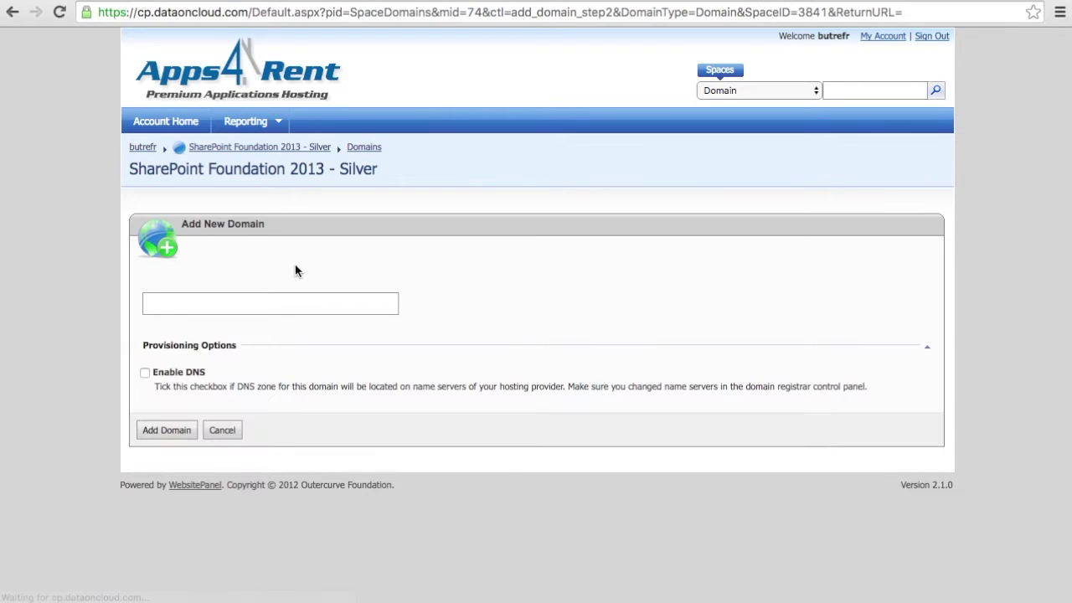
type("sharepoint.")
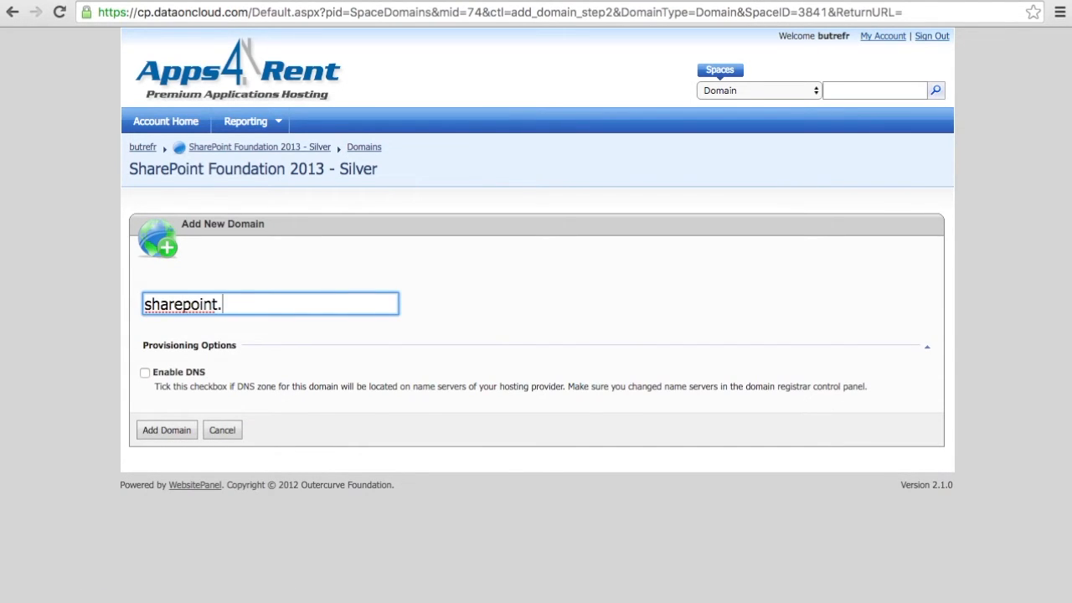
type("butre.fr")
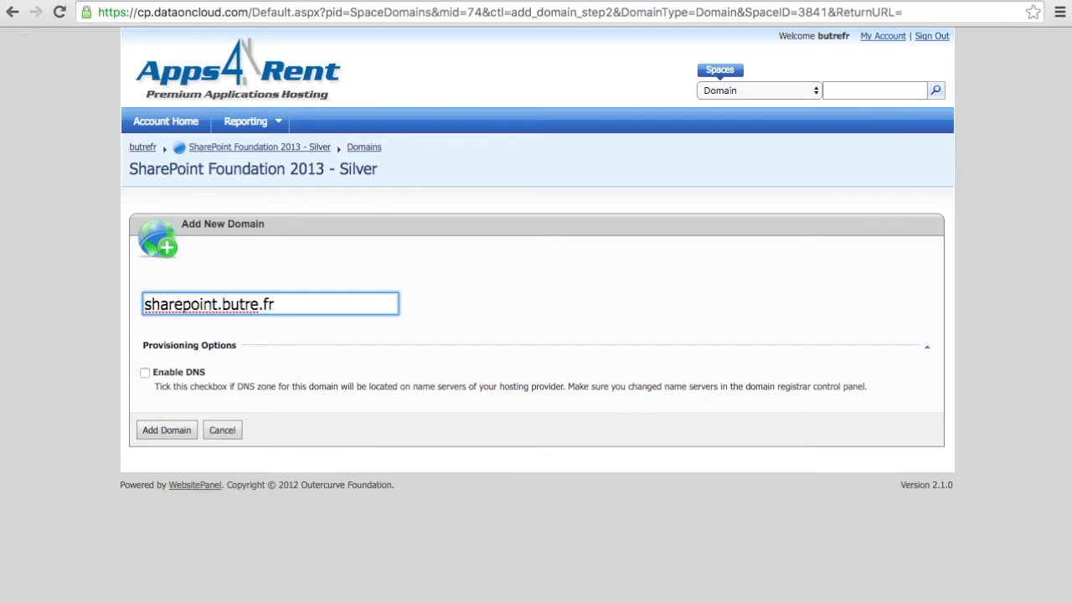
left_click(144, 371)
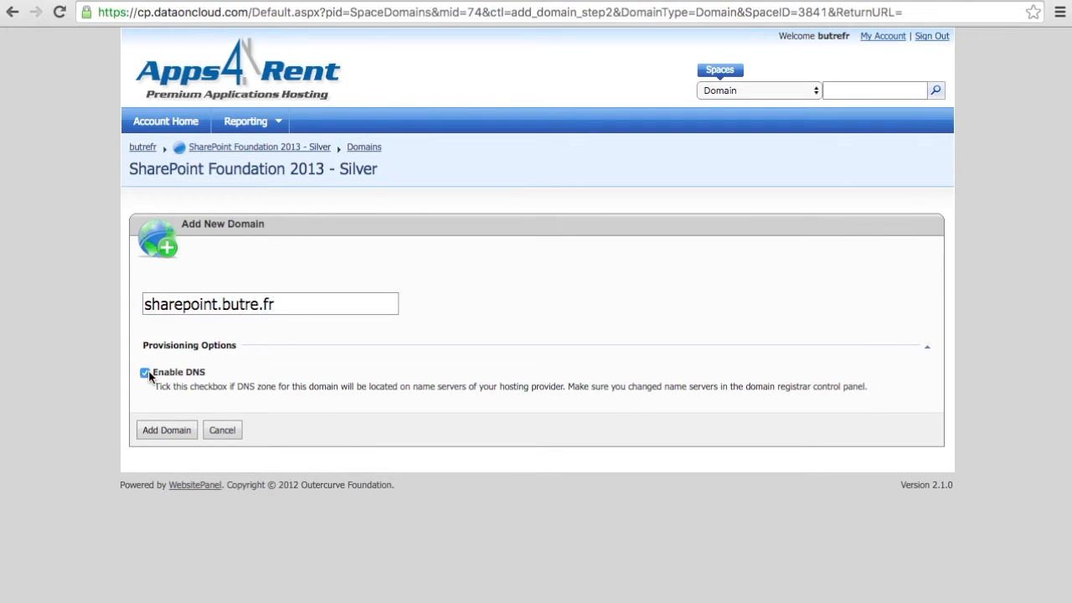
mouse_move(154, 409)
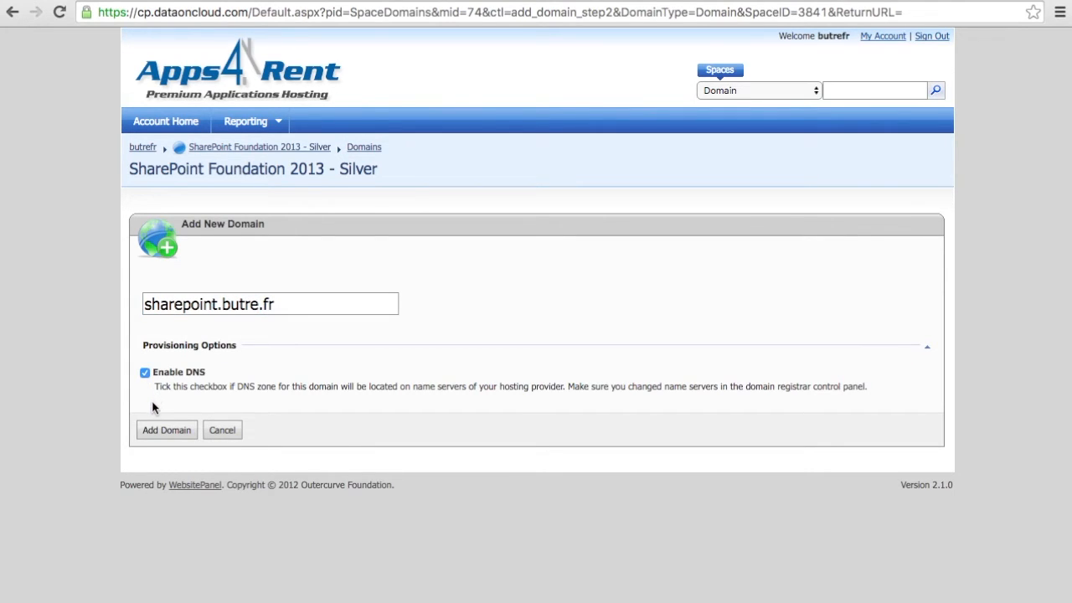
mouse_move(154, 421)
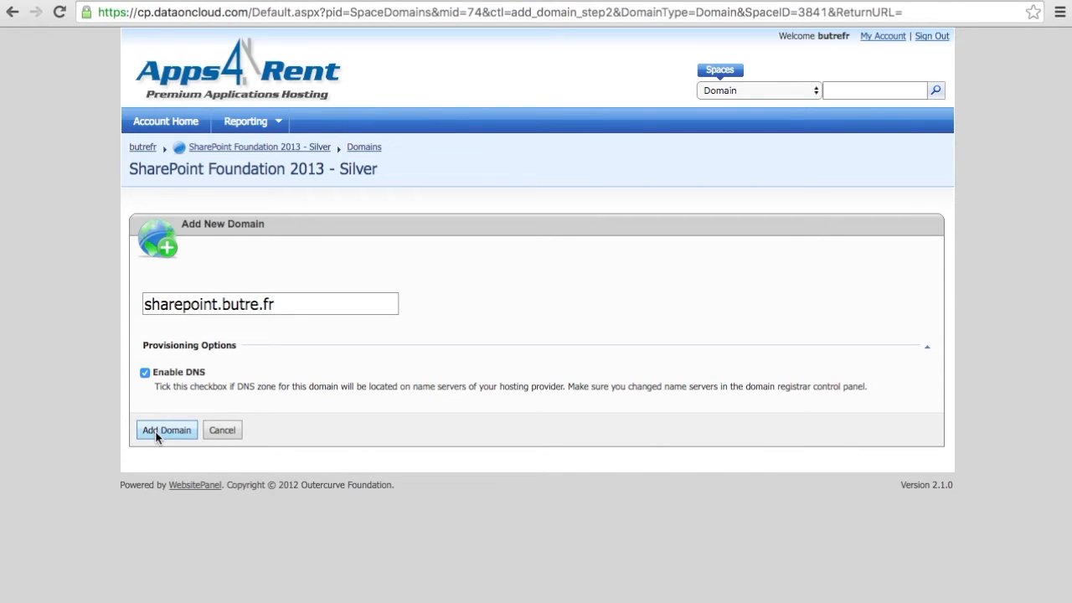
left_click(165, 428)
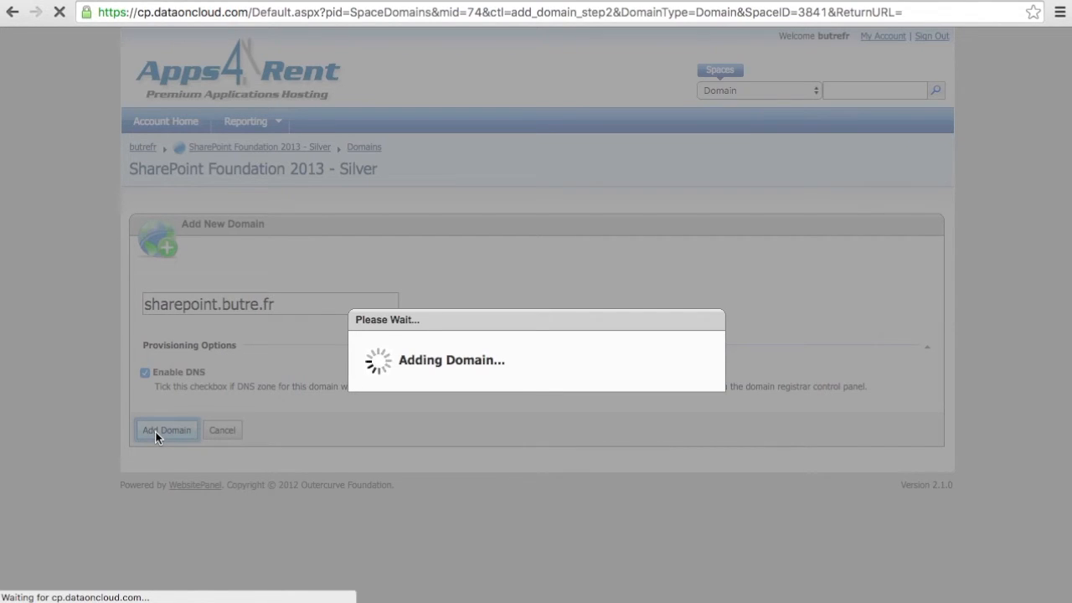
left_click(166, 429)
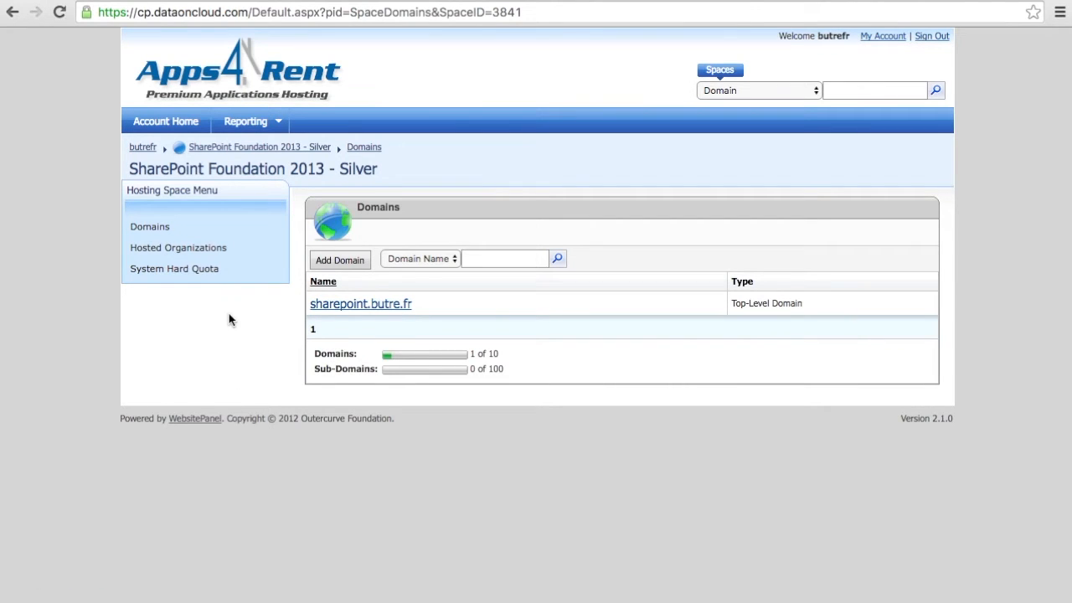
mouse_move(143, 147)
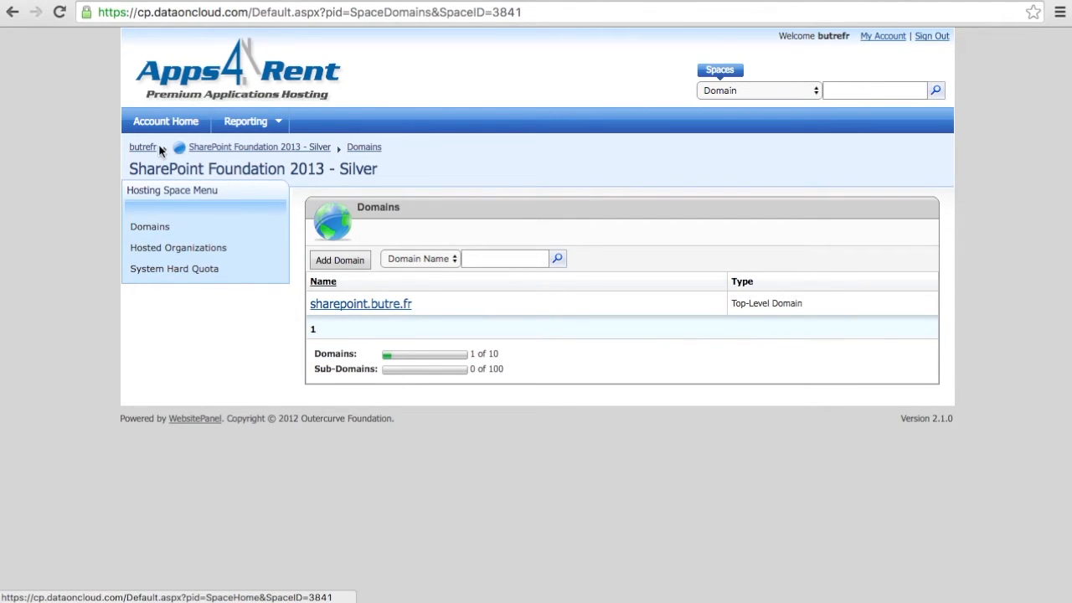
- From Account Home, reach the hosted organizations of the SharePoint space and start a new organization
left_click(165, 120)
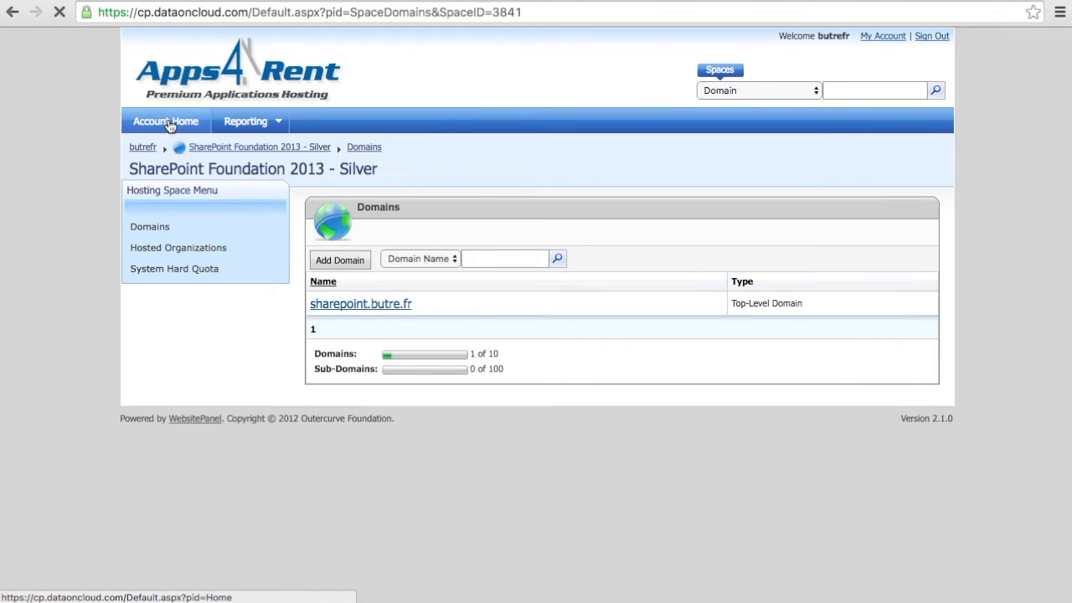
left_click(166, 121)
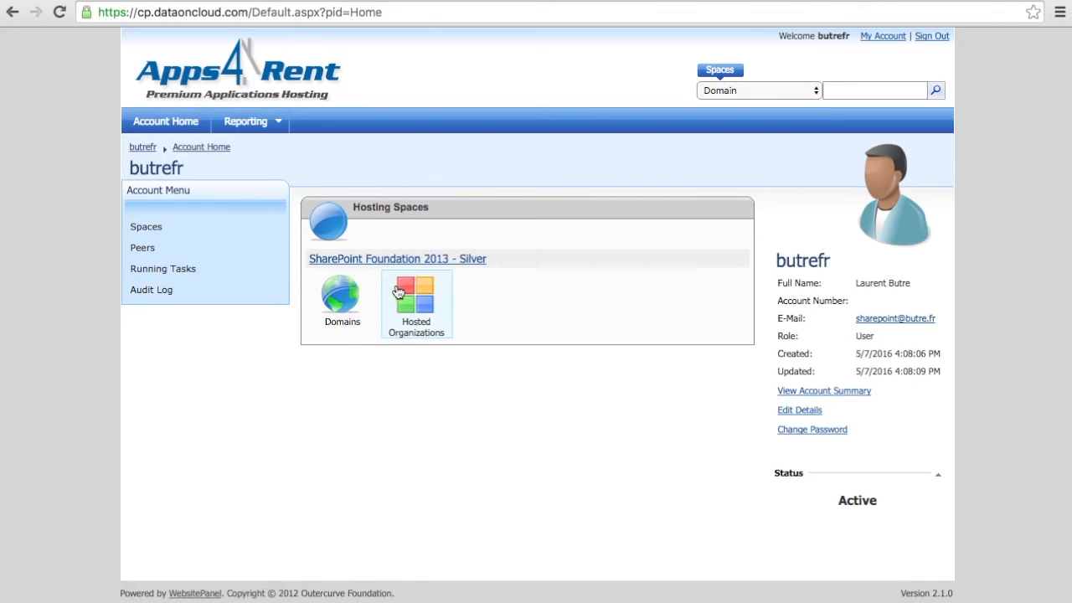
left_click(415, 301)
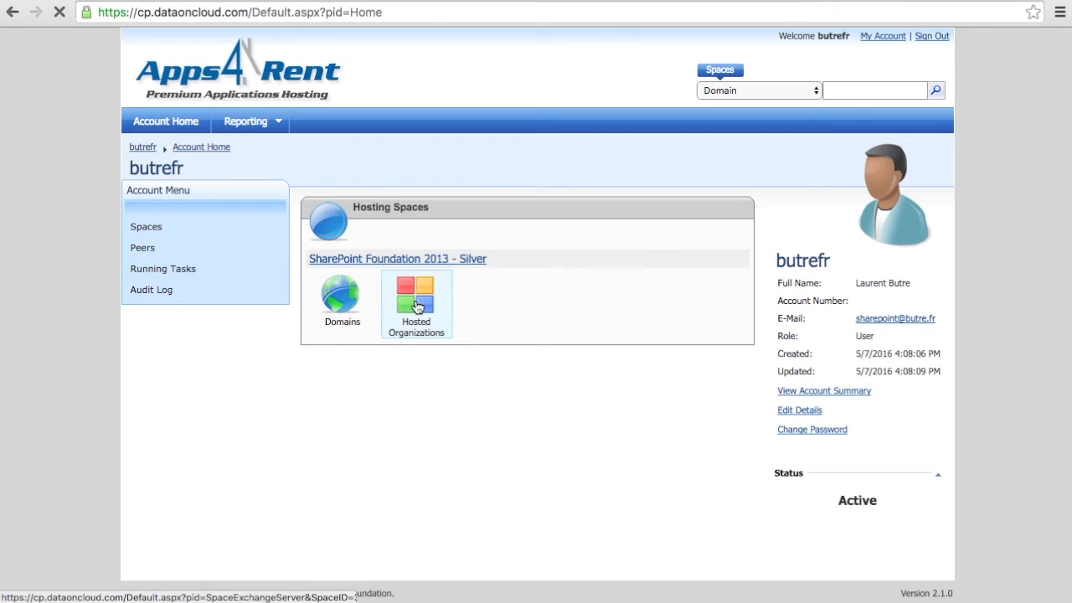
left_click(415, 301)
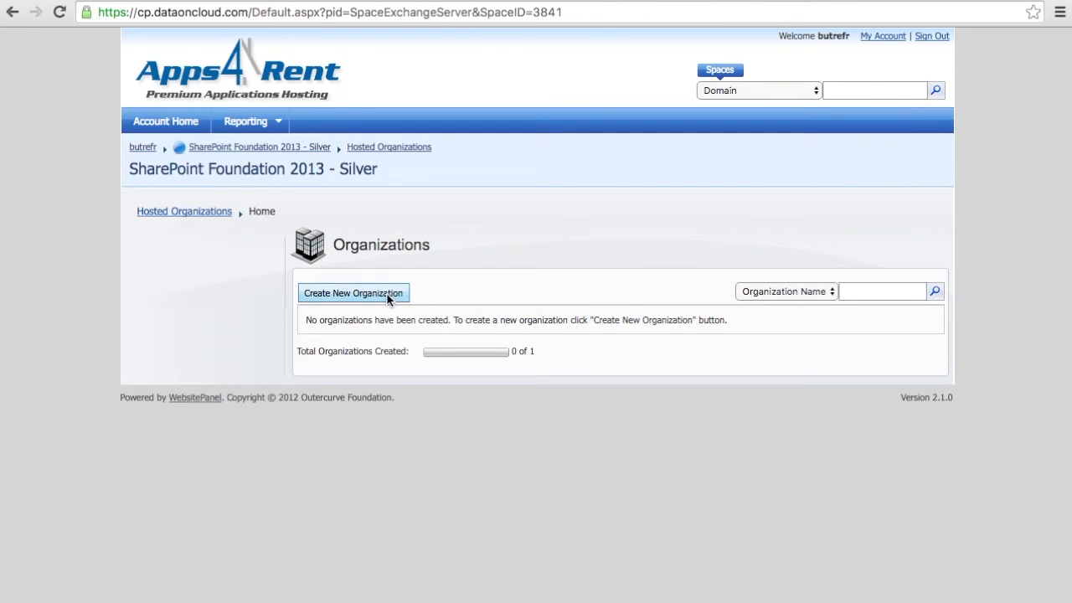
left_click(352, 291)
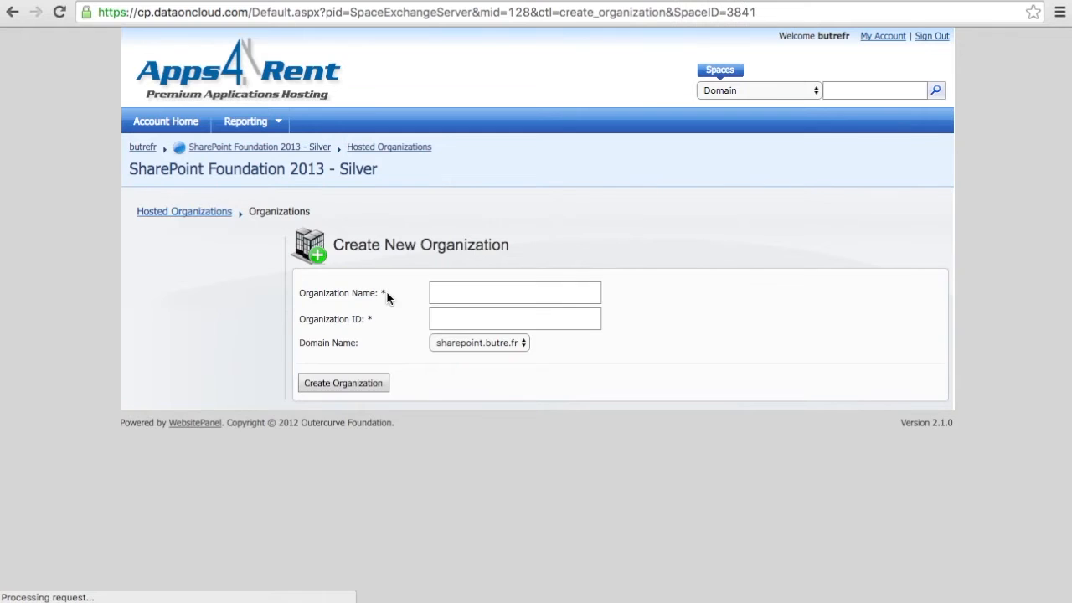
- Create the hosted organization Butre with ID ButreOU
left_click(514, 291)
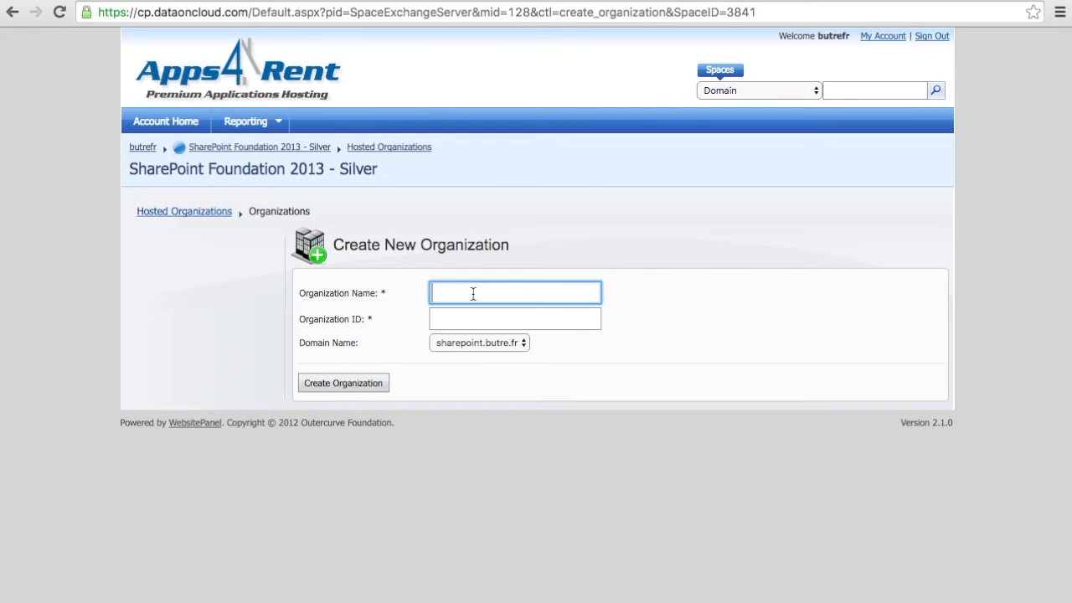
type("Buter")
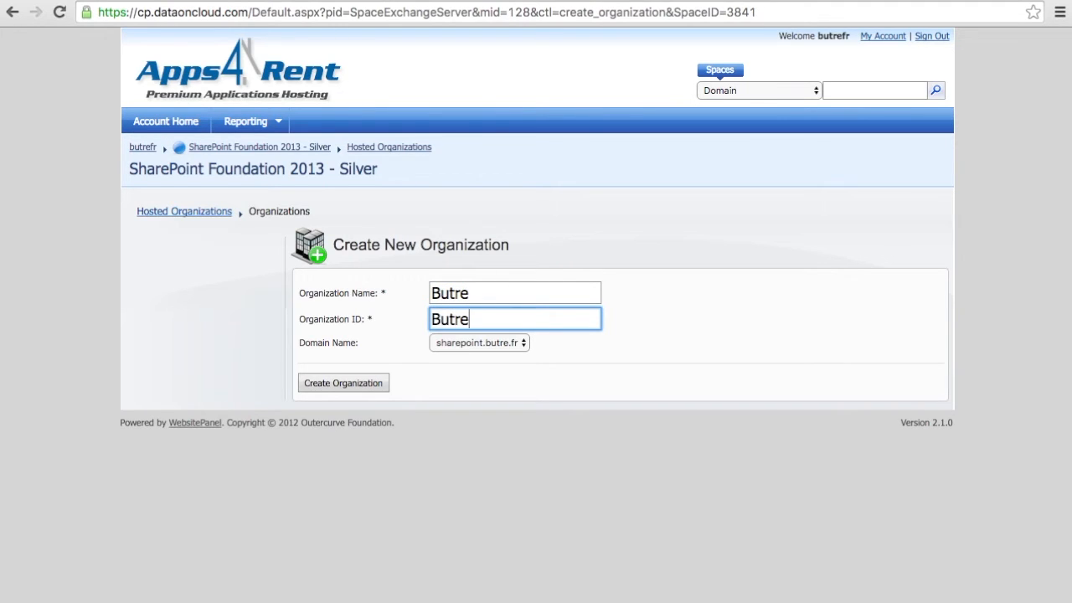
type("OU")
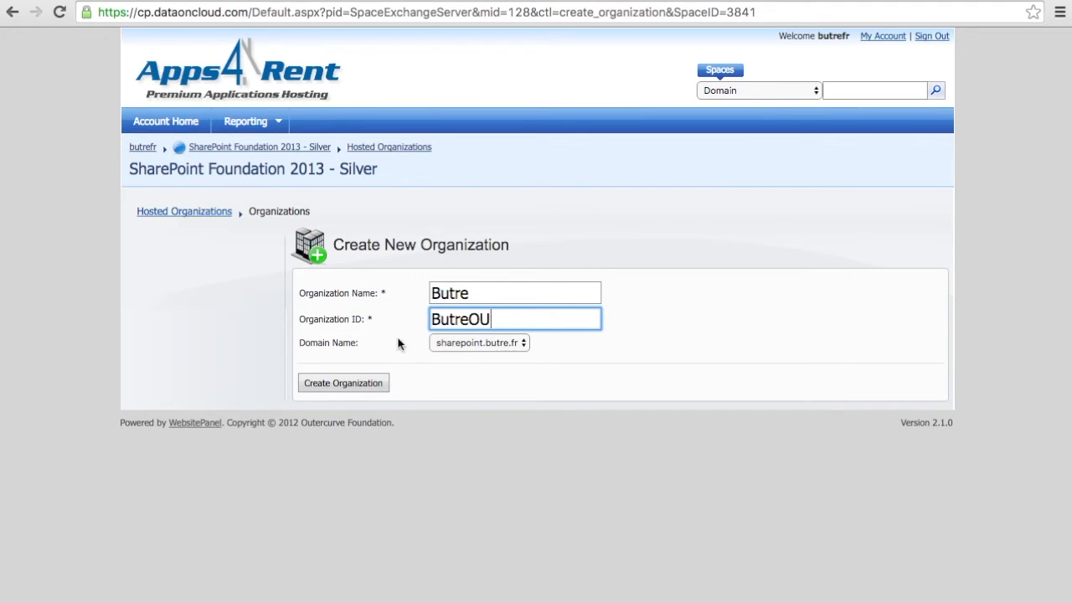
mouse_move(343, 382)
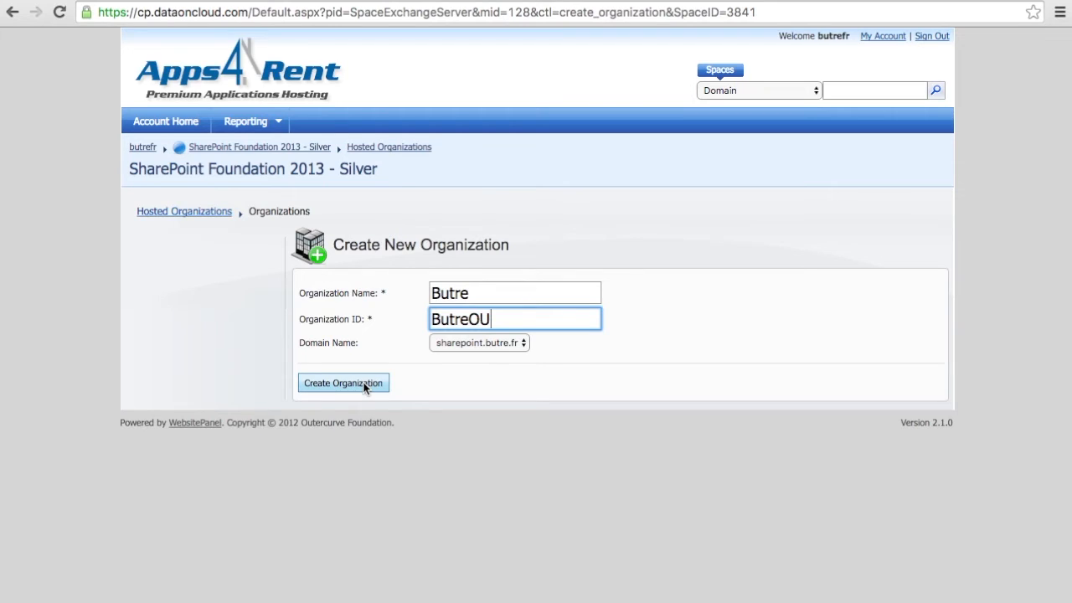
left_click(341, 382)
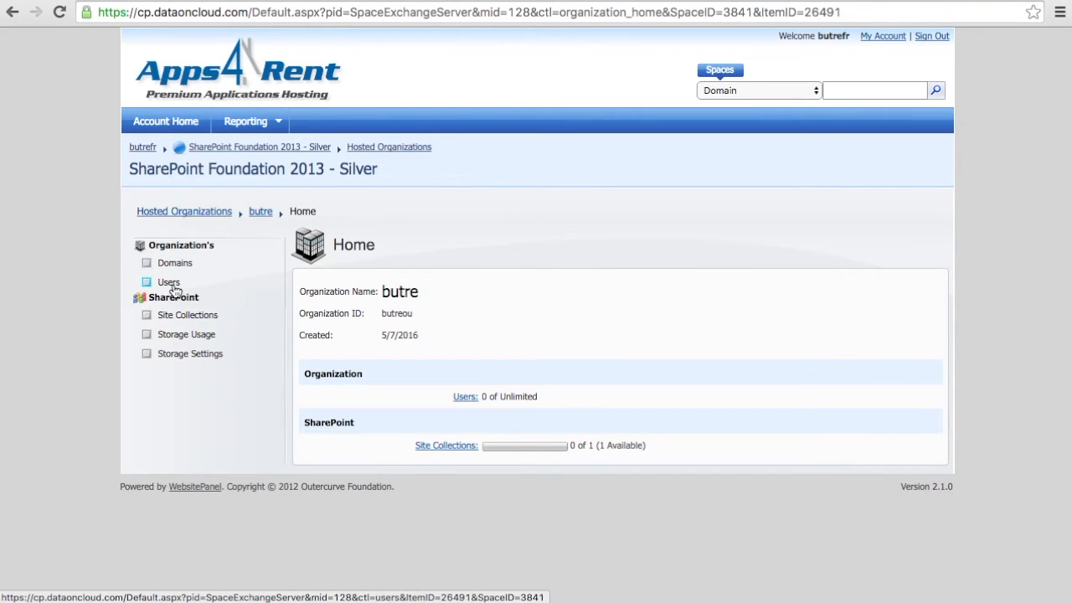
- From the organization's empty Users list, start a new user and focus the First Name field
left_click(168, 281)
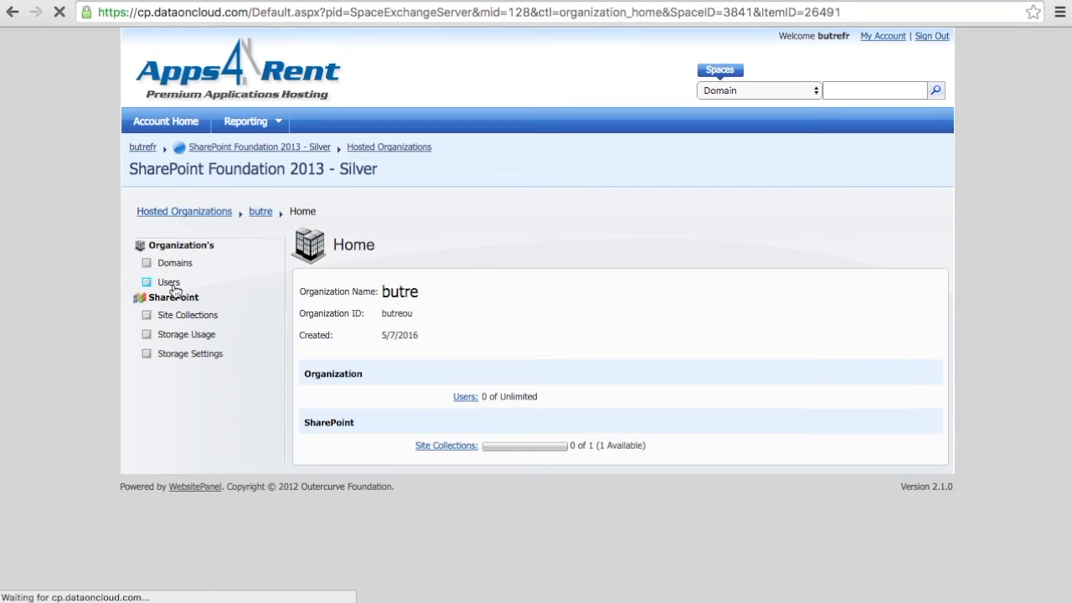
left_click(167, 281)
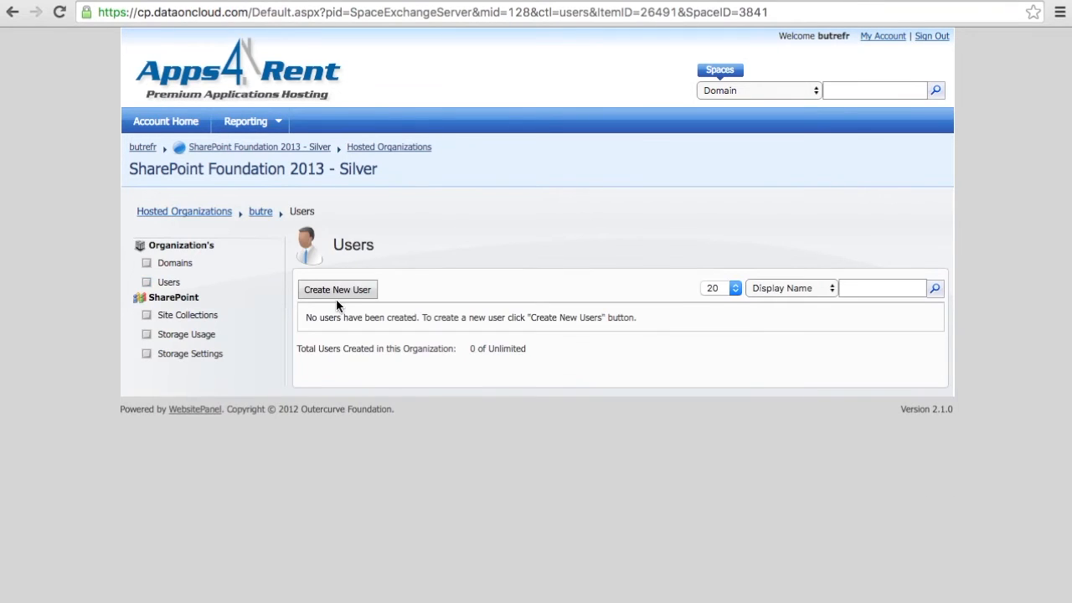
left_click(337, 288)
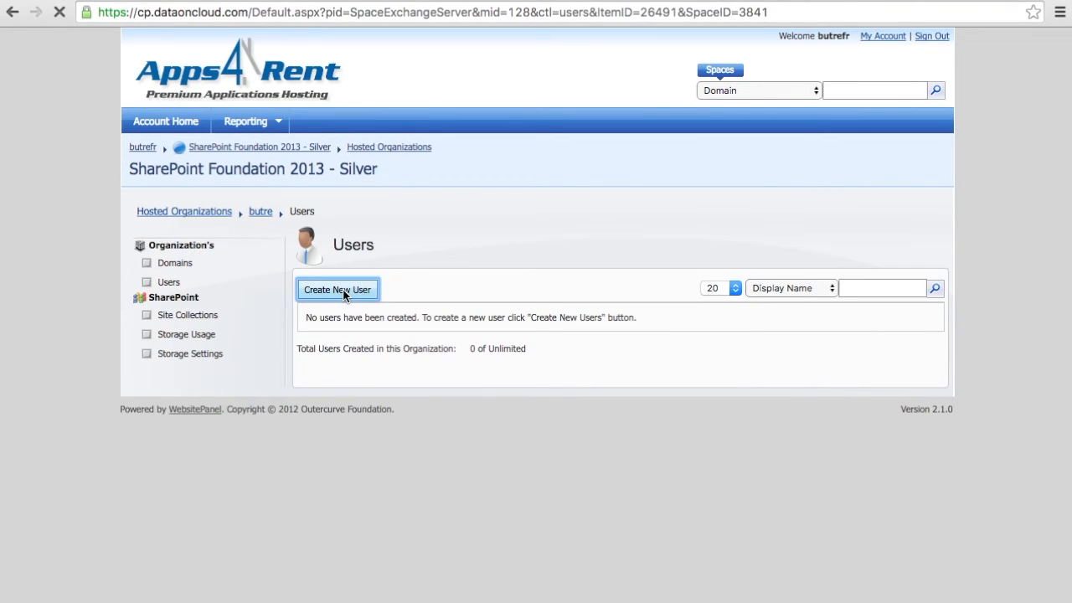
left_click(337, 288)
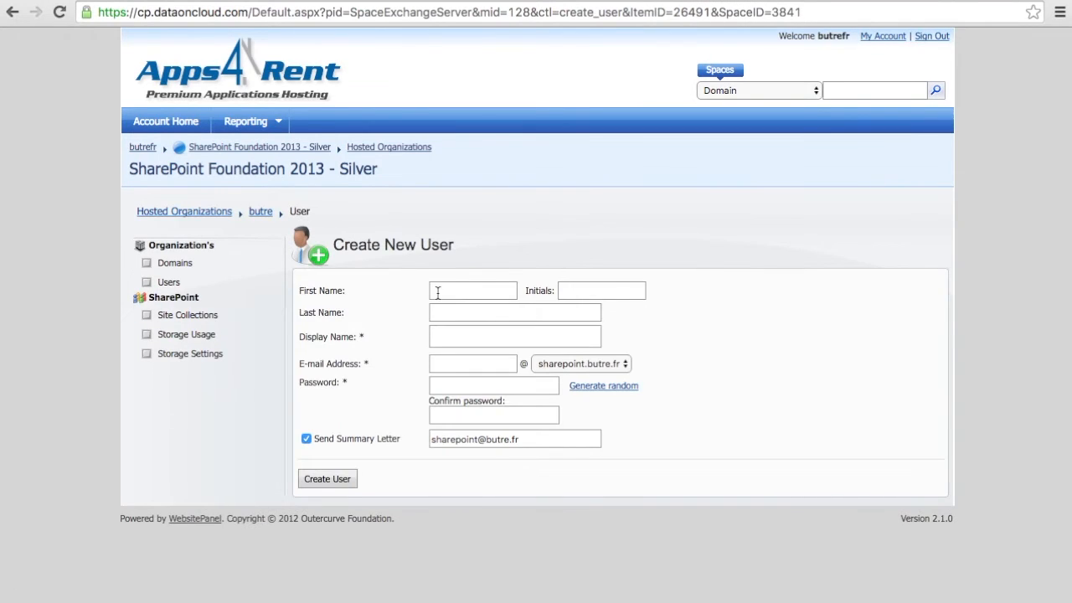
type("Laurent")
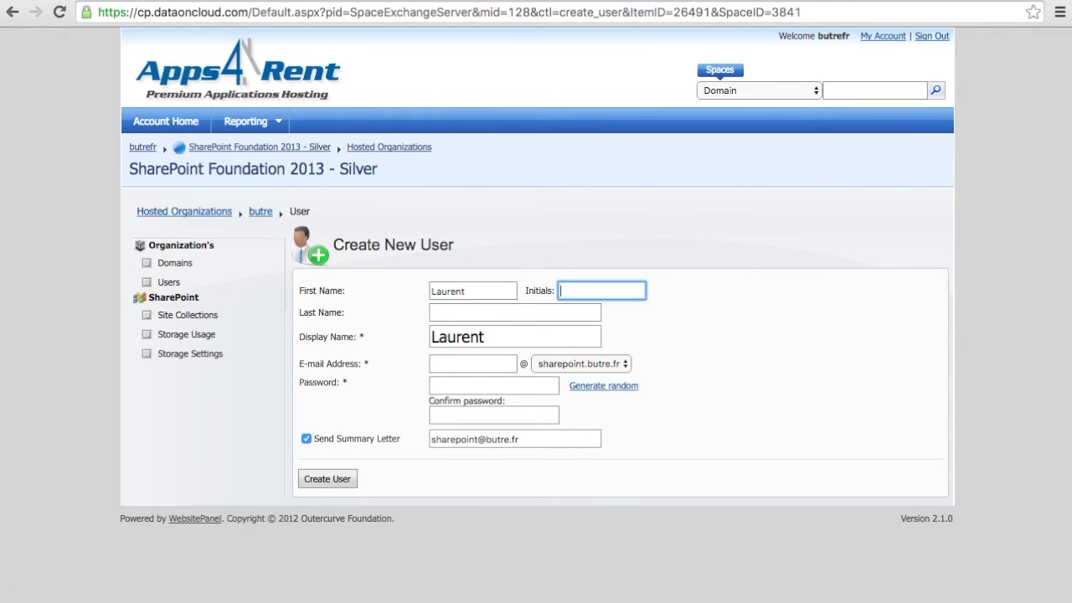
type("Butre")
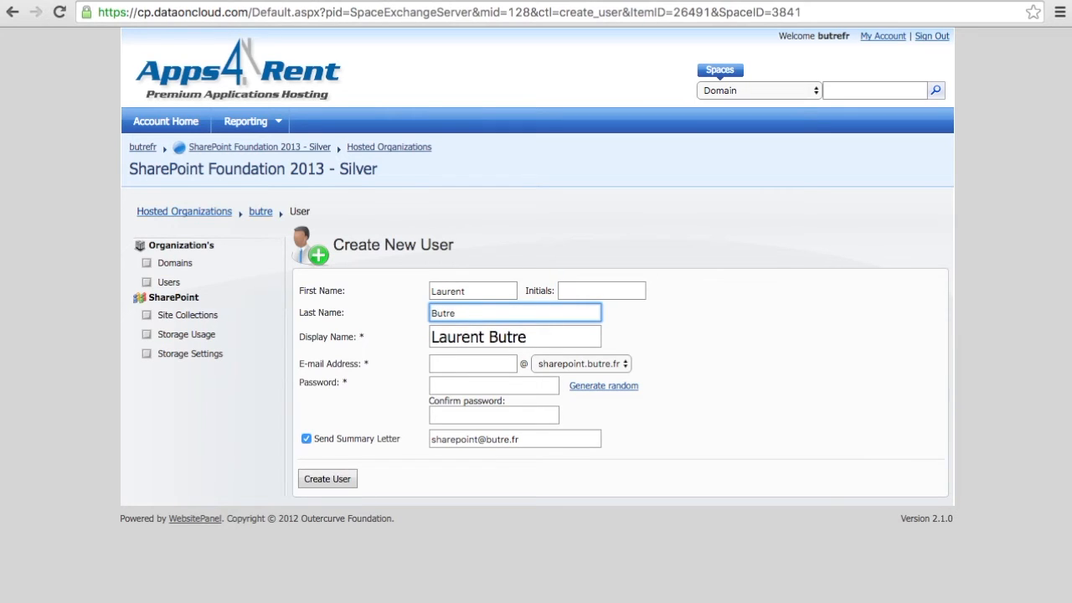
left_click(472, 364)
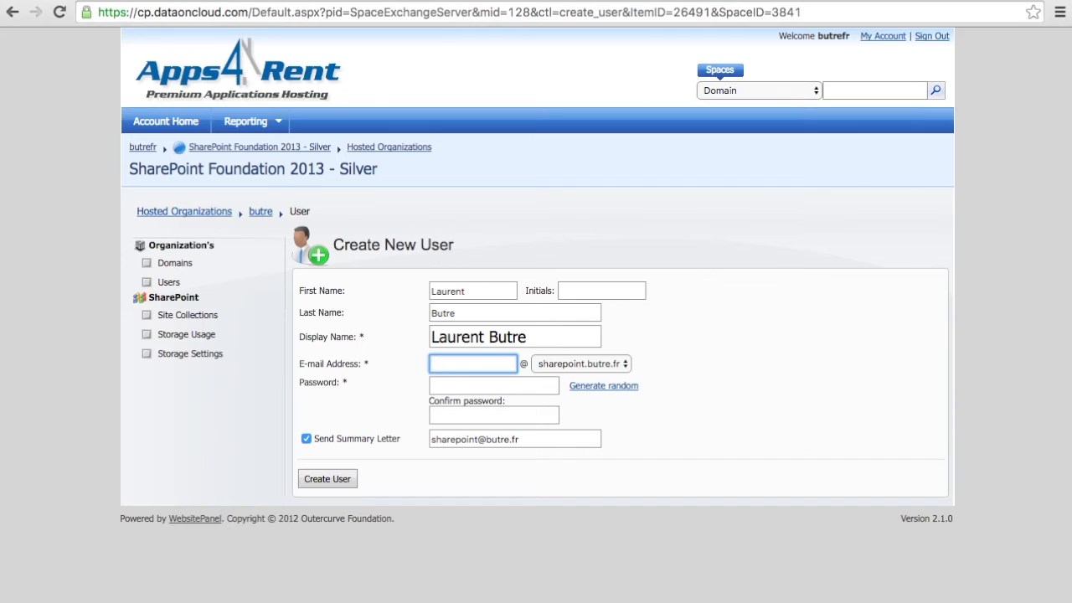
type("laurent")
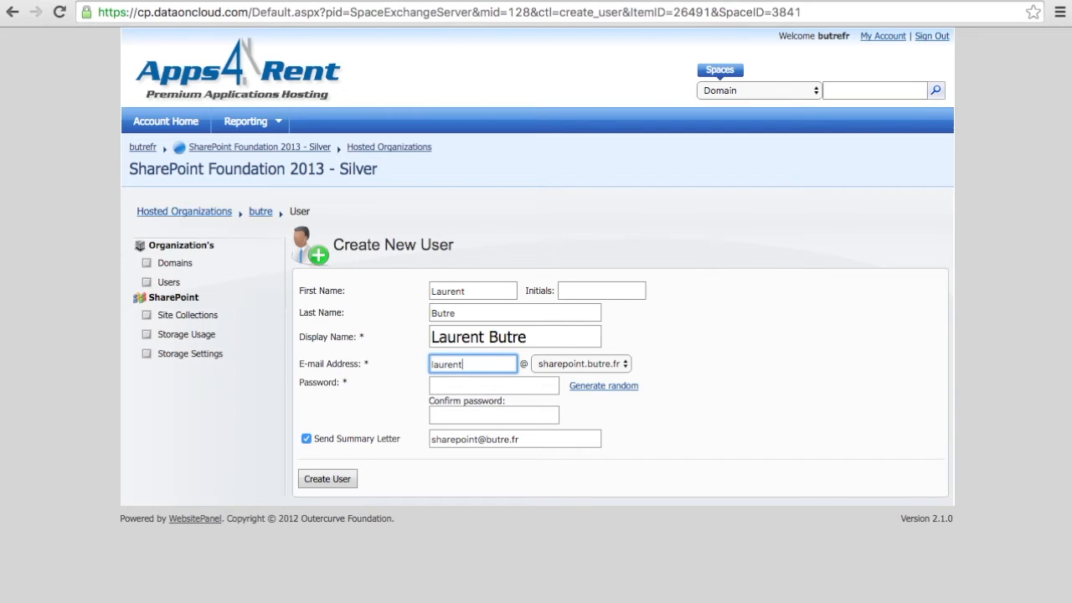
left_click(492, 386)
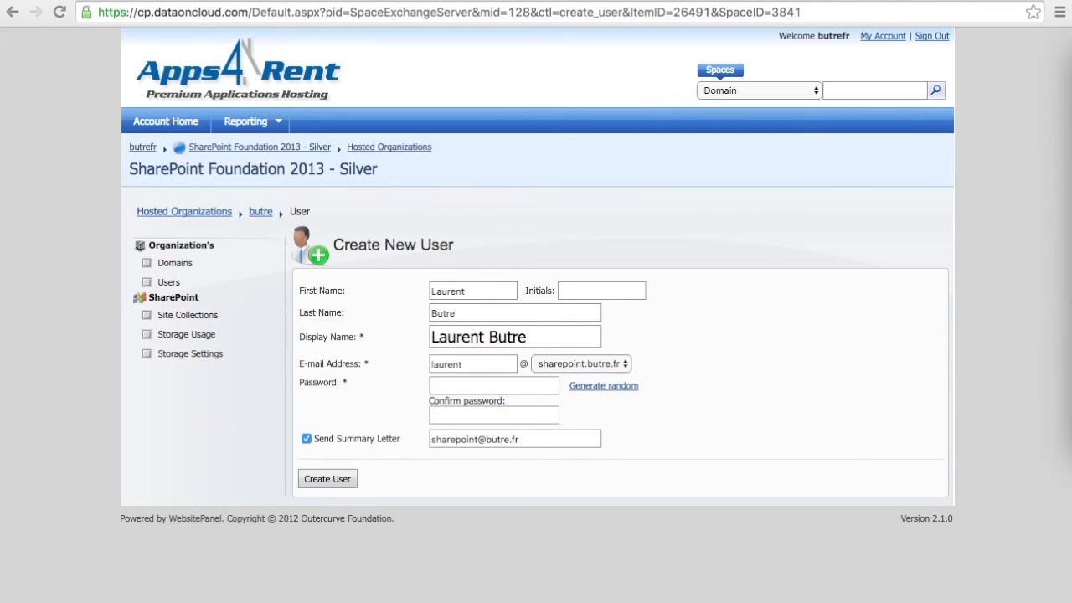
left_click(493, 385)
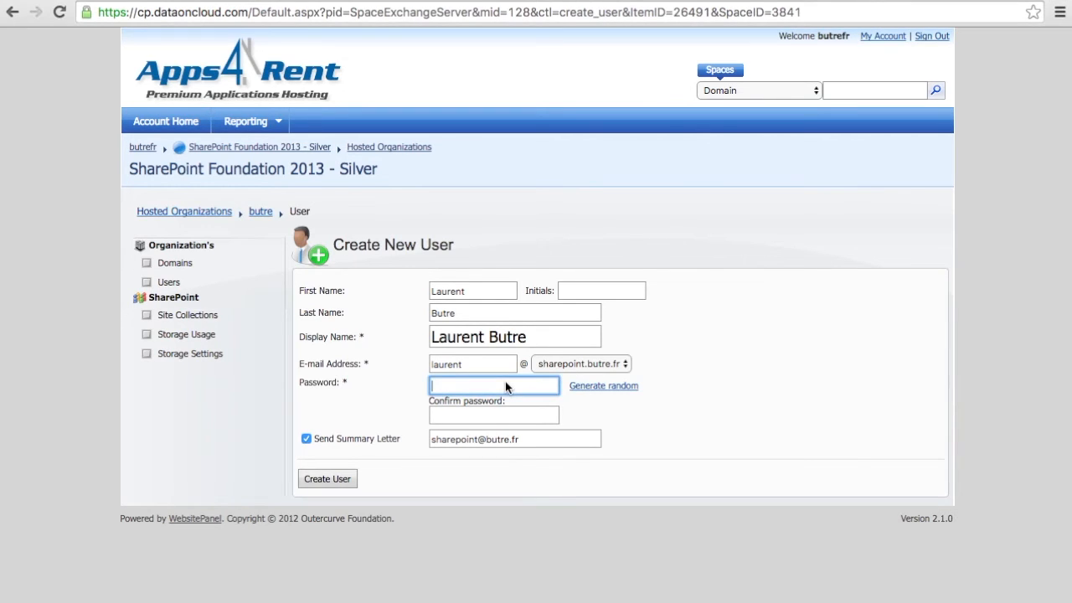
type("password")
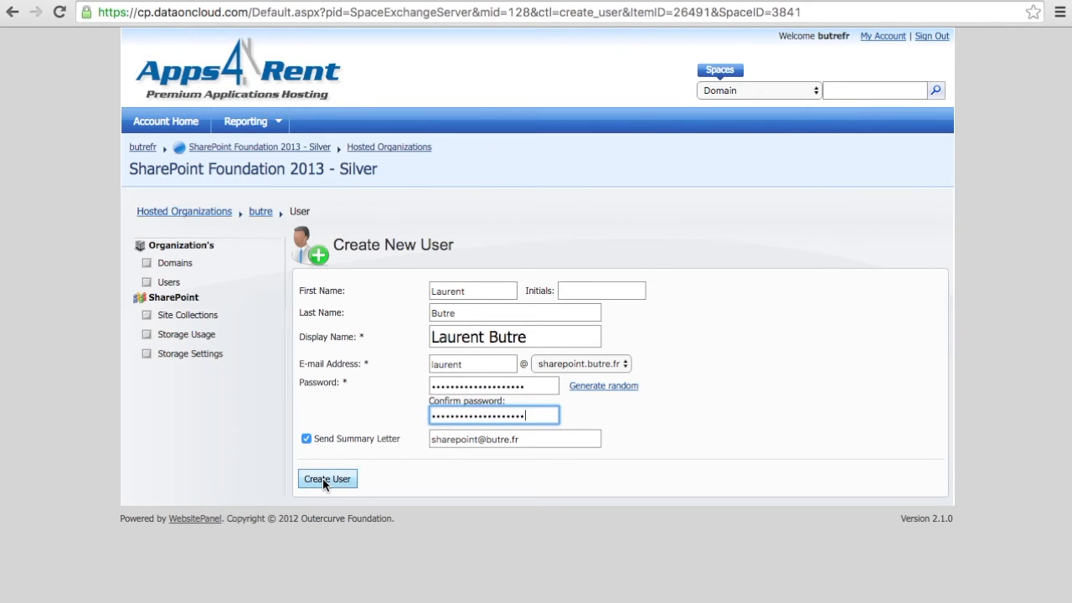
left_click(328, 479)
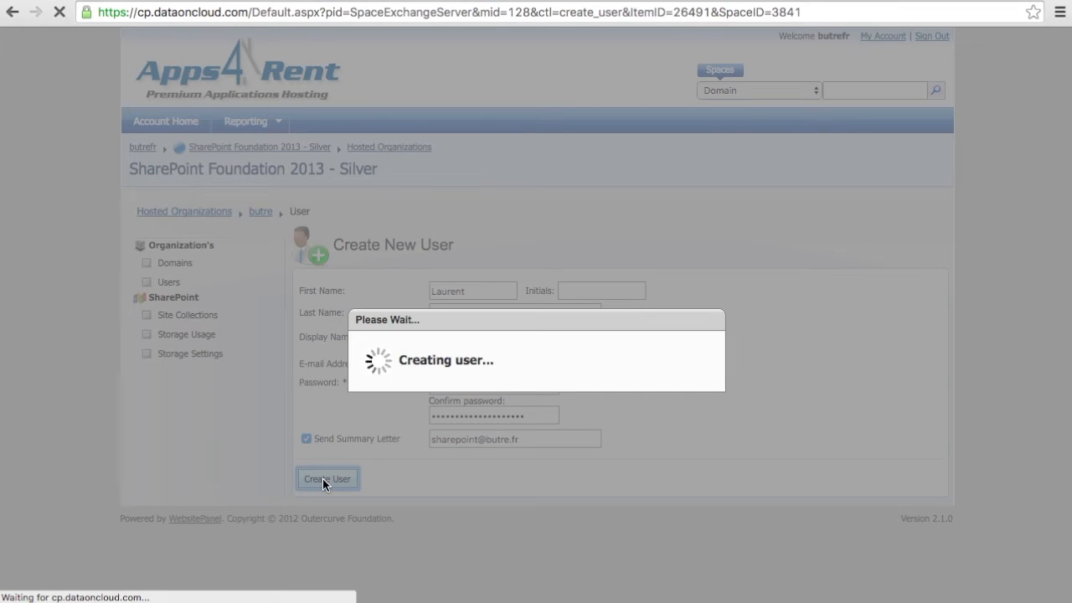
left_click(328, 479)
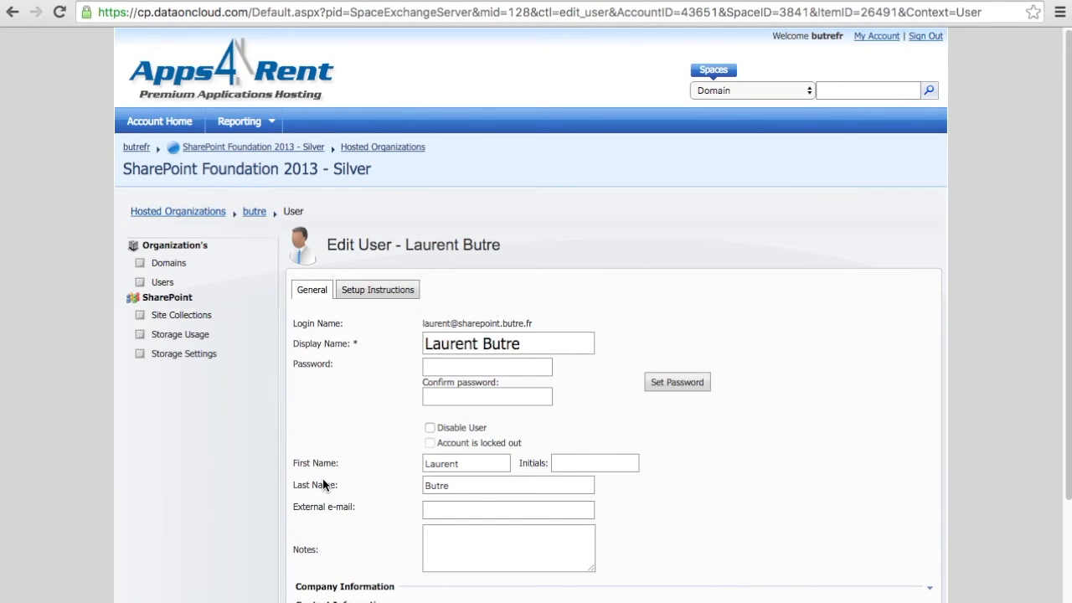
mouse_move(228, 325)
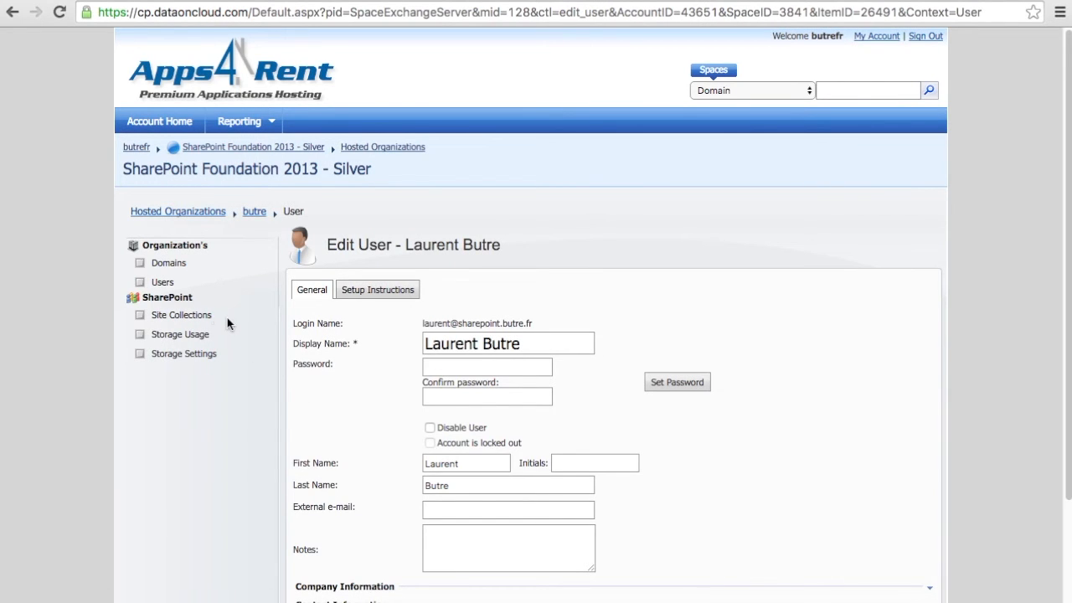
left_click(163, 281)
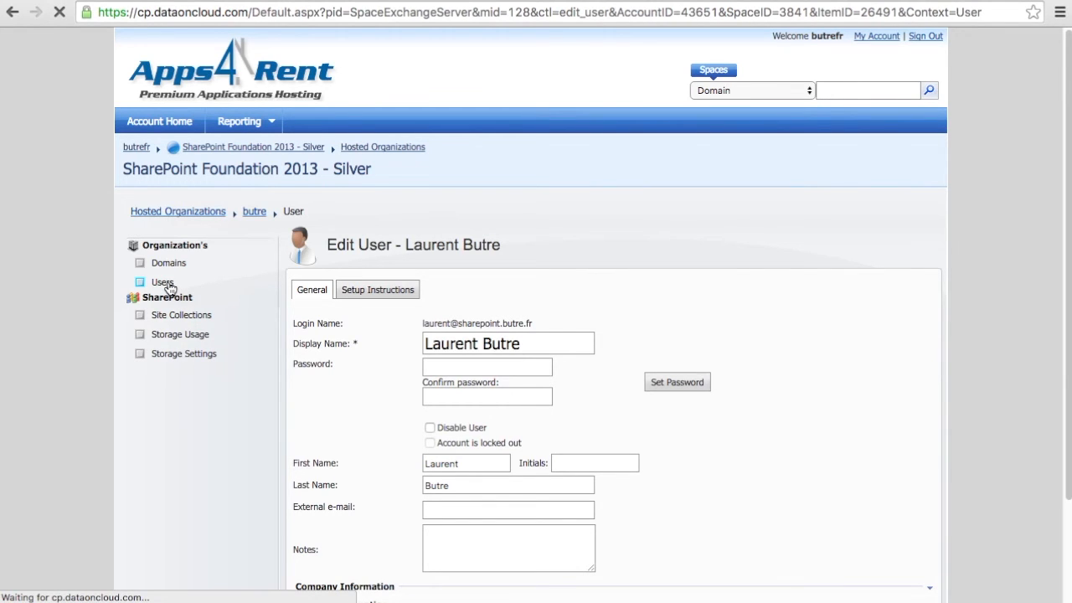
left_click(162, 282)
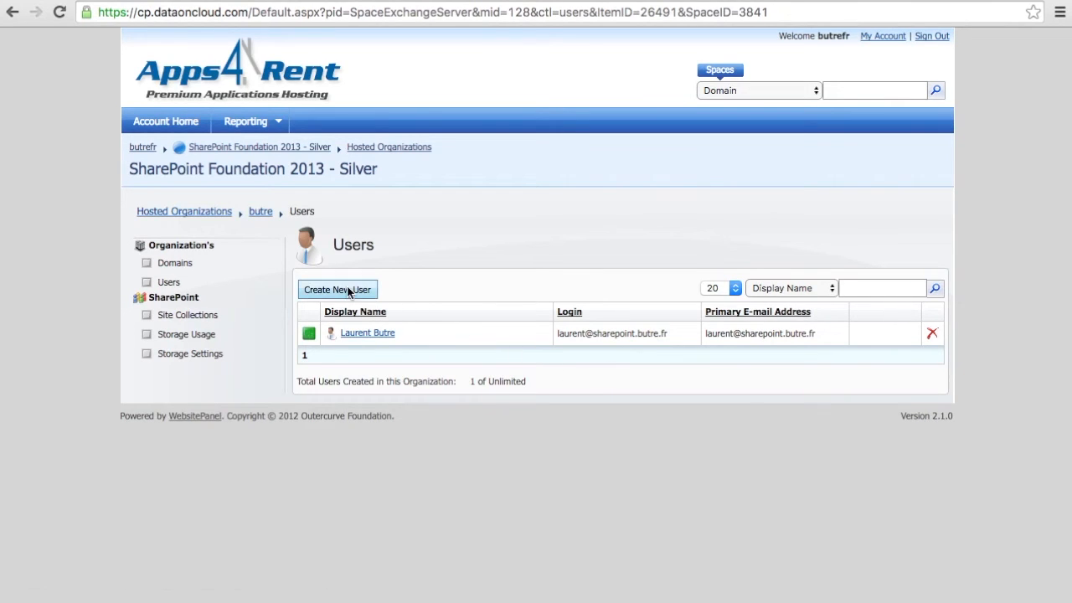
left_click(338, 288)
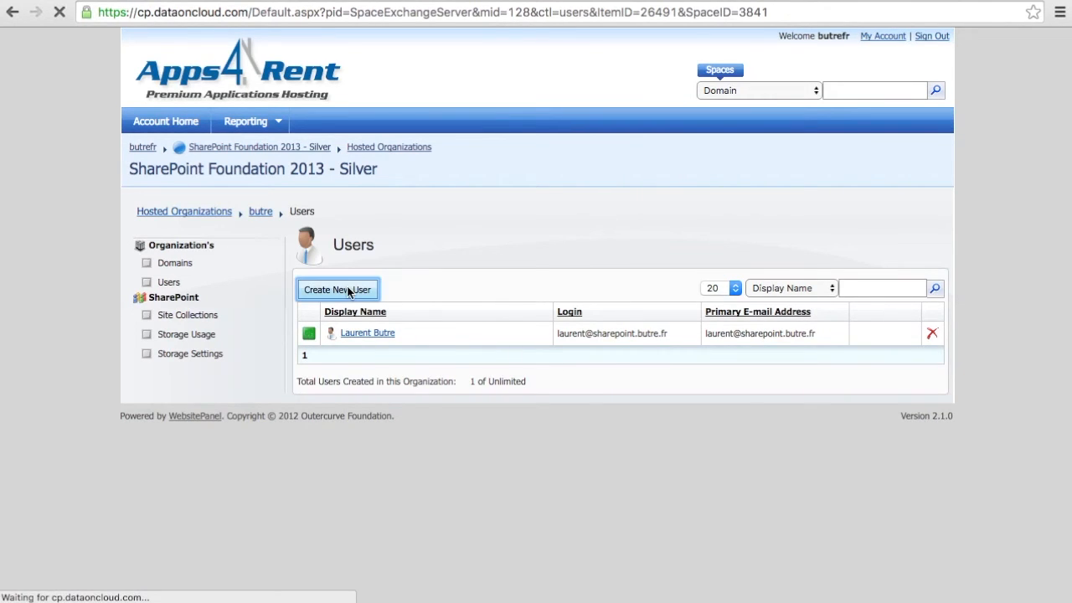
- Create user John Doe with e-mail name john and a randomly generated password
left_click(339, 288)
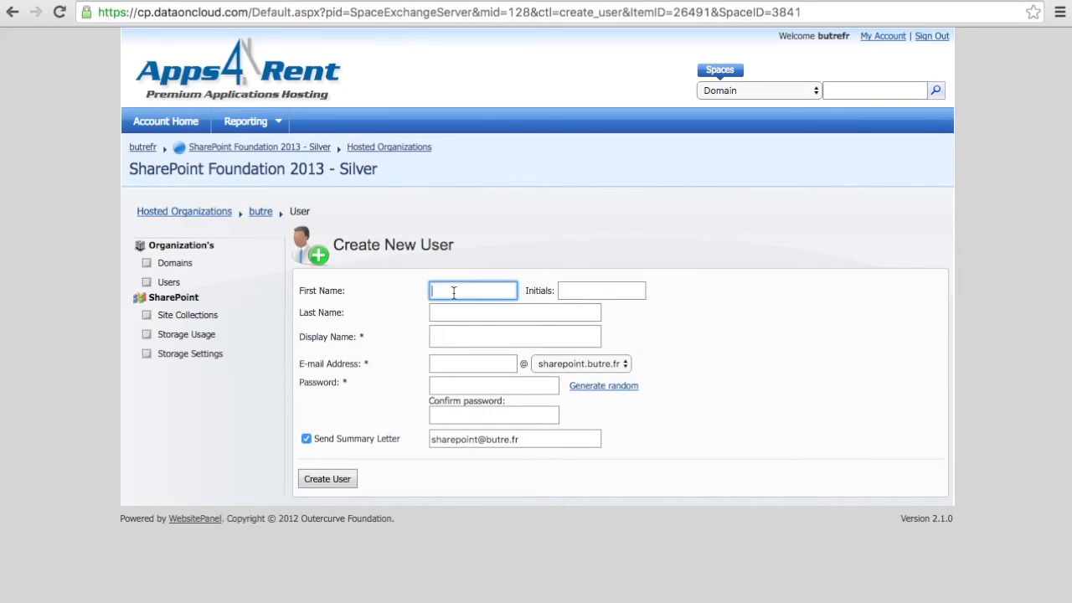
type("John")
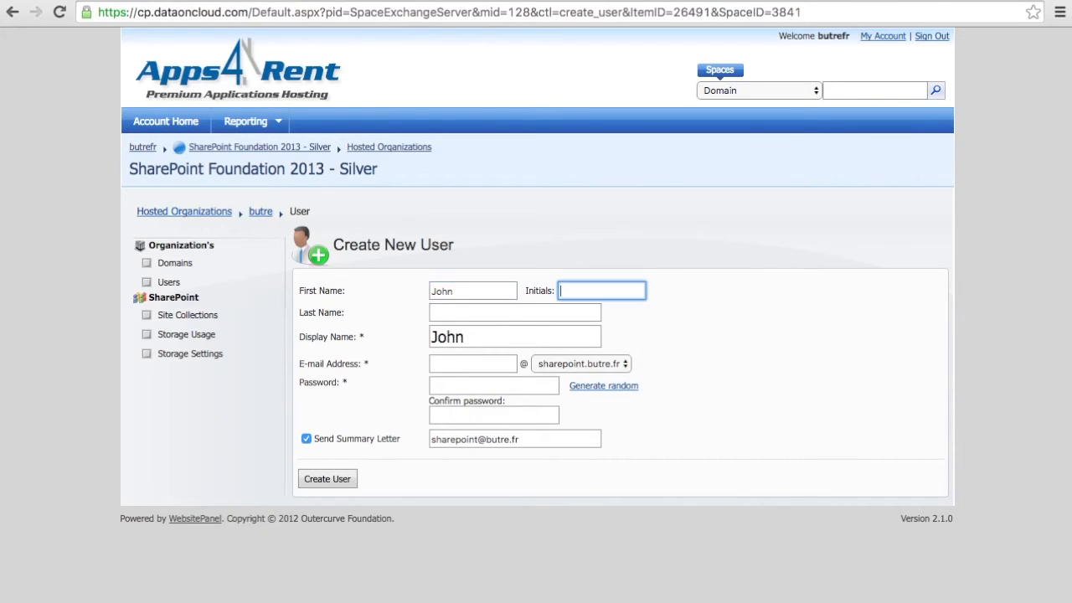
type("Doe")
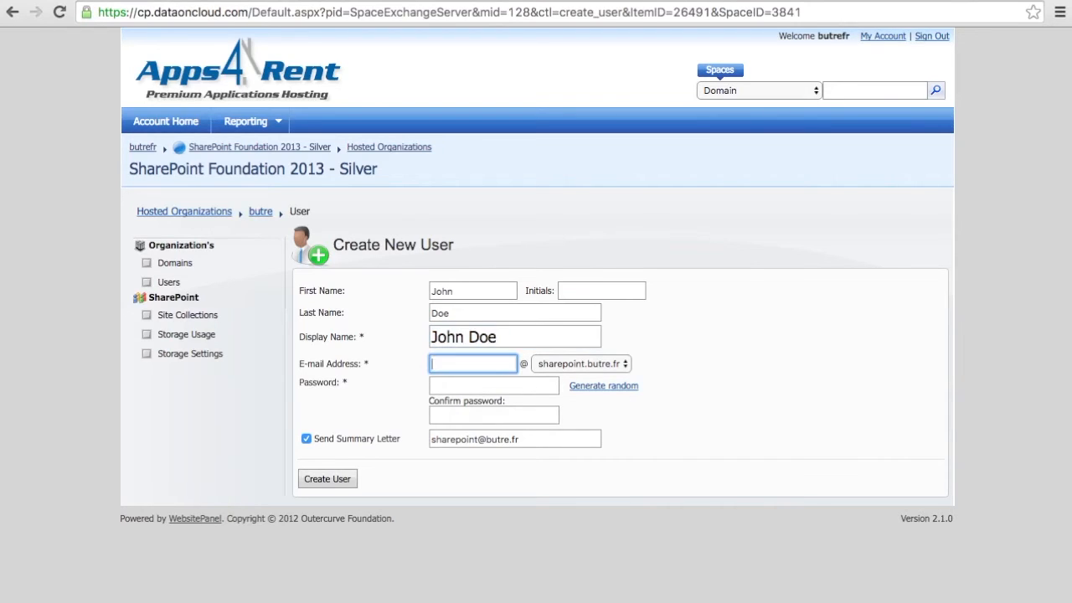
type("Joh")
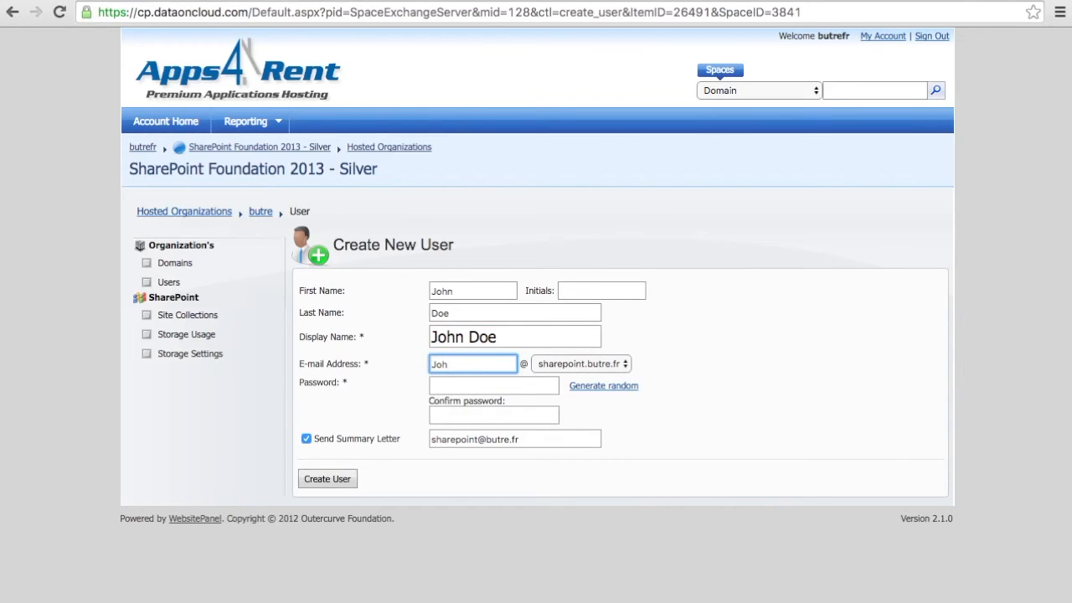
left_click(492, 386)
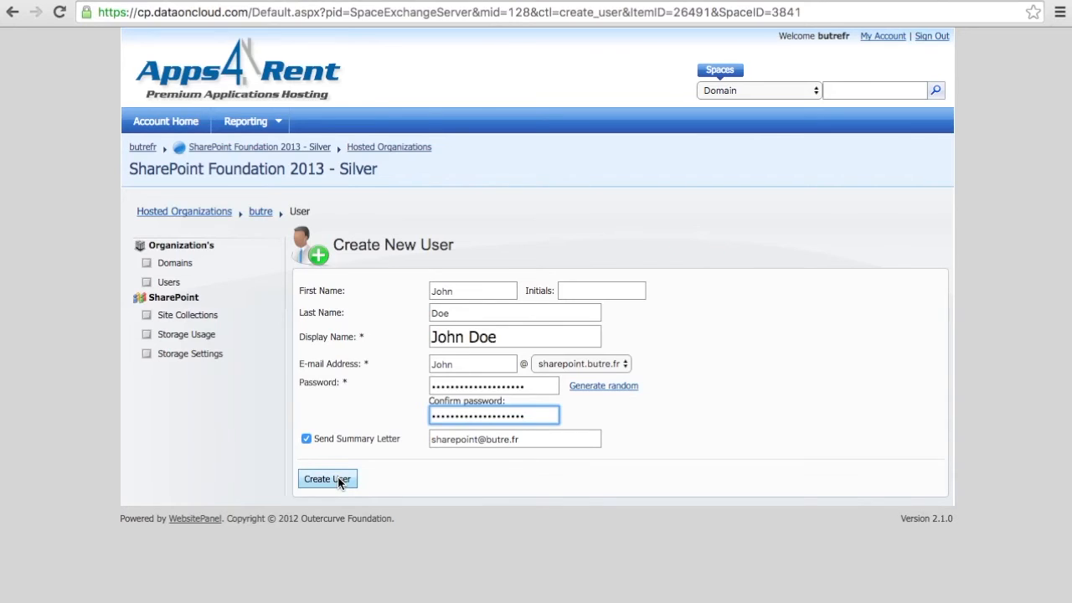
left_click(329, 479)
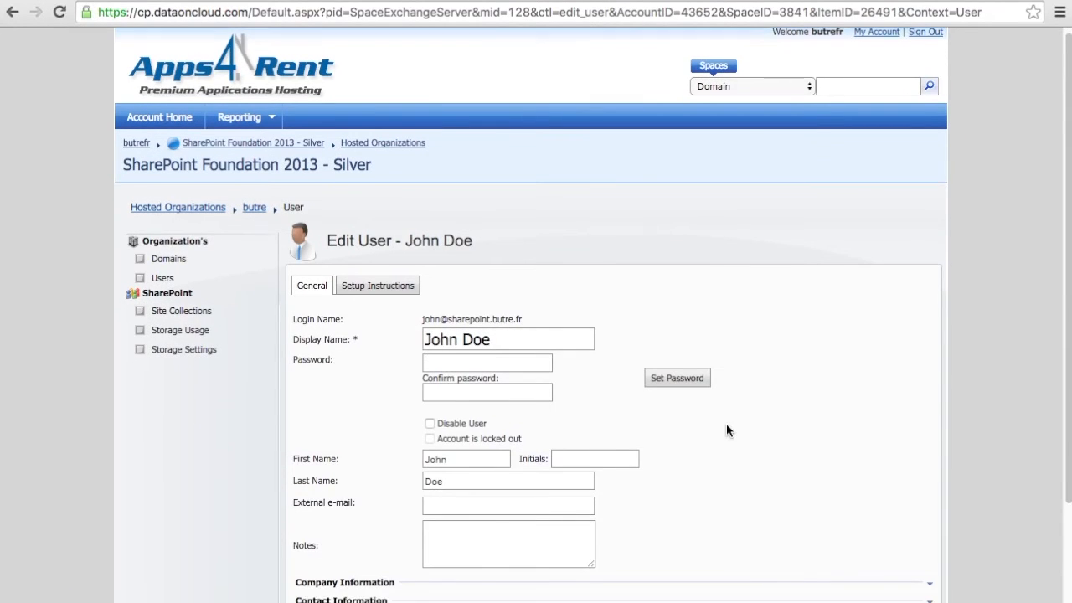
- Review the Edit User page, return to the two-user list, then go to the SharePoint Site Collections page
scroll("down", 3)
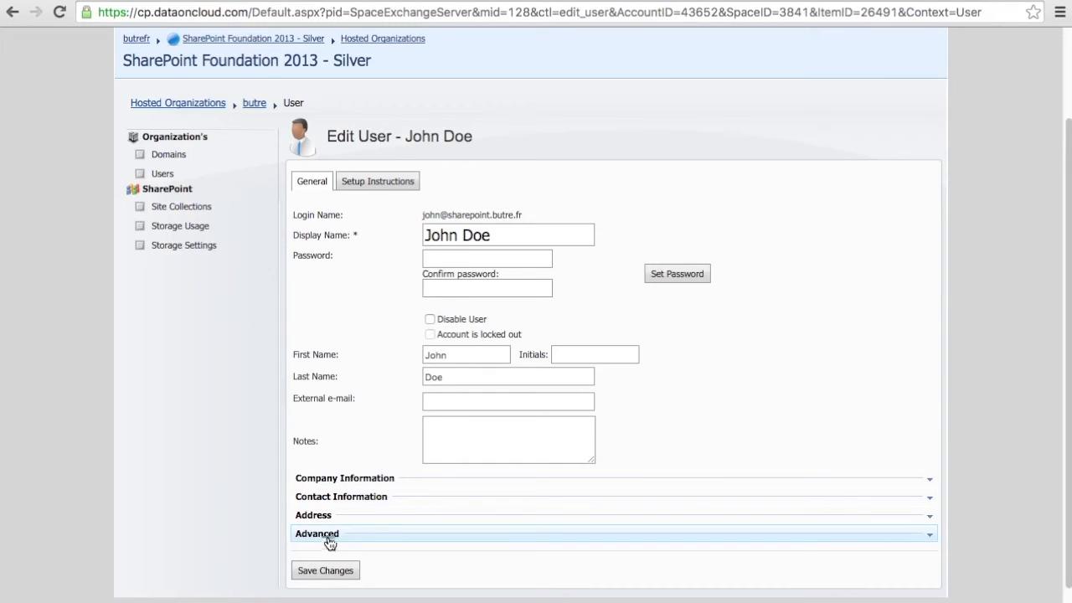
mouse_move(343, 516)
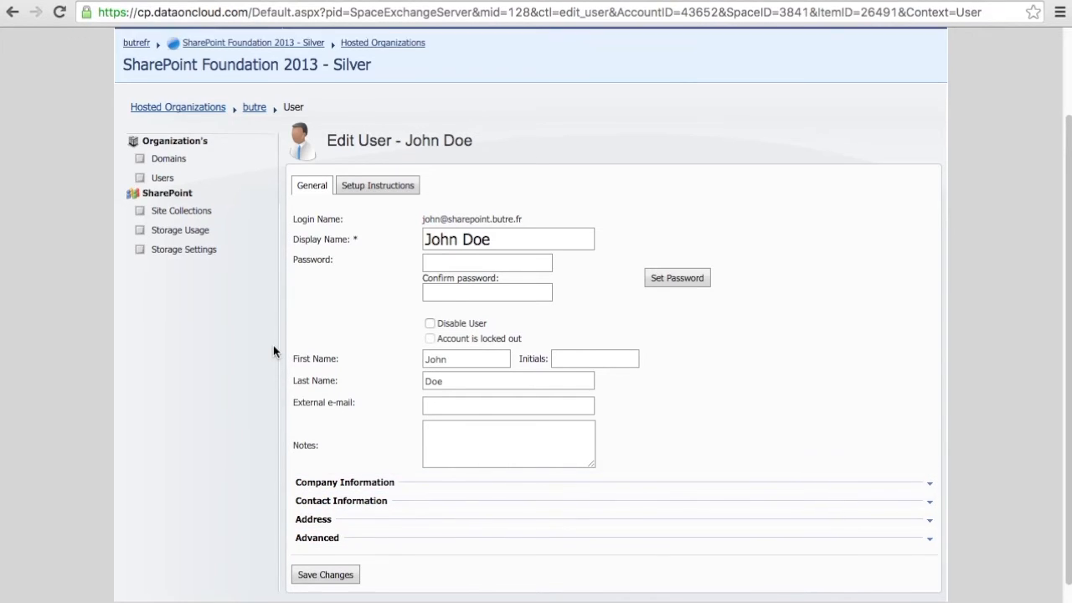
scroll("up", 3)
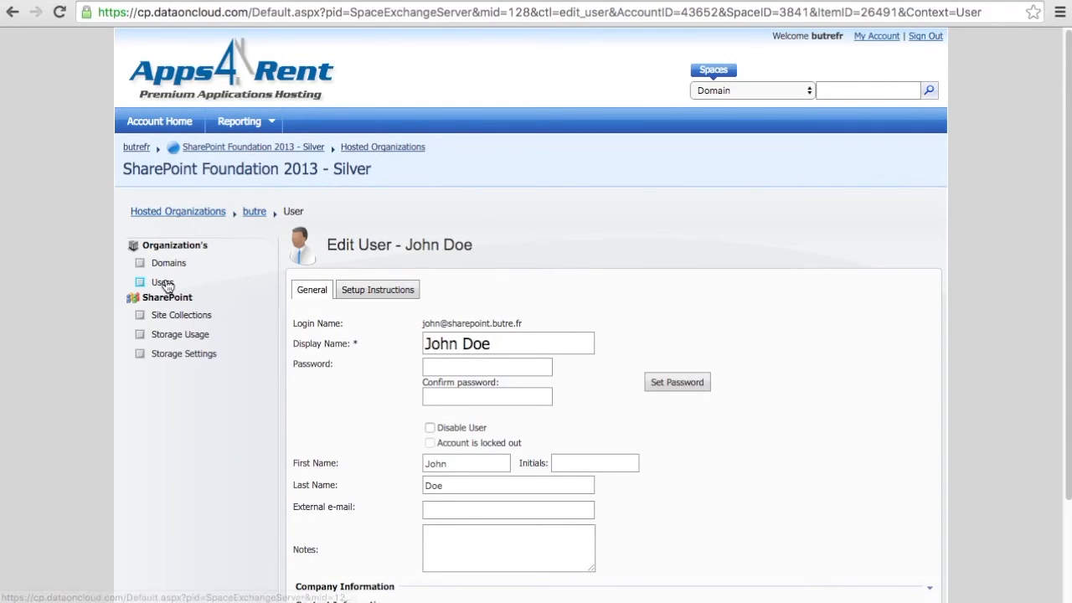
left_click(161, 281)
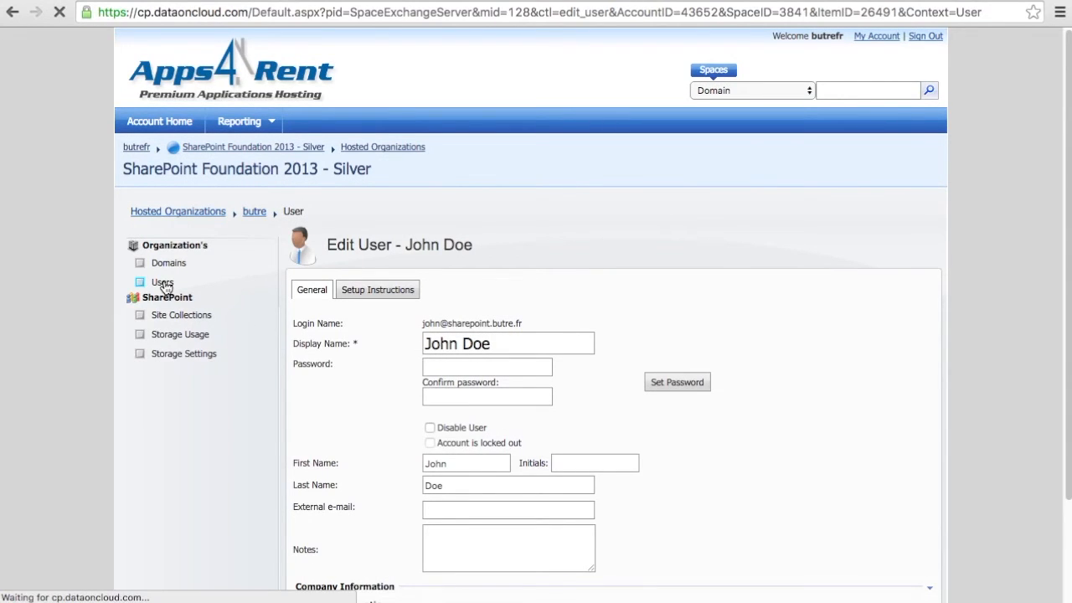
left_click(161, 281)
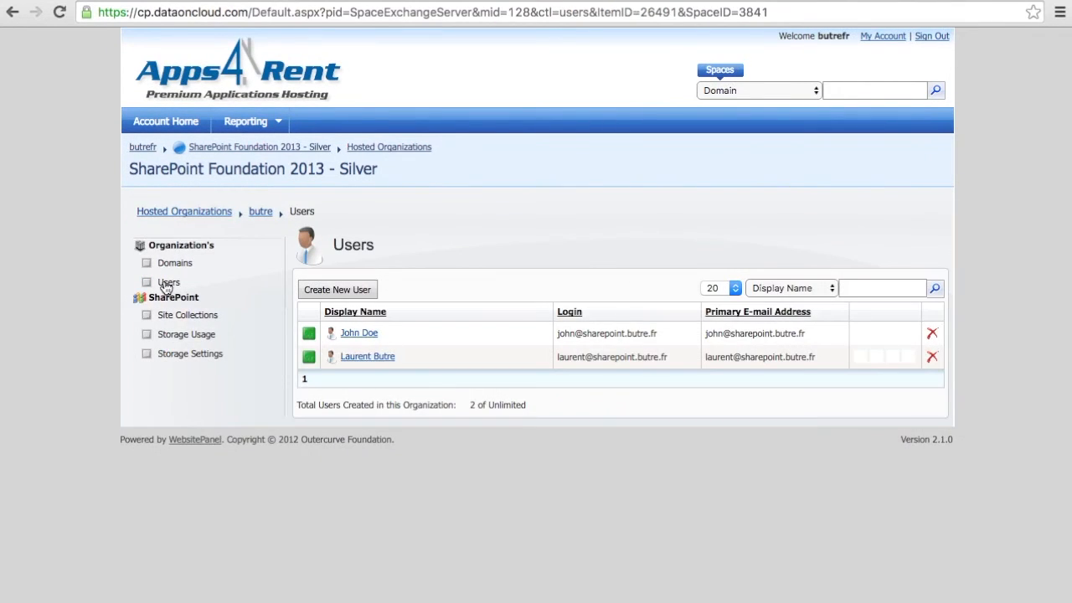
mouse_move(187, 315)
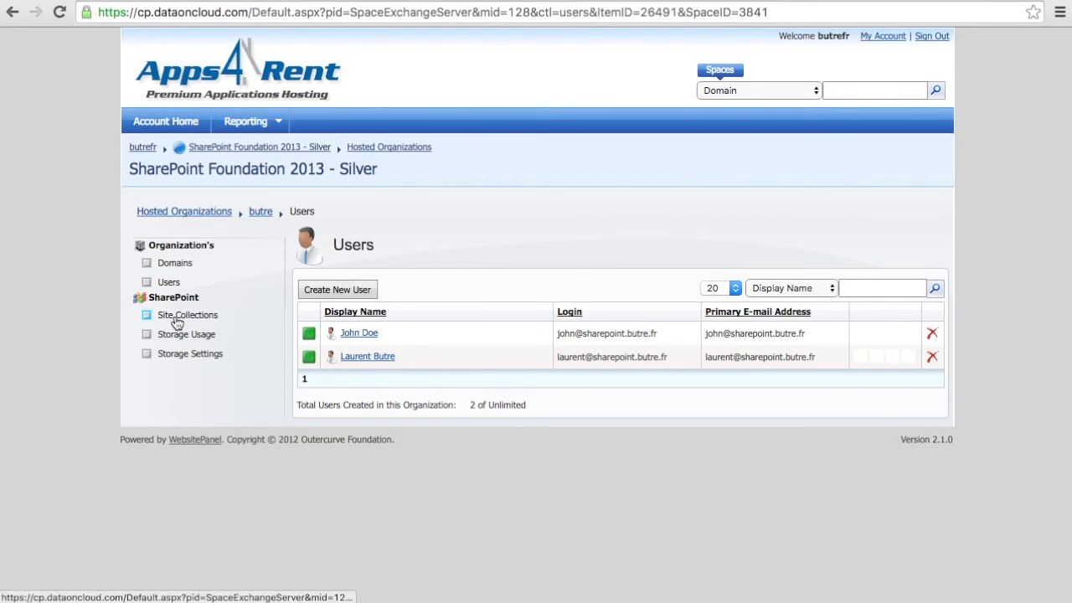
left_click(188, 314)
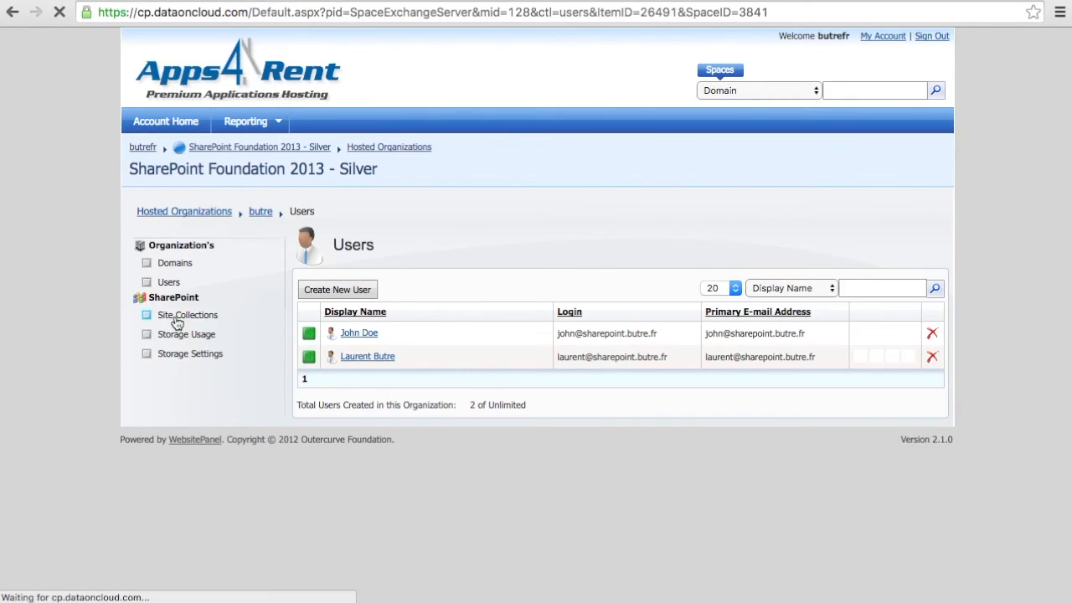
left_click(188, 314)
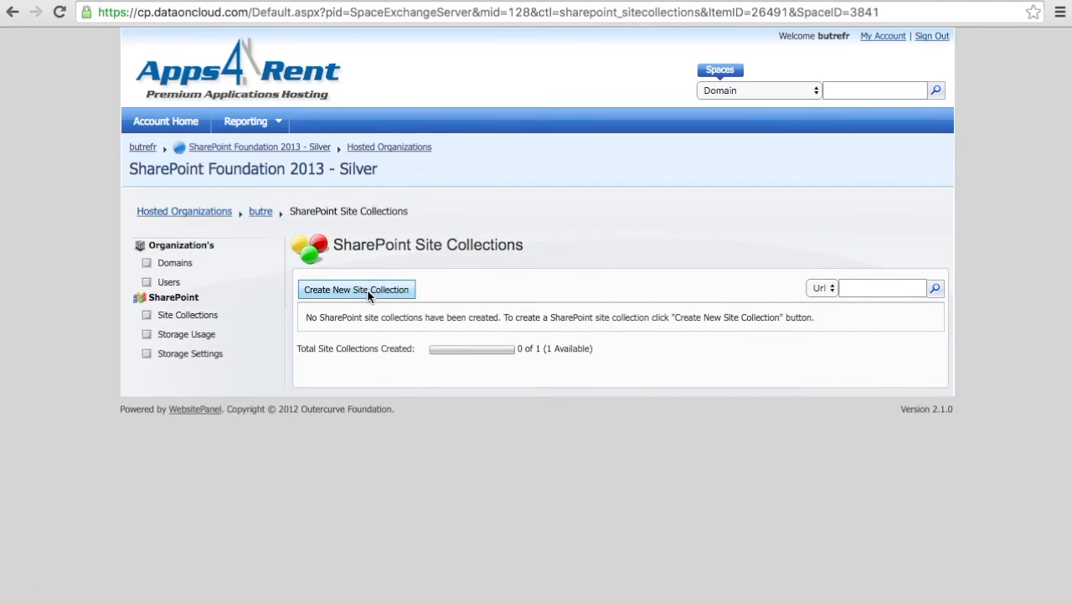
- Start a new site collection with URL www and bring up the organization users to pick an owner
left_click(355, 288)
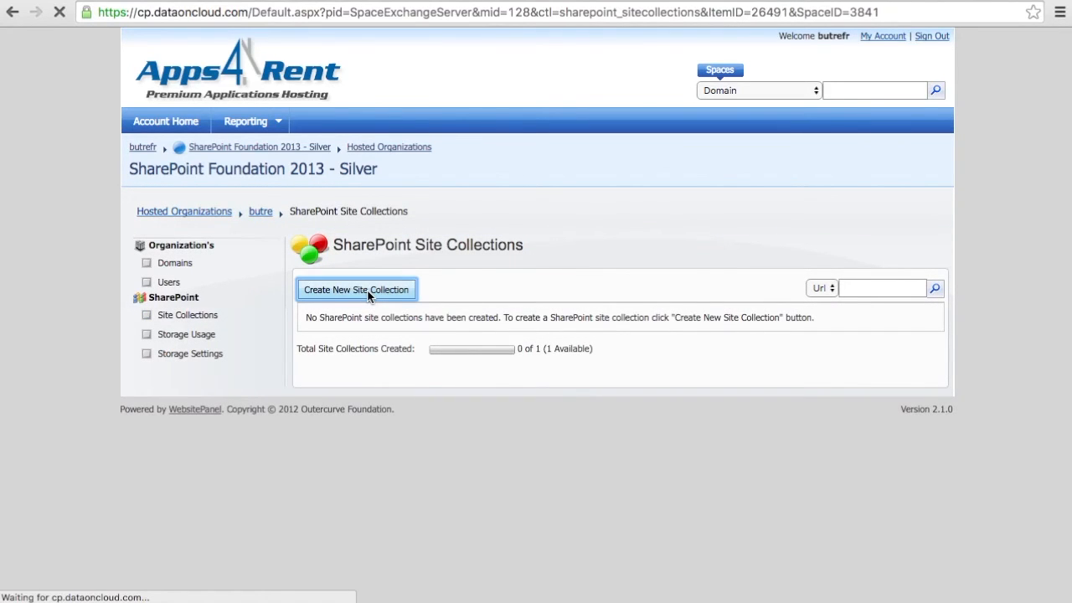
left_click(355, 288)
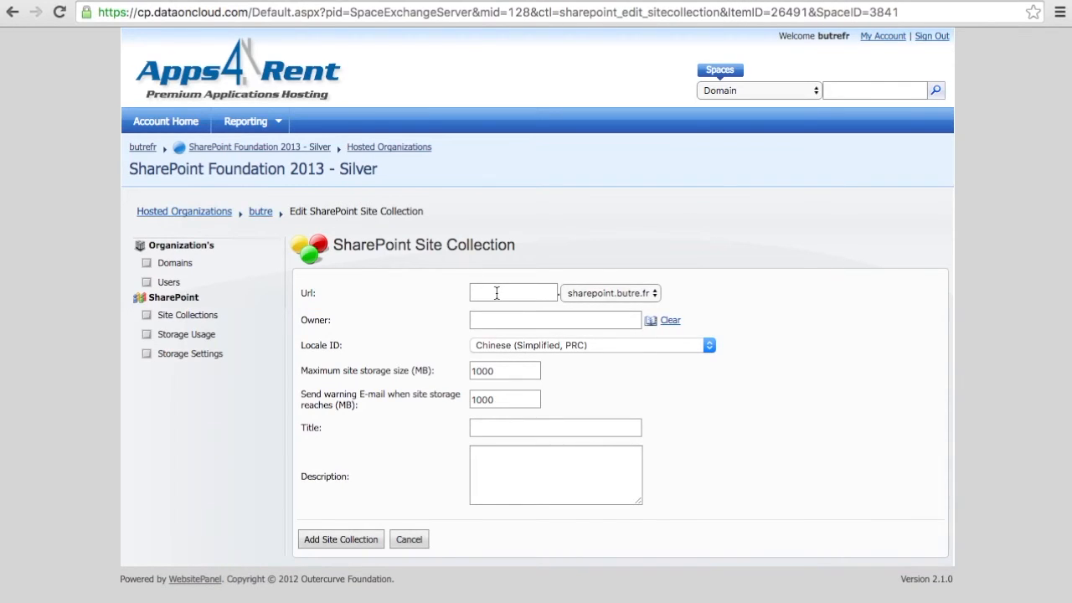
left_click(512, 292)
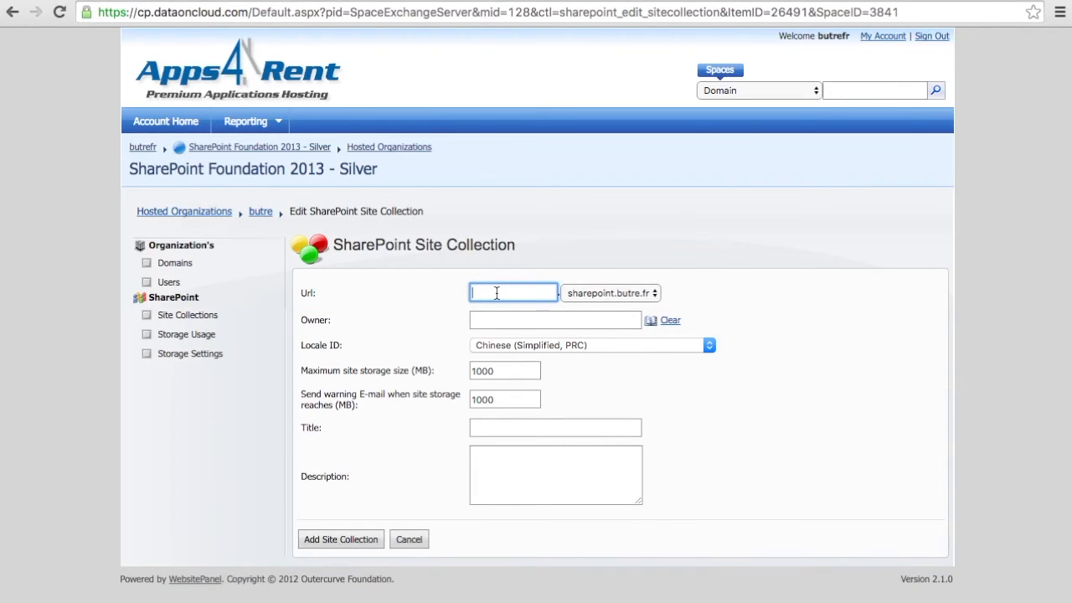
type("w")
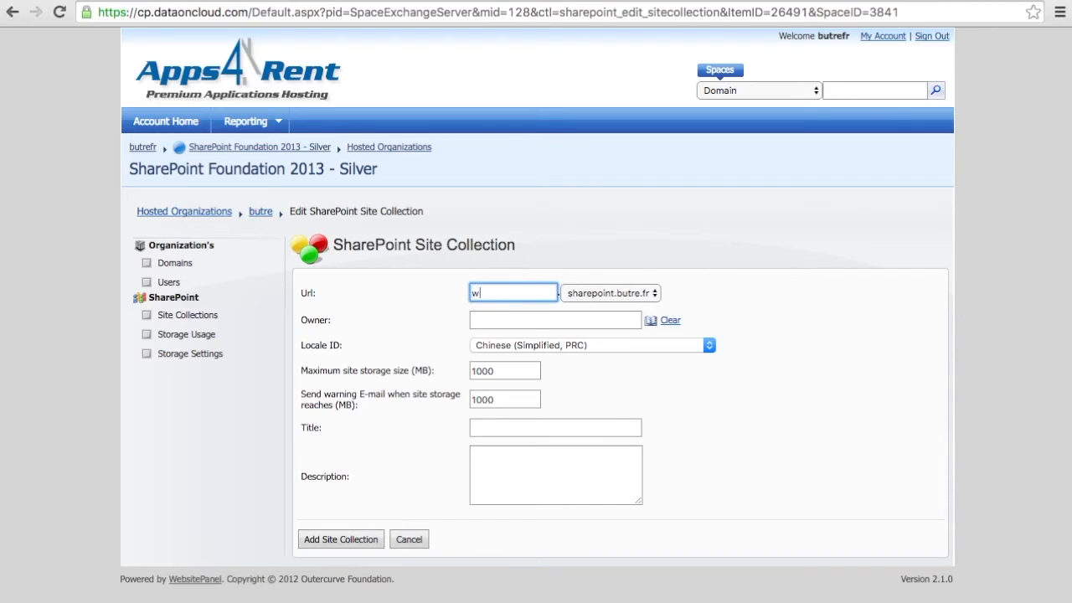
type("ww")
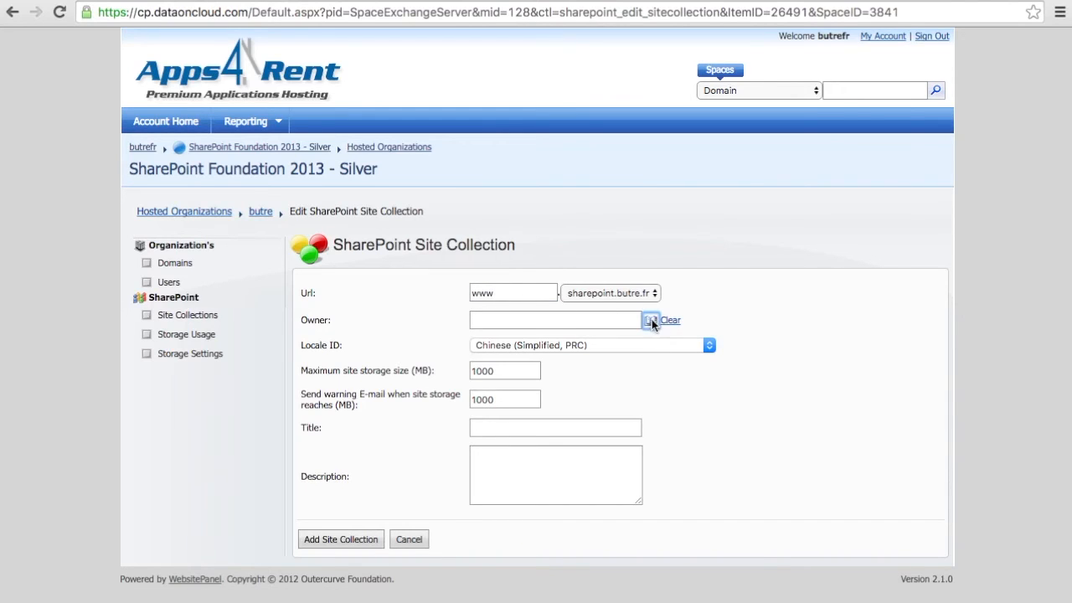
left_click(650, 319)
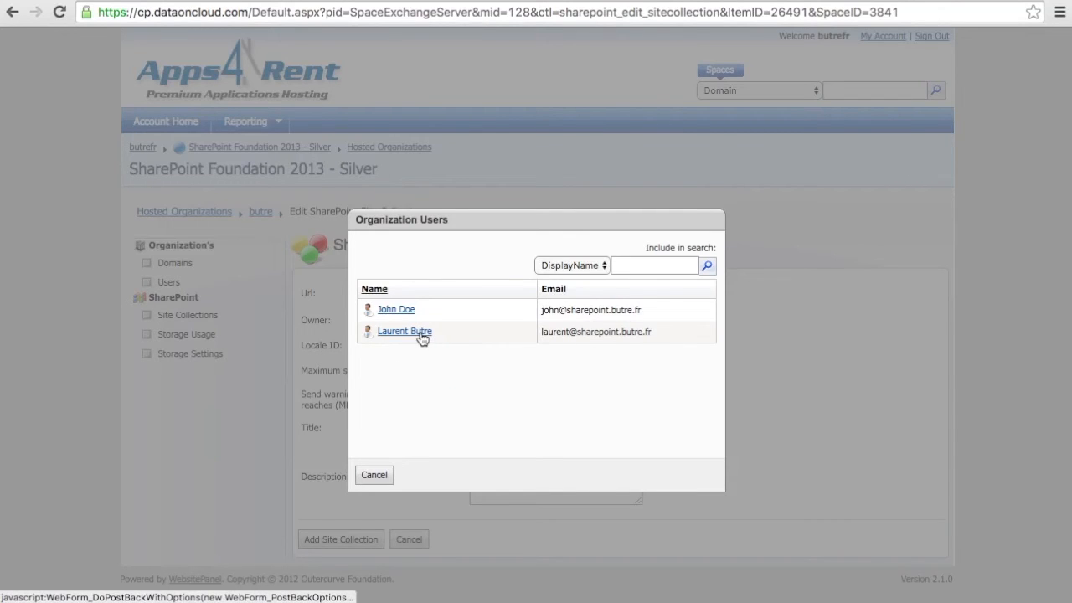
left_click(403, 331)
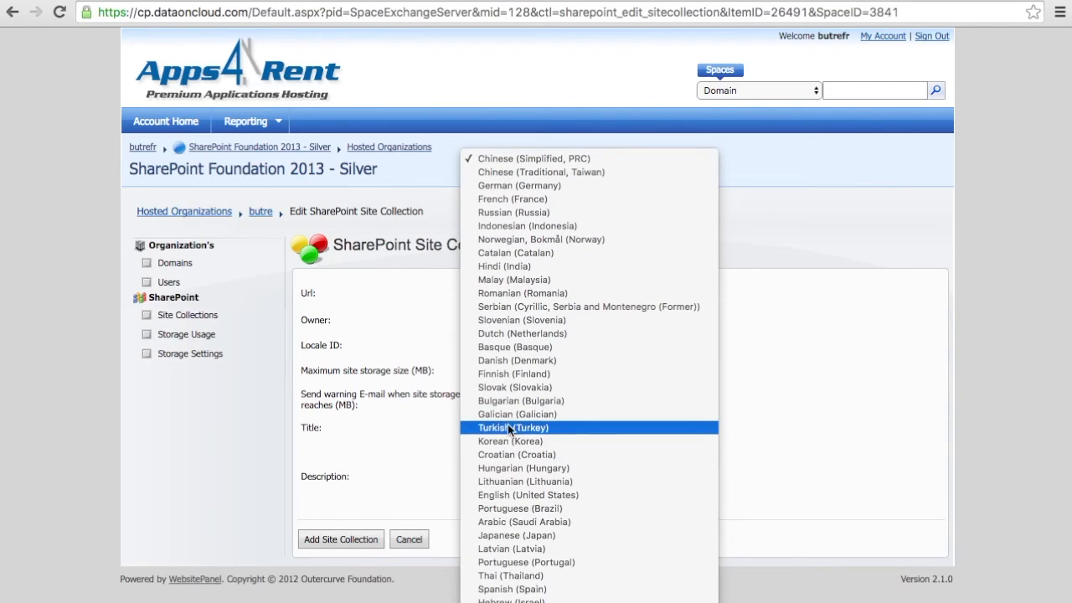
mouse_move(522, 509)
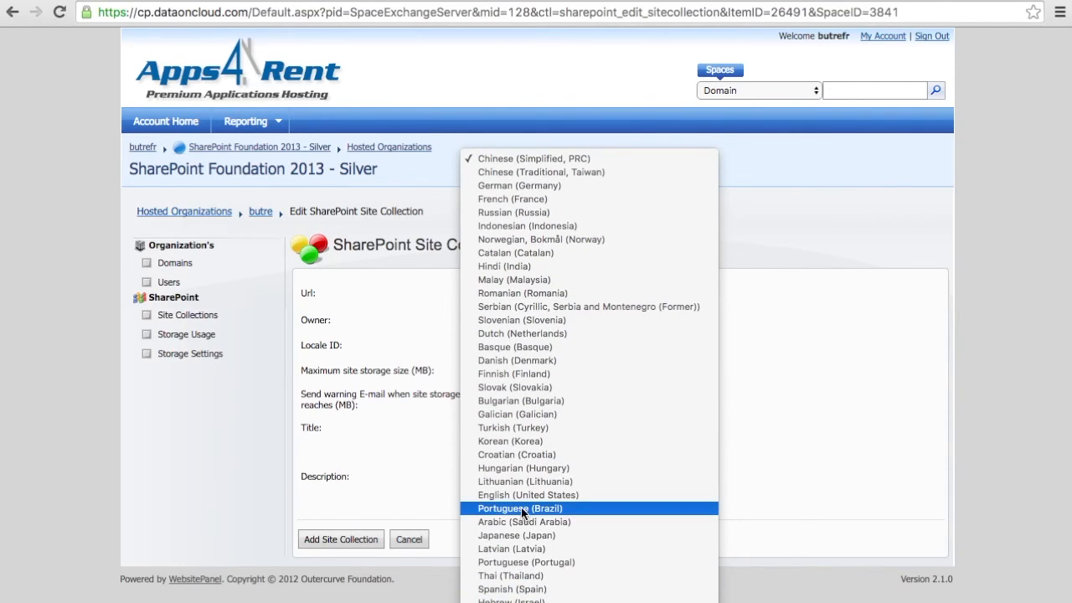
left_click(528, 495)
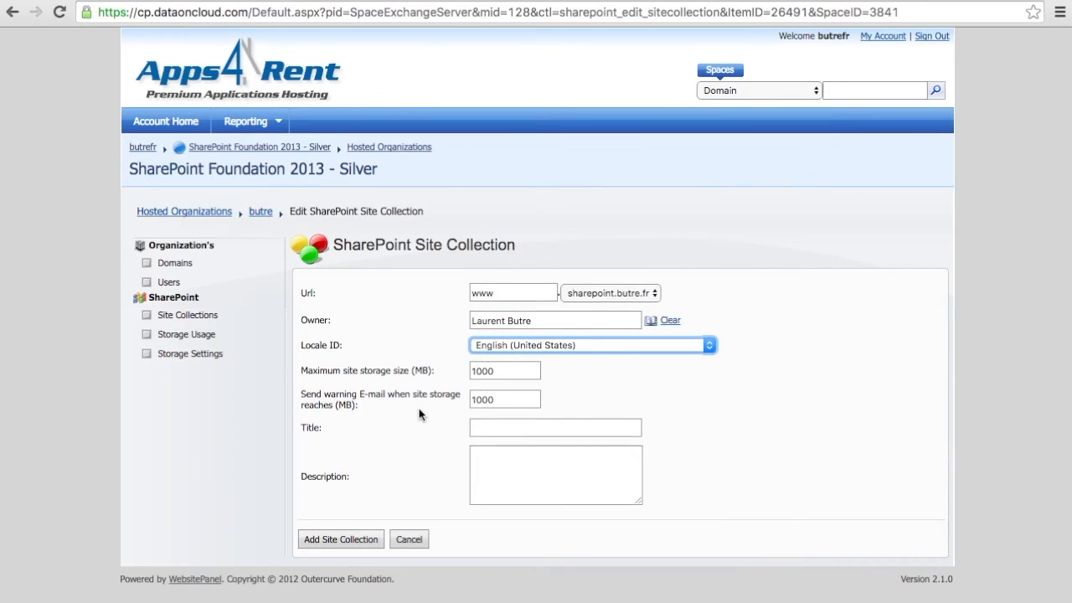
mouse_move(388, 449)
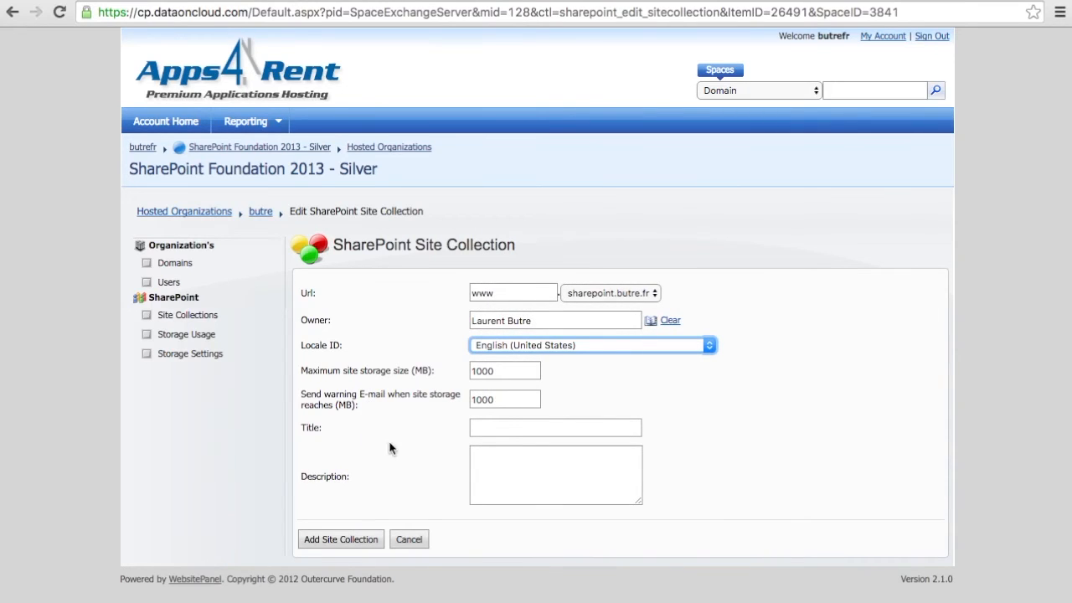
left_click(556, 427)
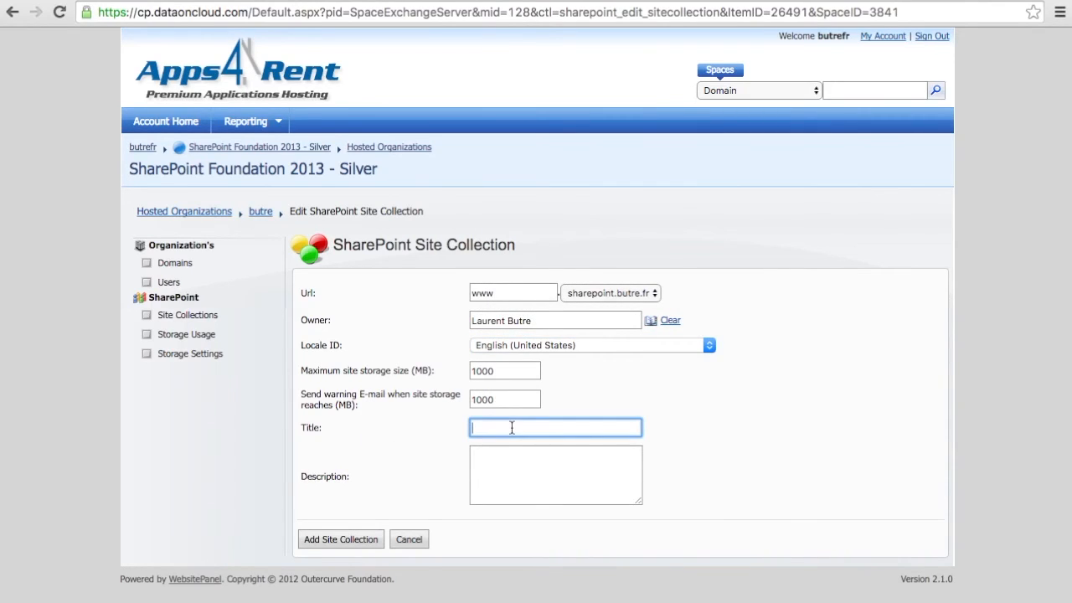
- Title the site collection 'Site Owner' and begin the description 'I will have all the rights on the Sh…'
type("Site Owner")
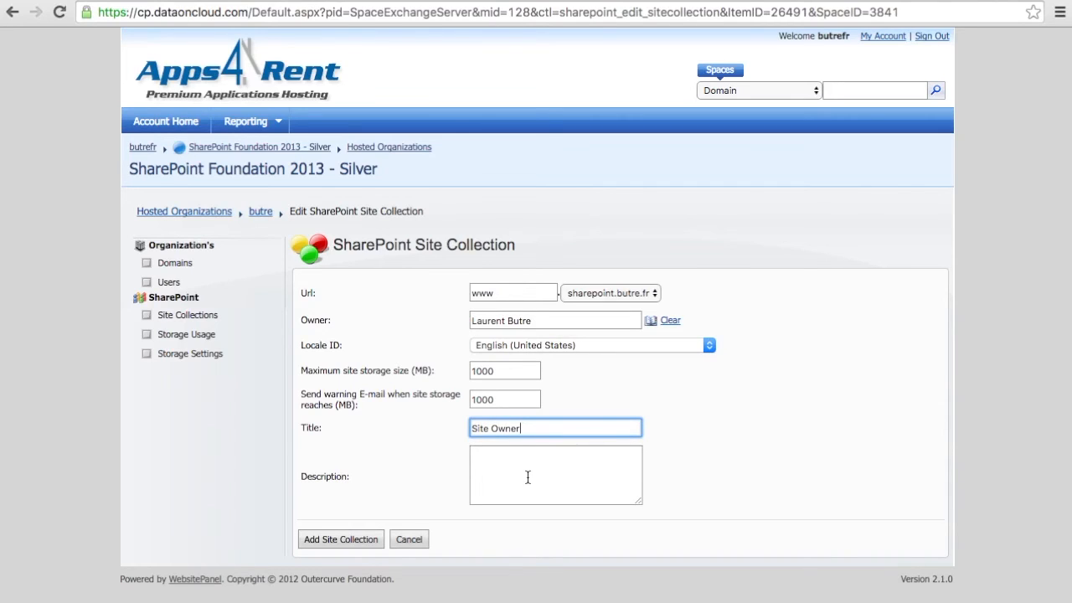
left_click(555, 476)
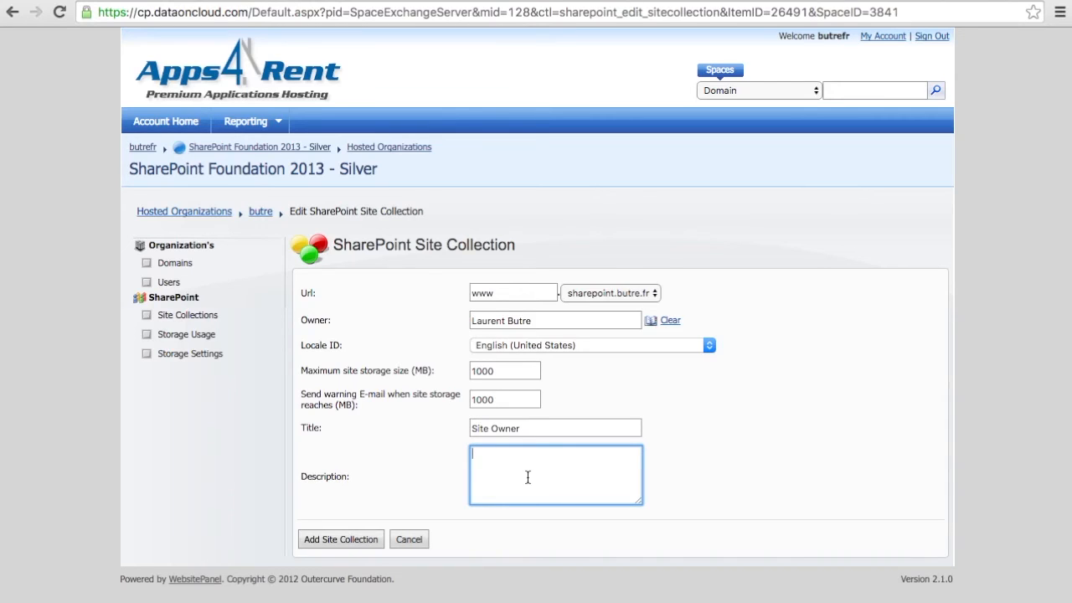
type("I will")
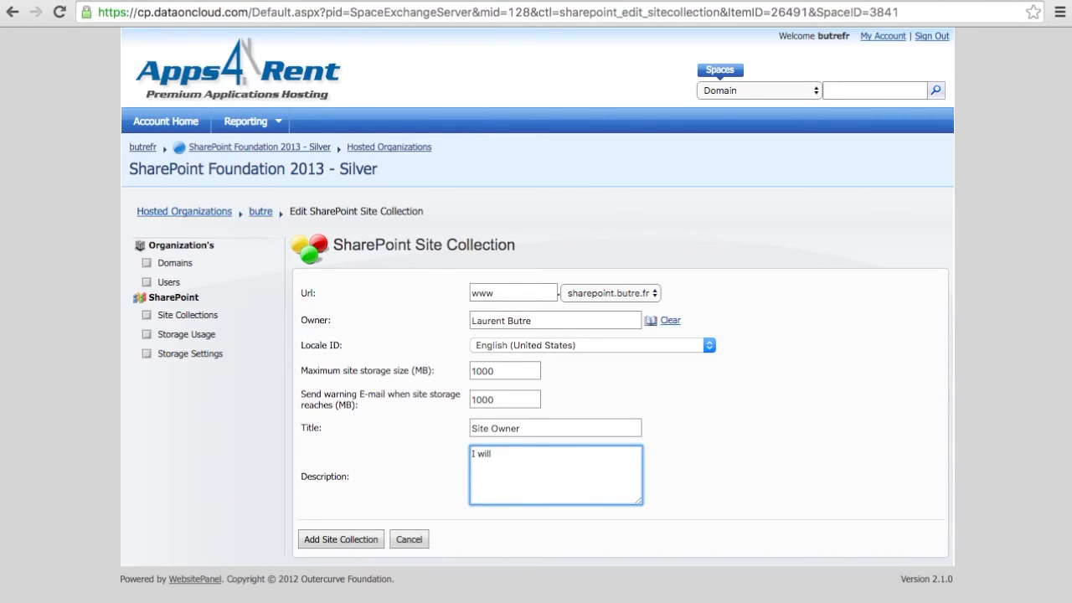
type("have all th")
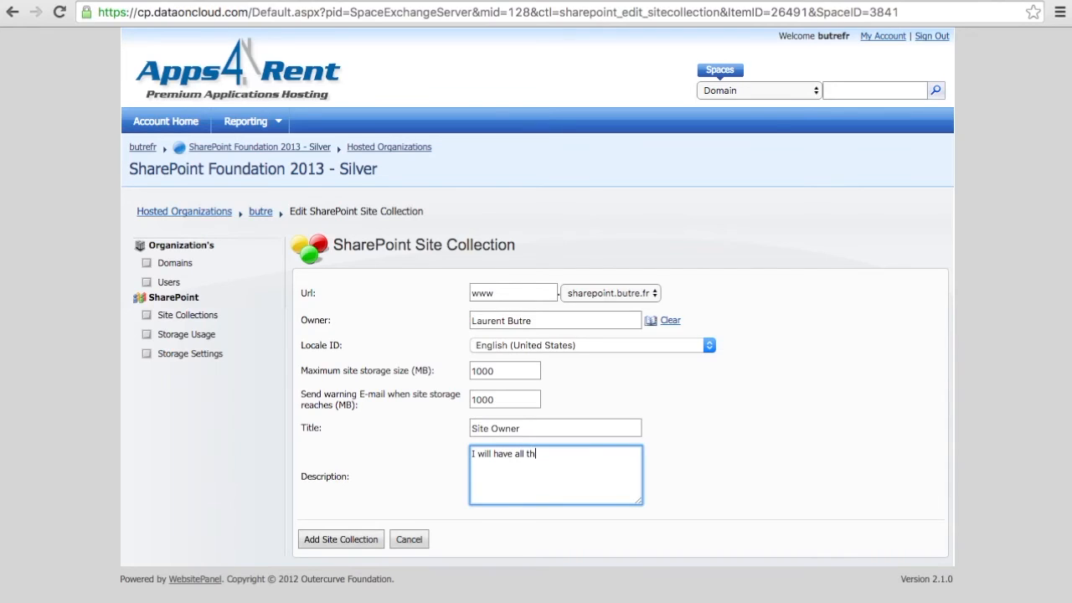
type("e rights")
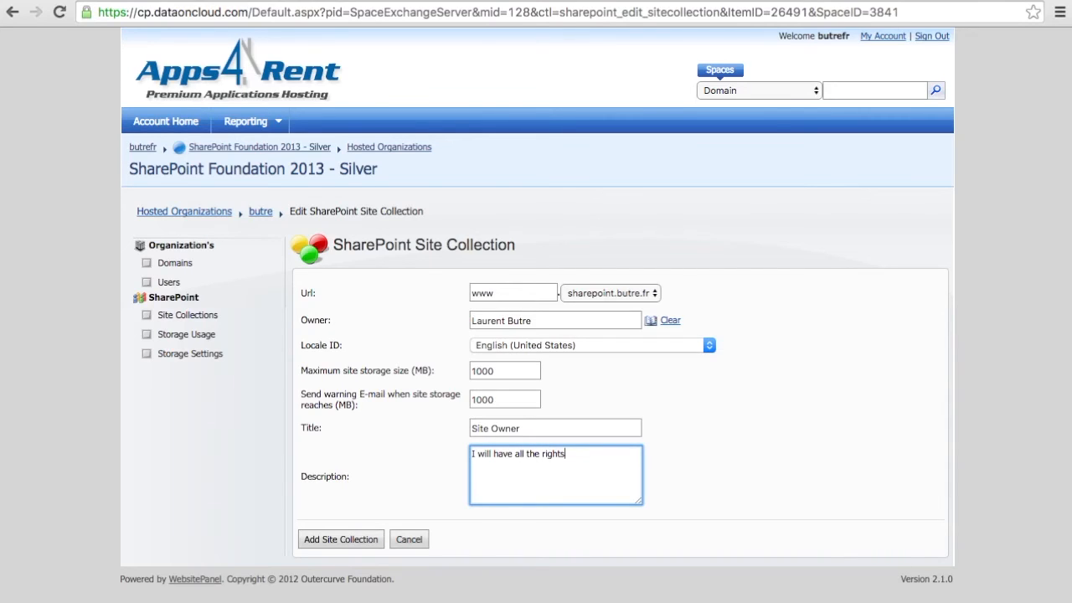
type("on the Sh")
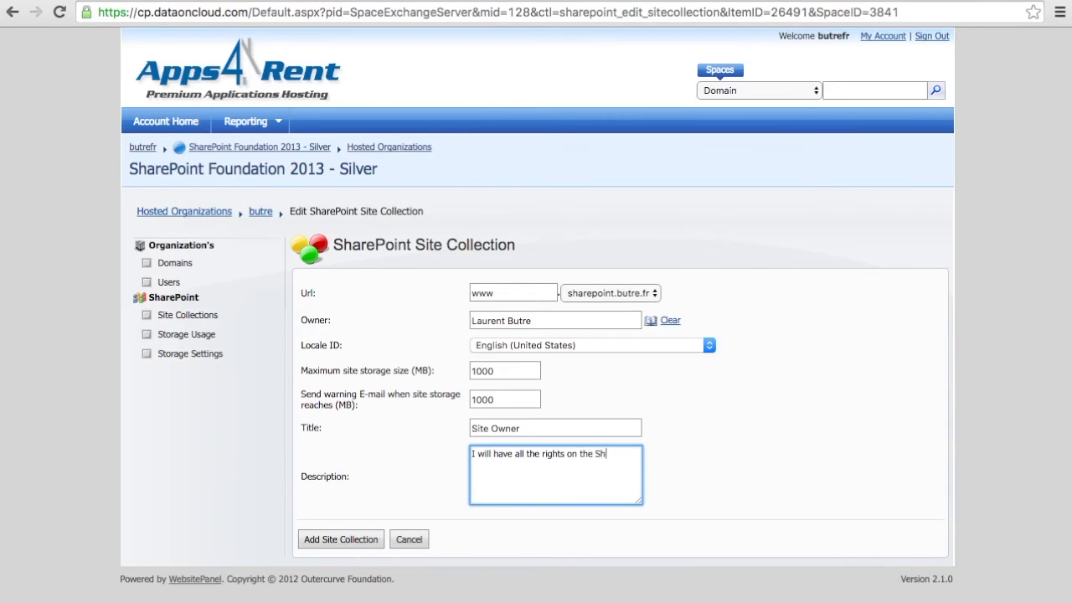
- Finish the description naming the Site Collection Administrator and add the site collection
type("arepoint sit")
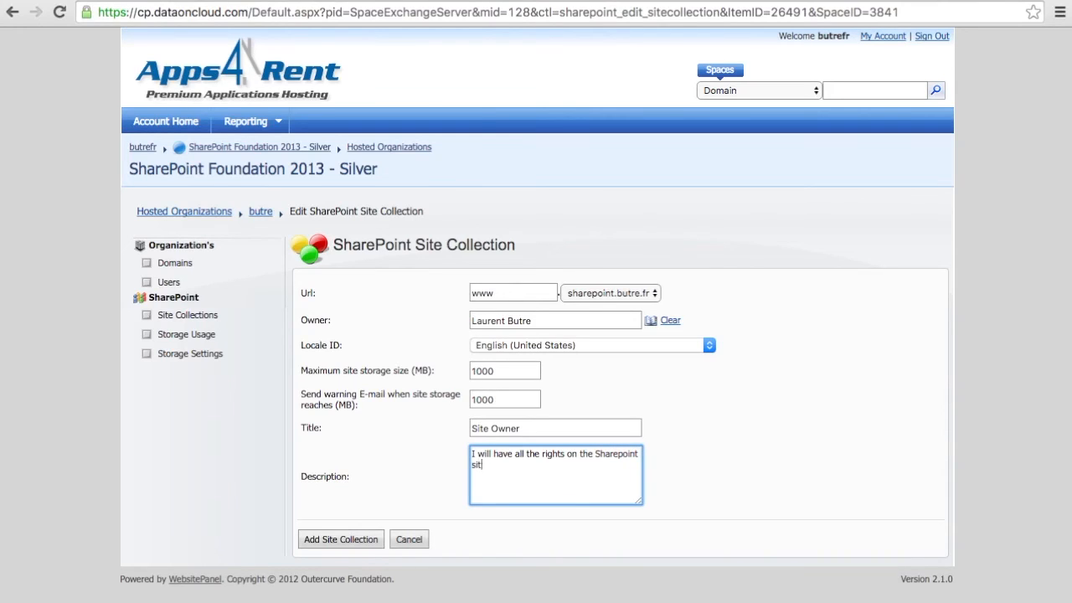
type("e. I am the Site Collect")
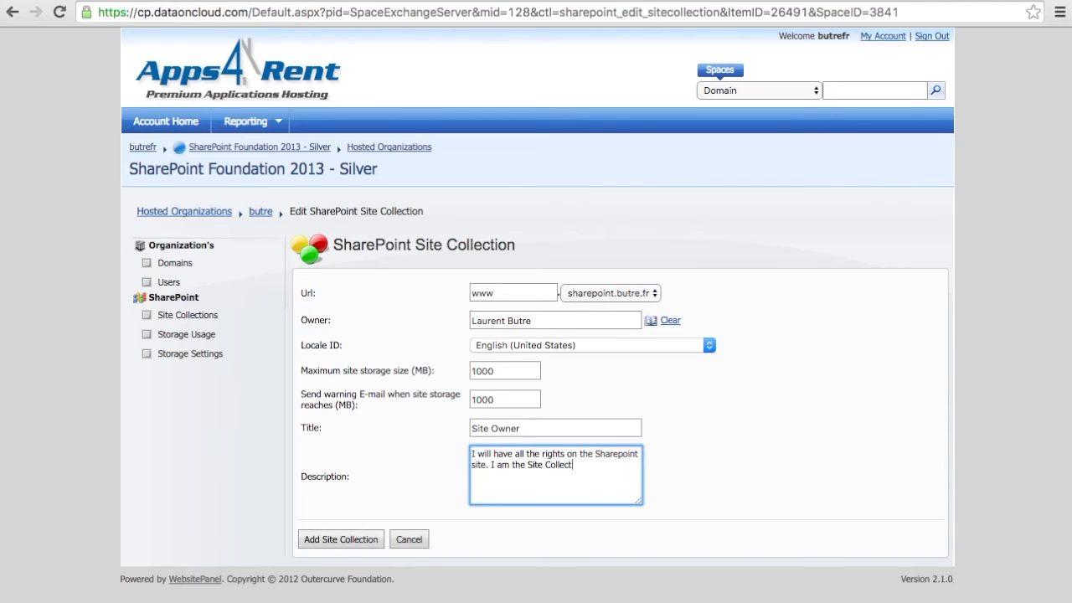
type("ion Administrator")
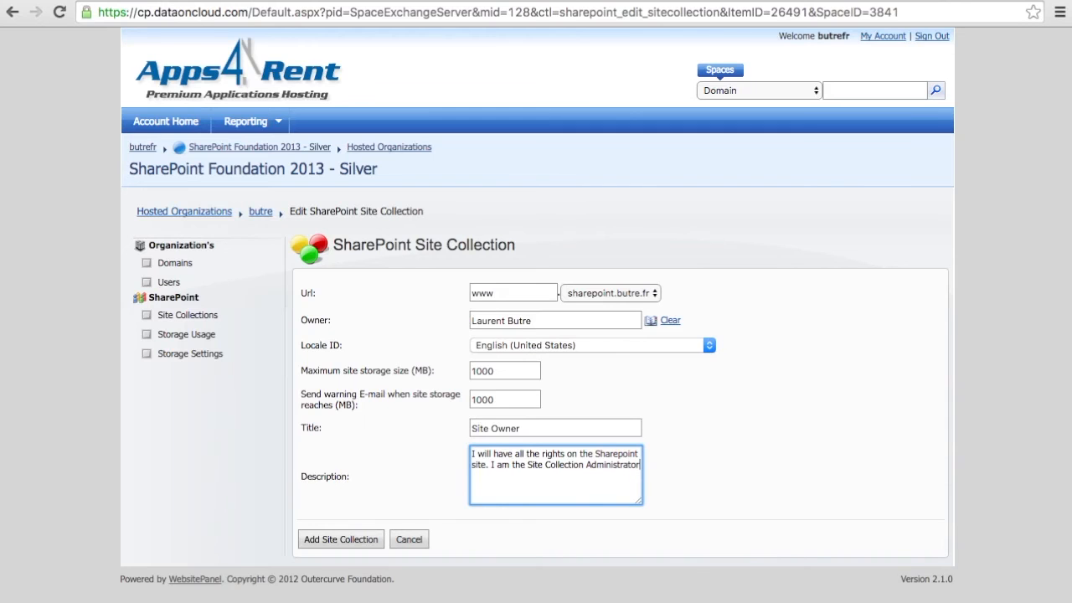
left_click(340, 539)
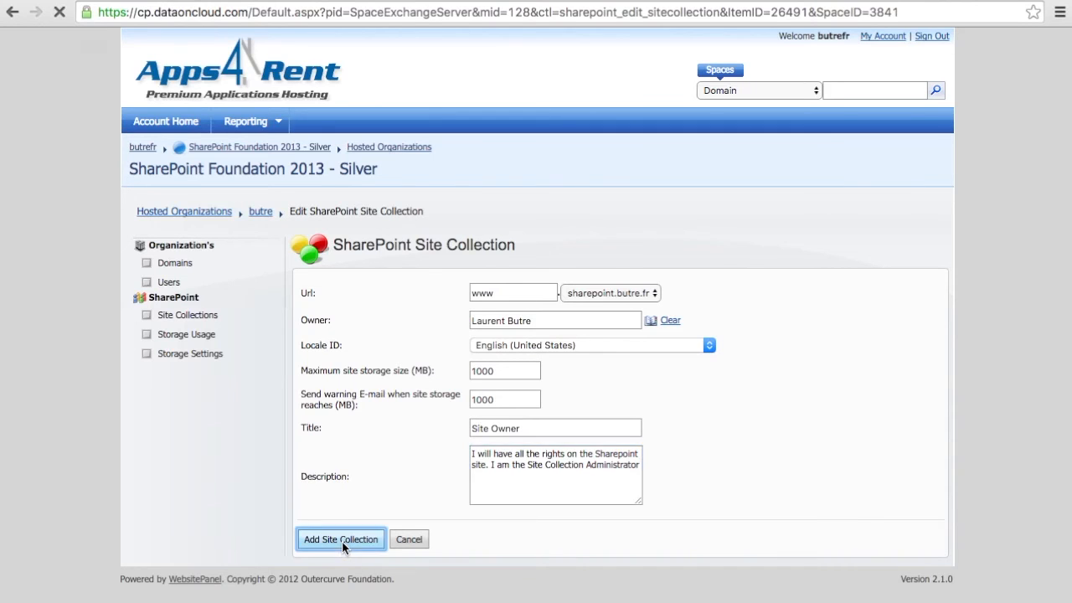
left_click(342, 539)
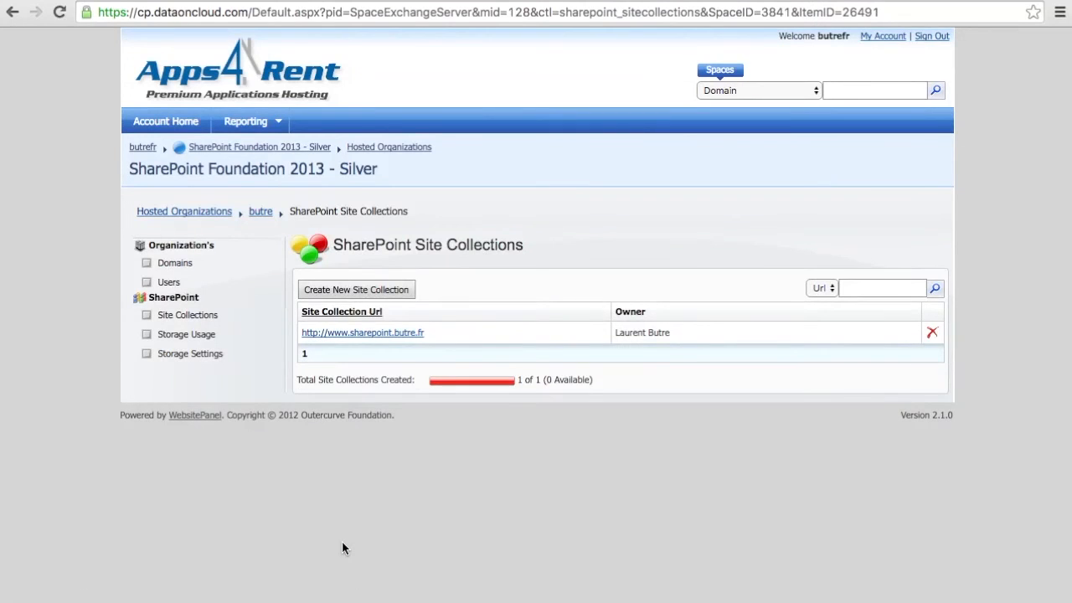
mouse_move(185, 335)
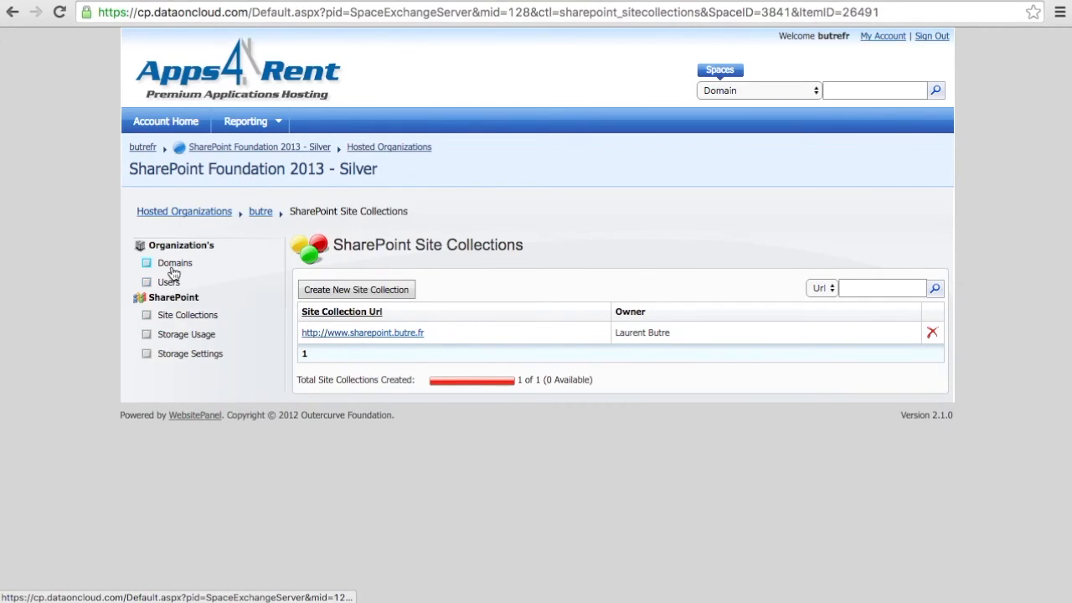
mouse_move(167, 281)
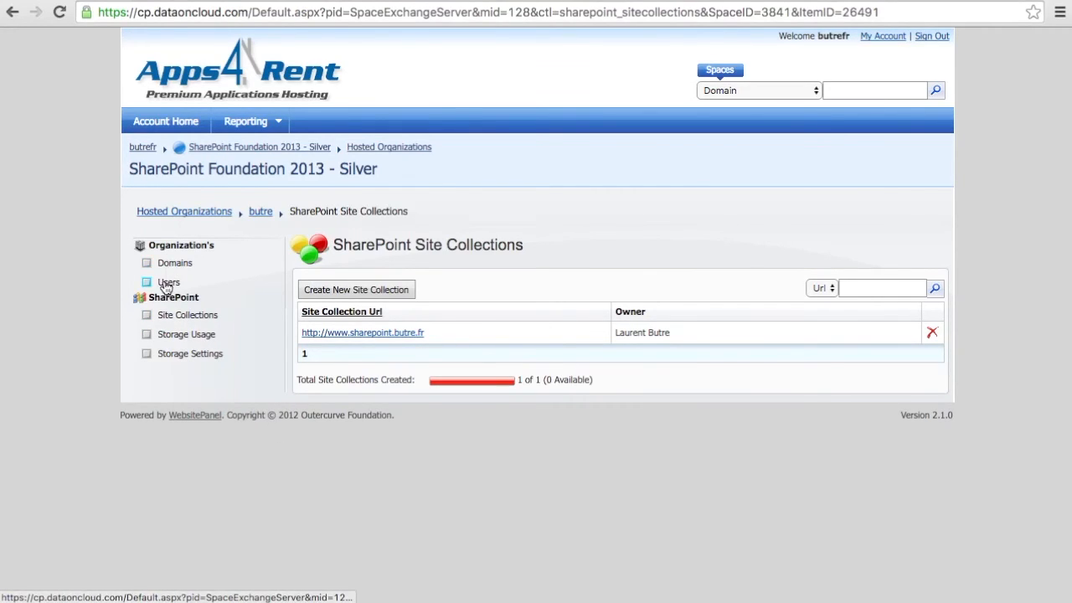
mouse_move(168, 281)
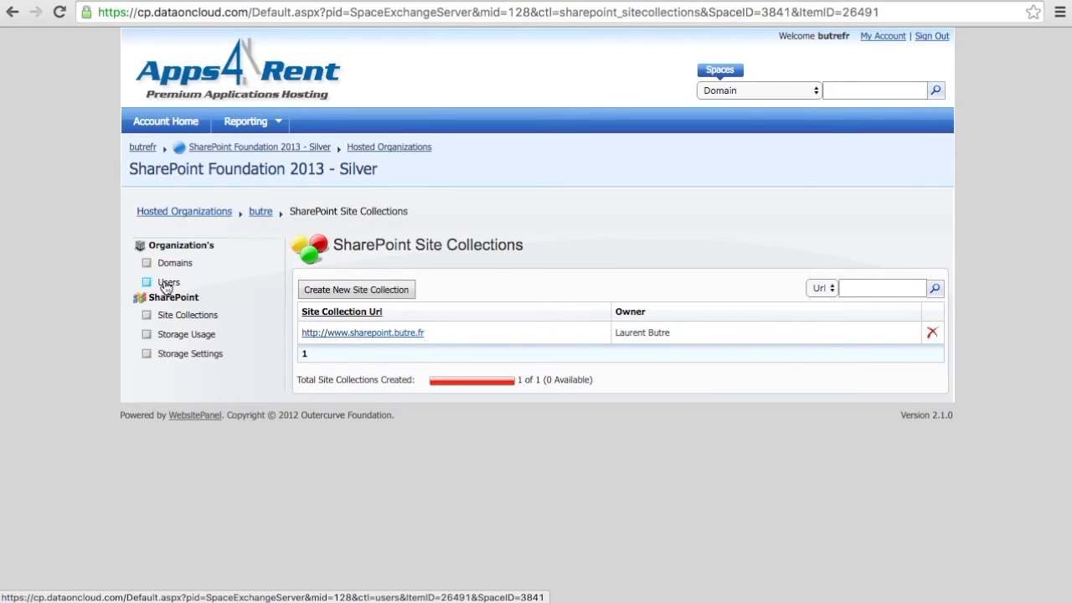
- Review the organization's two users, then sign out of the hosting control panel
left_click(167, 281)
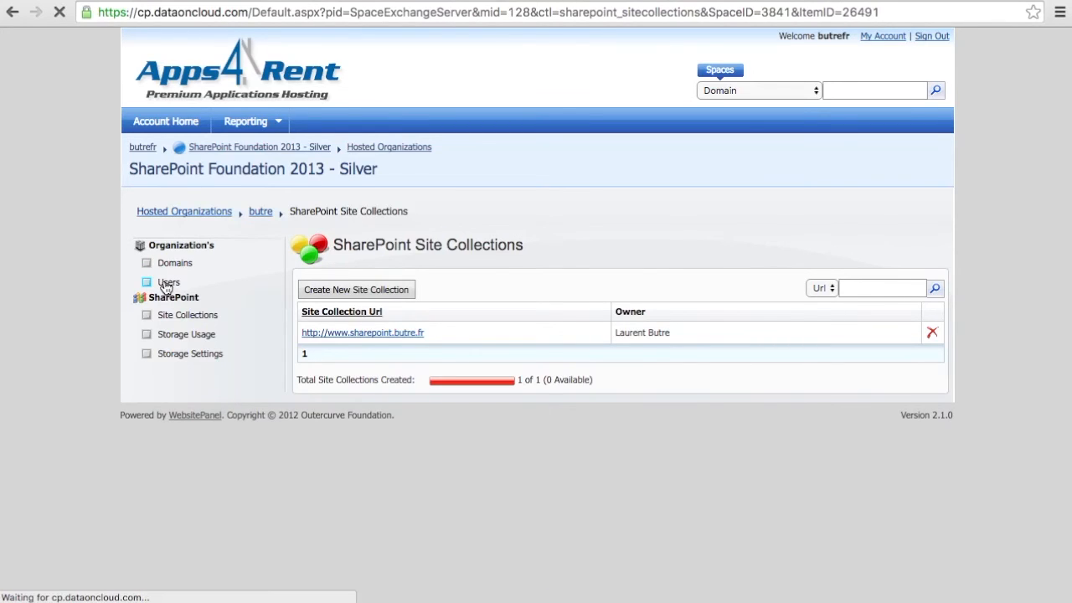
left_click(167, 281)
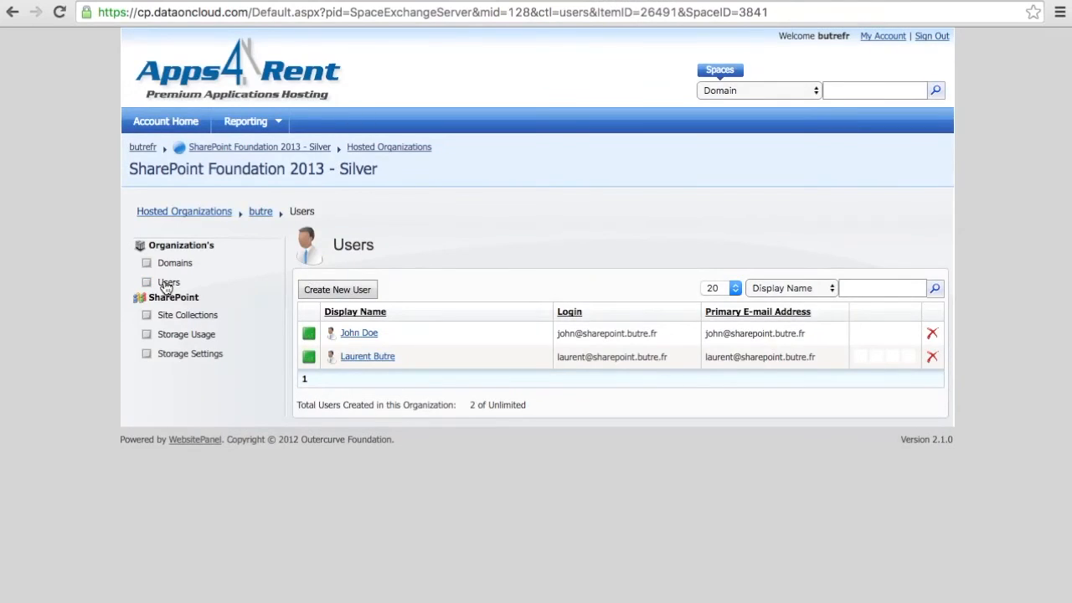
mouse_move(559, 371)
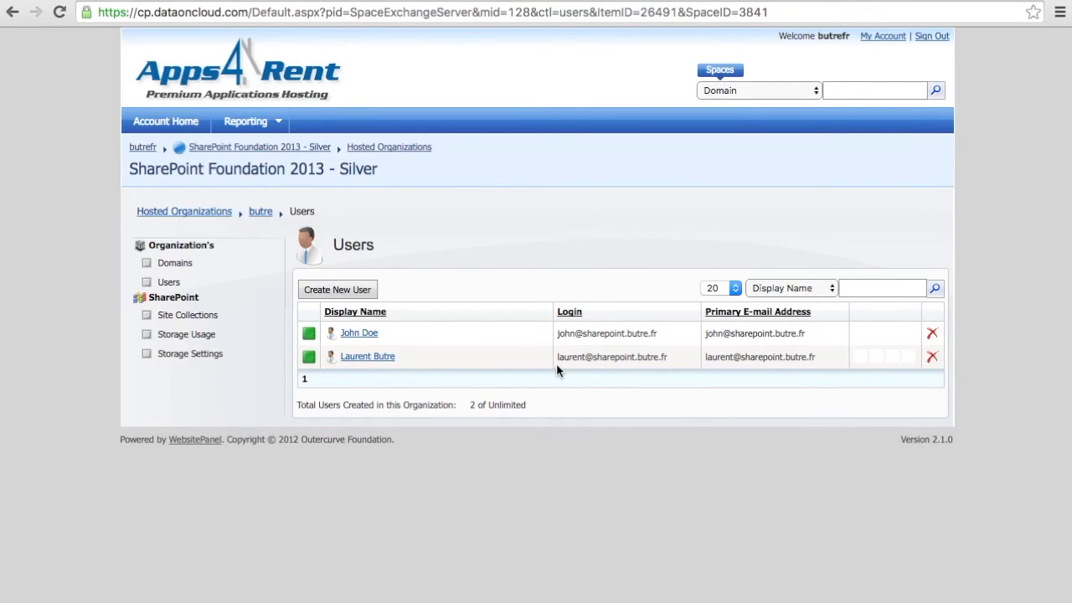
mouse_move(669, 360)
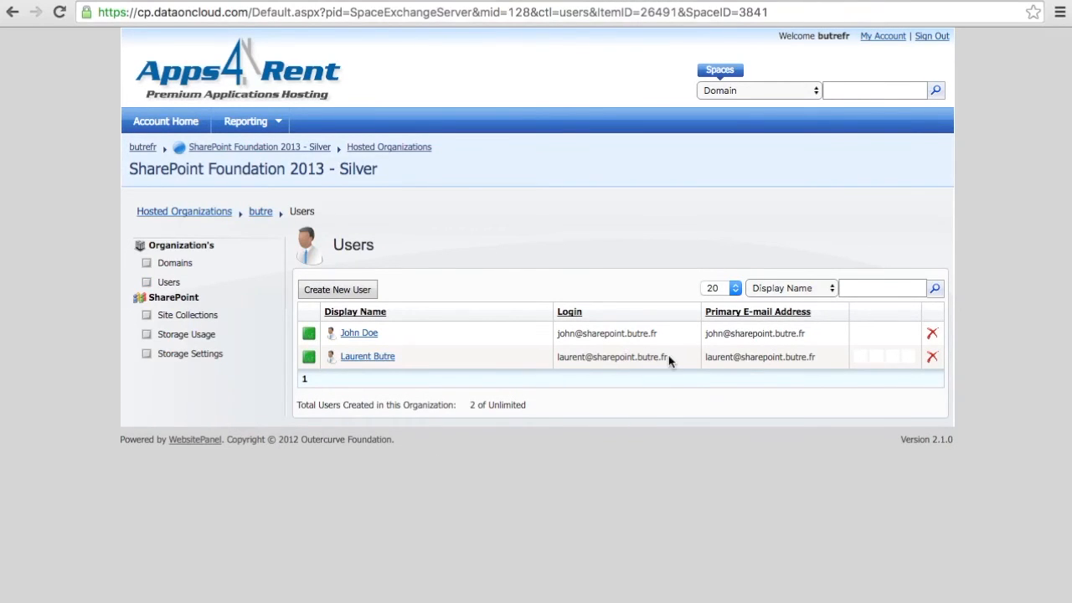
mouse_move(559, 355)
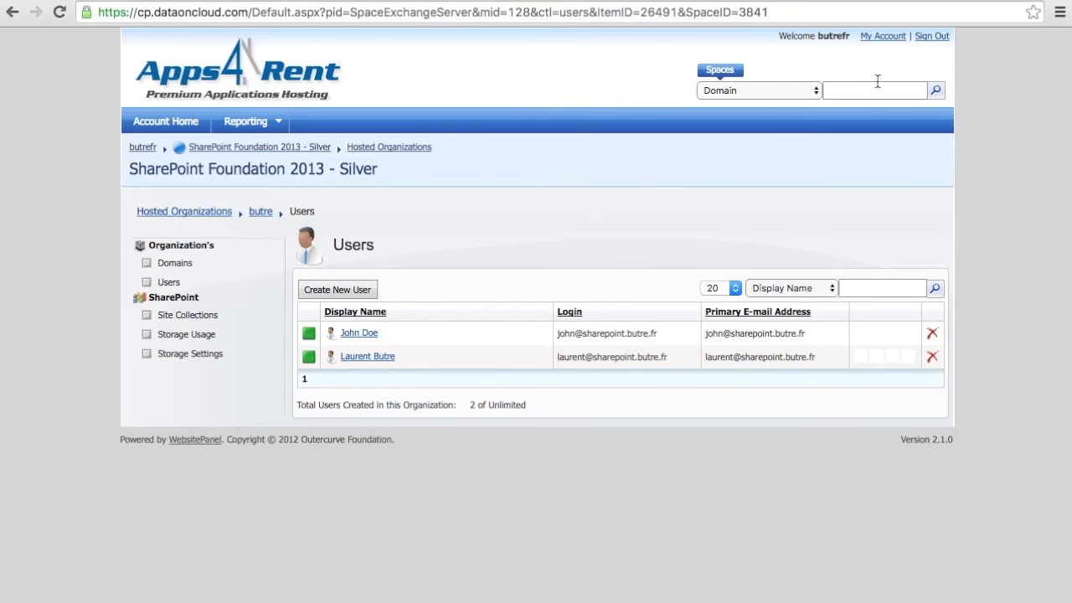
mouse_move(930, 40)
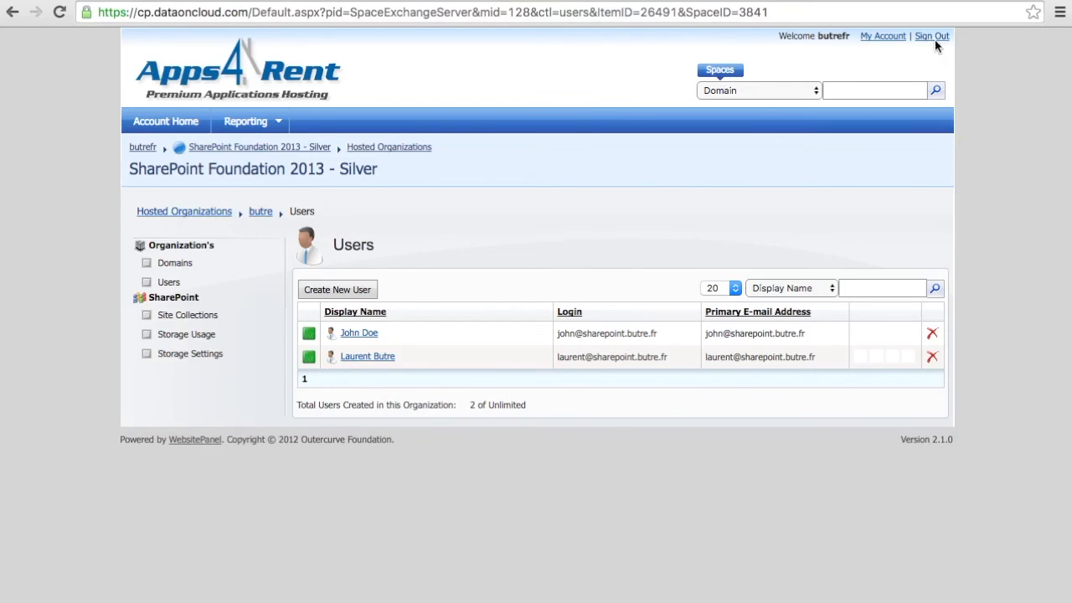
left_click(931, 35)
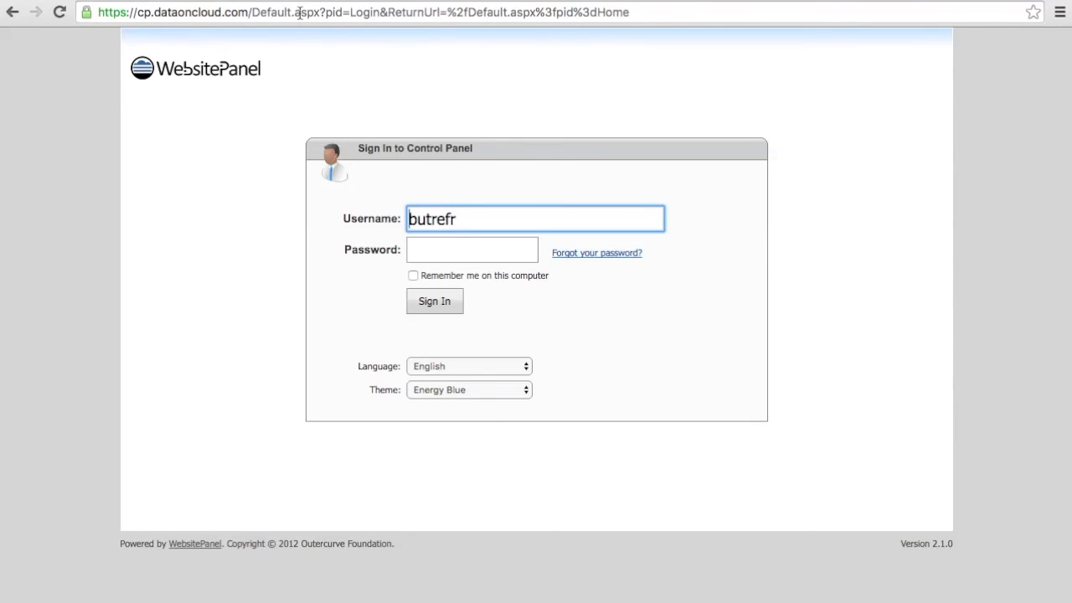
type("www.")
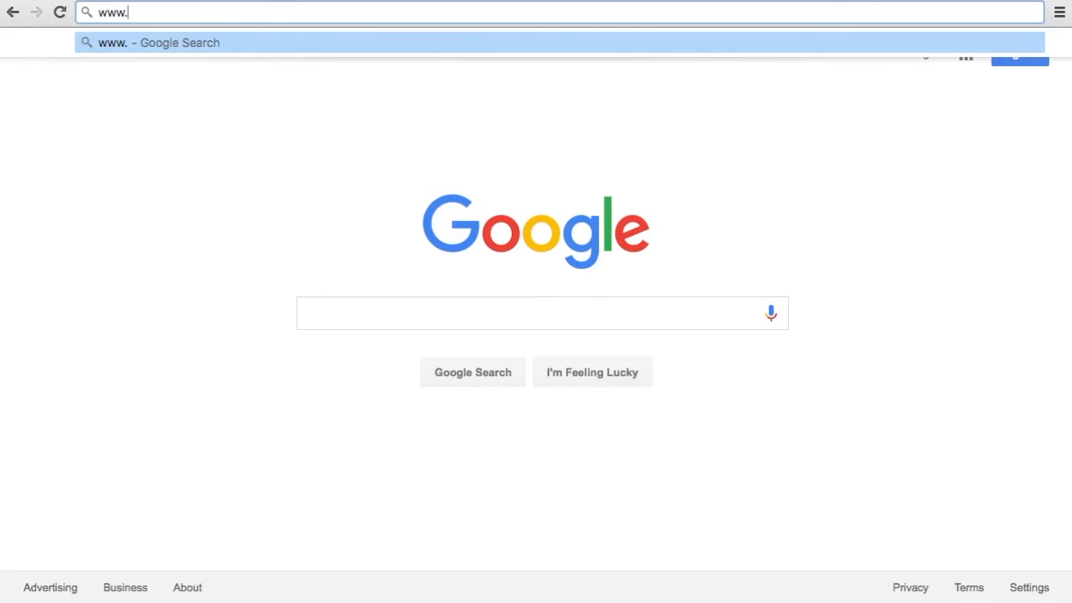
type("sharepoint")
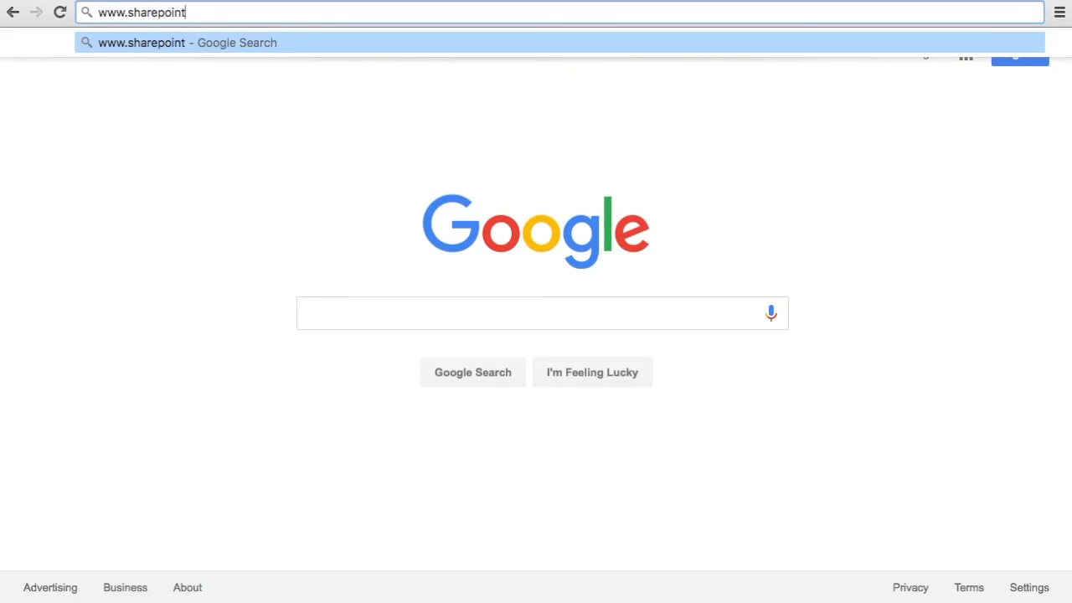
type(".butre.fr")
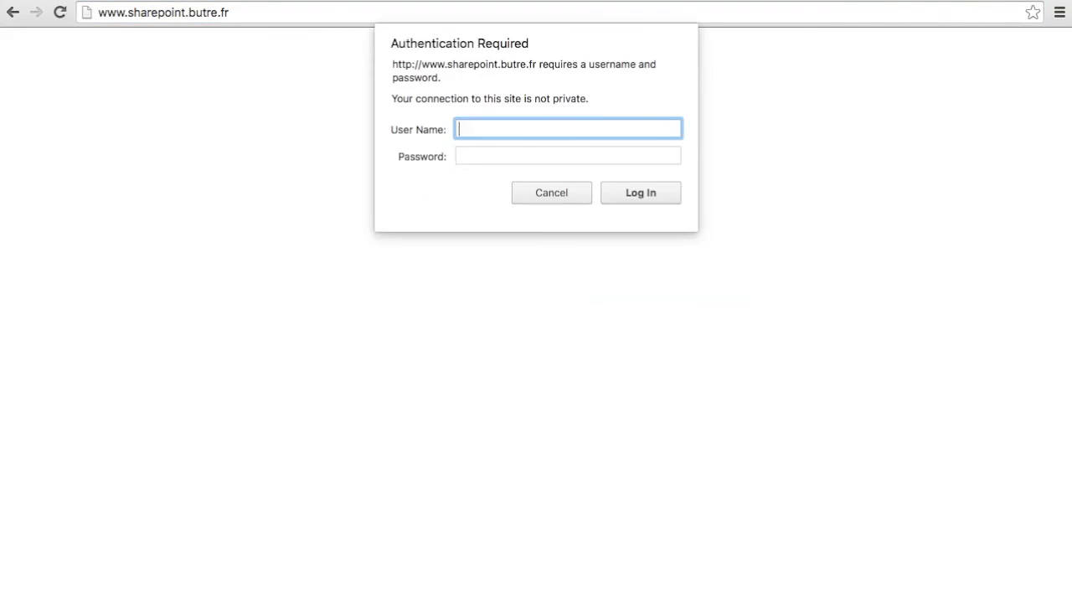
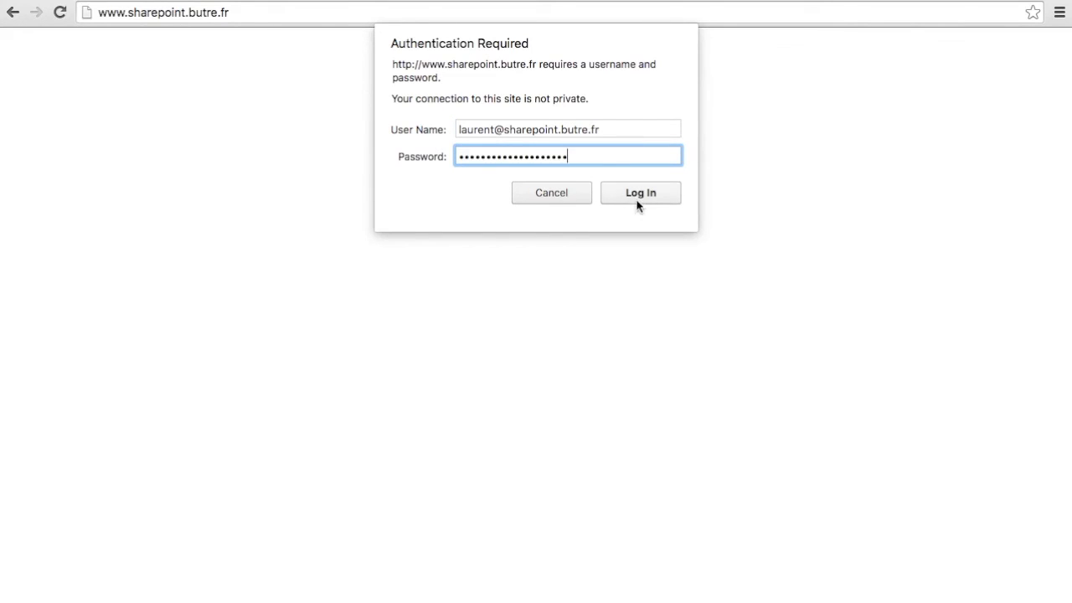
left_click(639, 190)
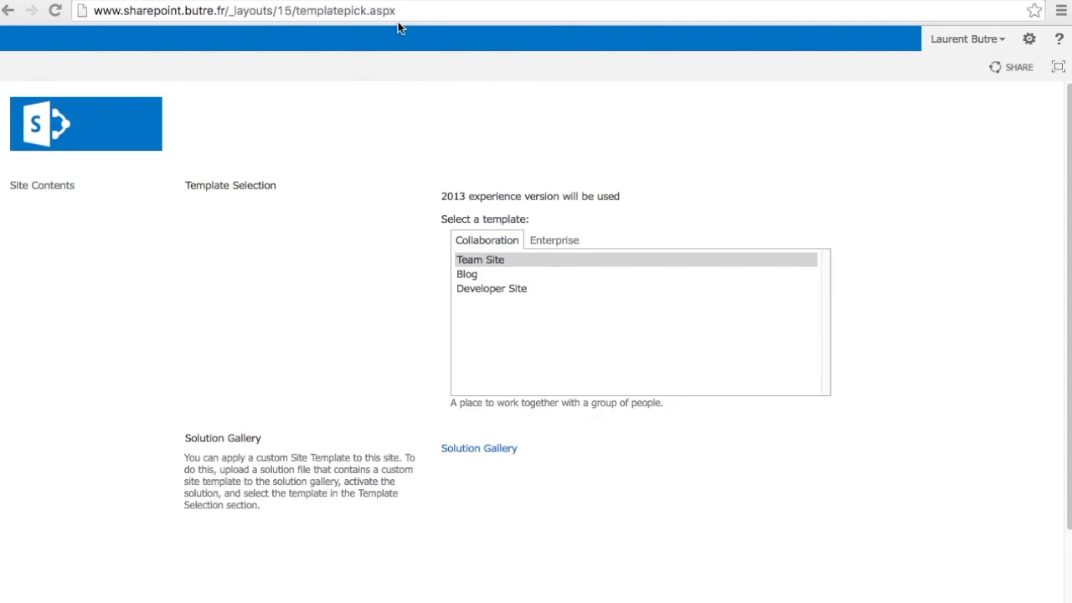
mouse_move(981, 52)
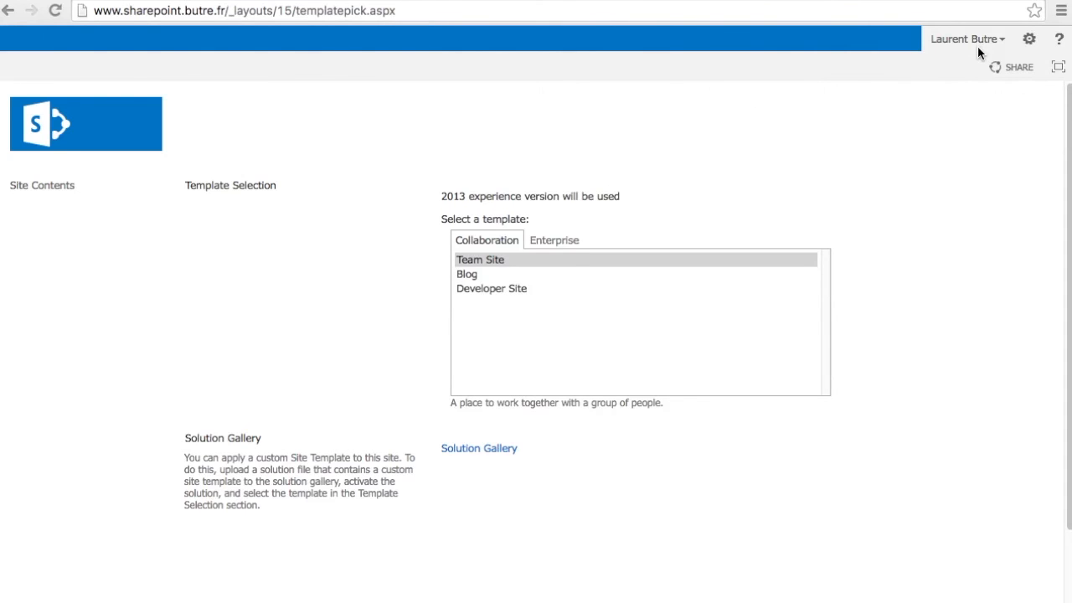
mouse_move(667, 278)
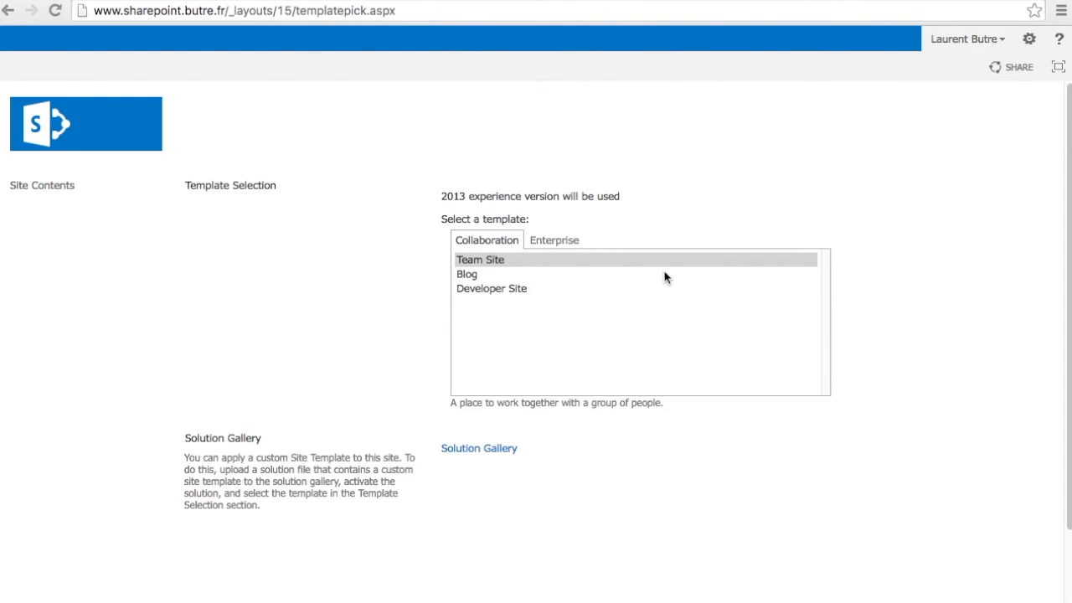
mouse_move(549, 242)
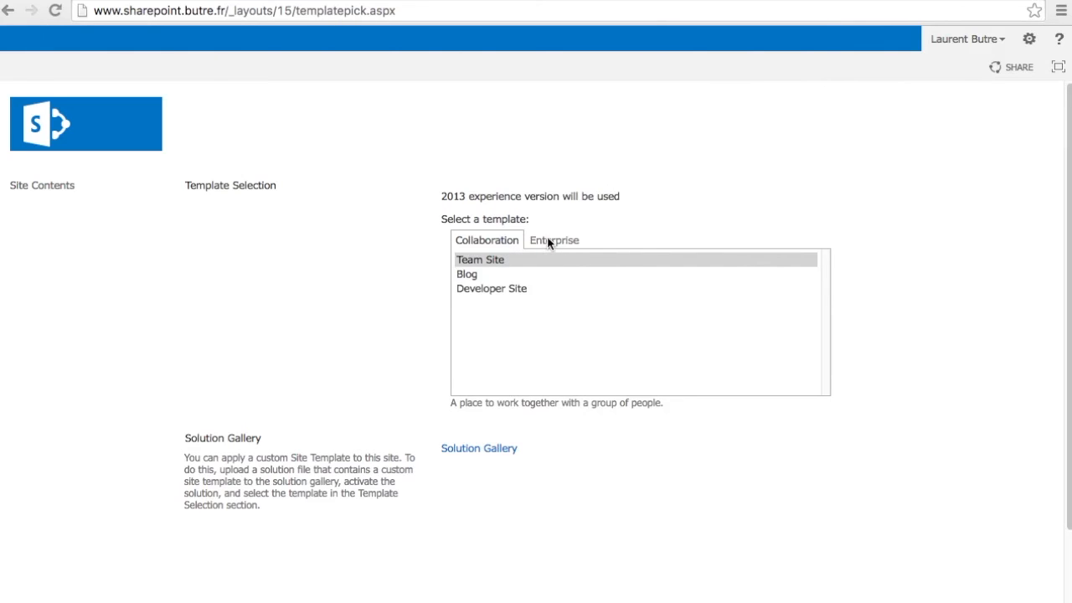
- Glance at Enterprise templates, then create the site from the Collaboration Team Site template
left_click(553, 241)
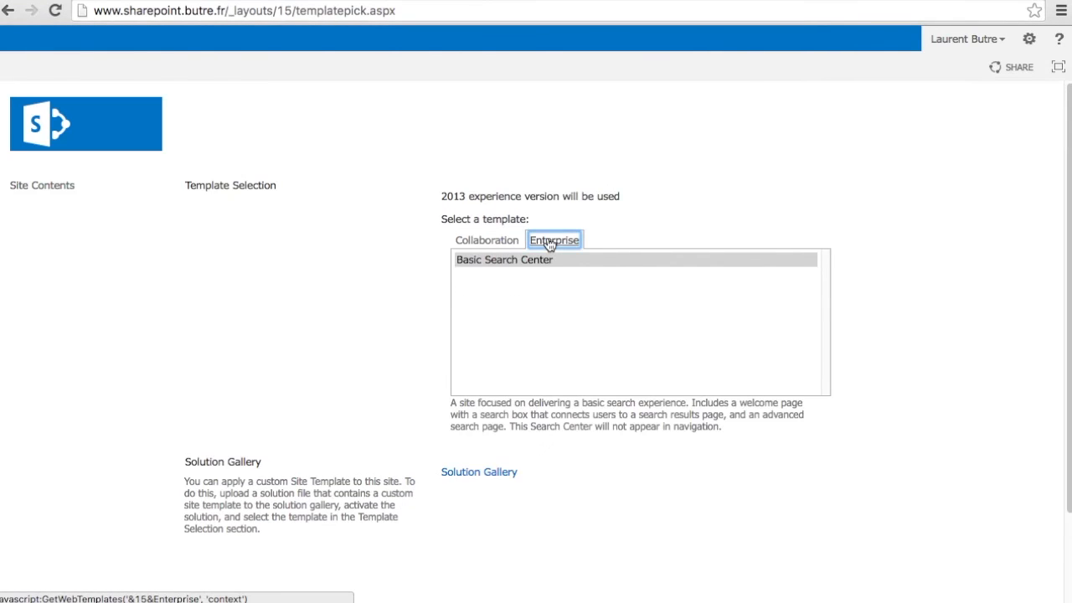
left_click(485, 241)
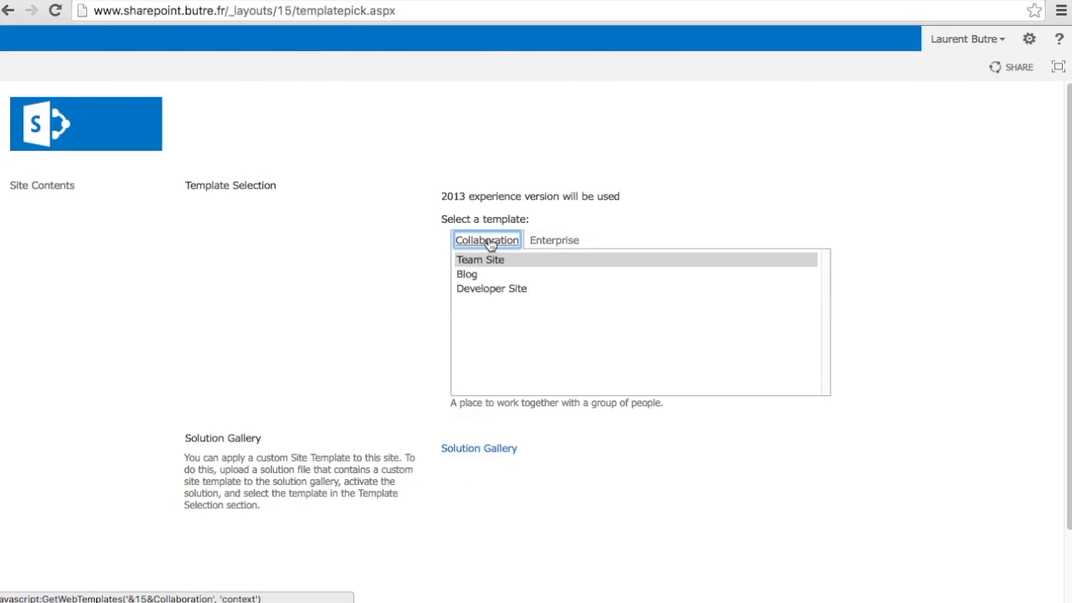
mouse_move(493, 265)
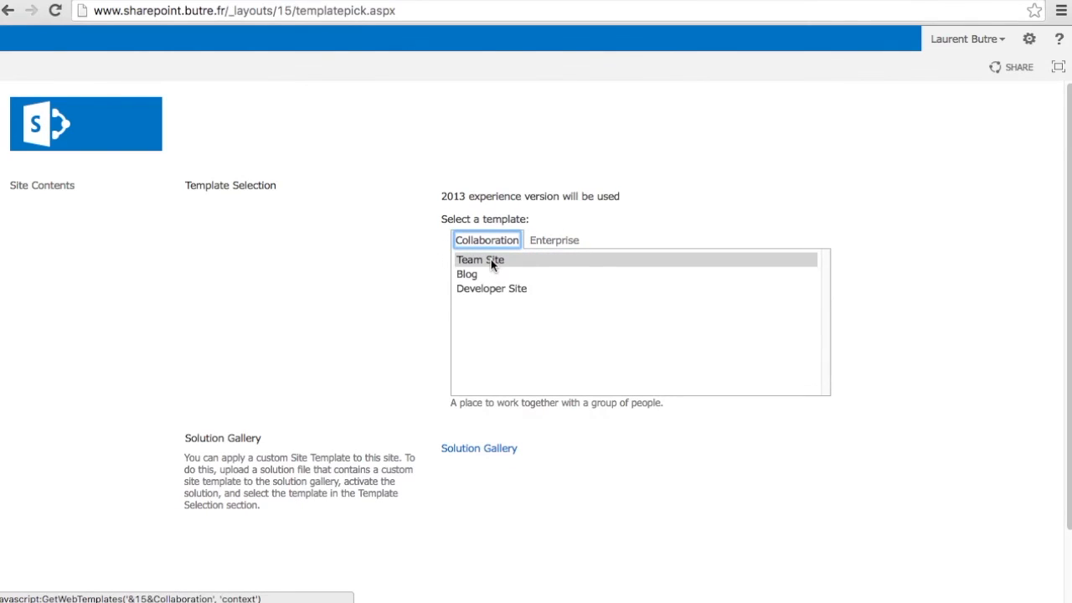
left_click(479, 259)
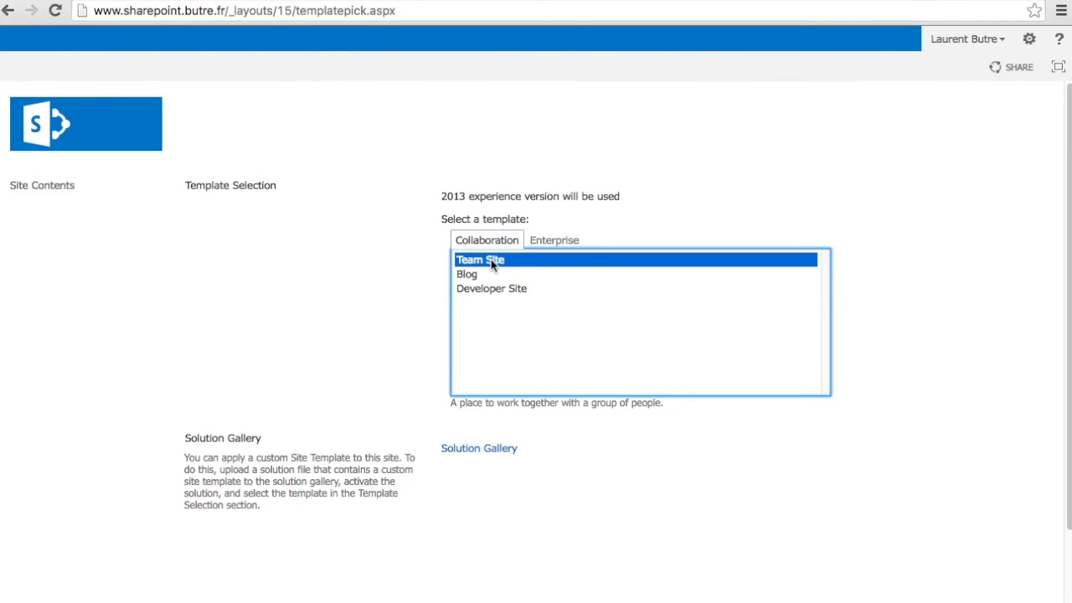
mouse_move(582, 446)
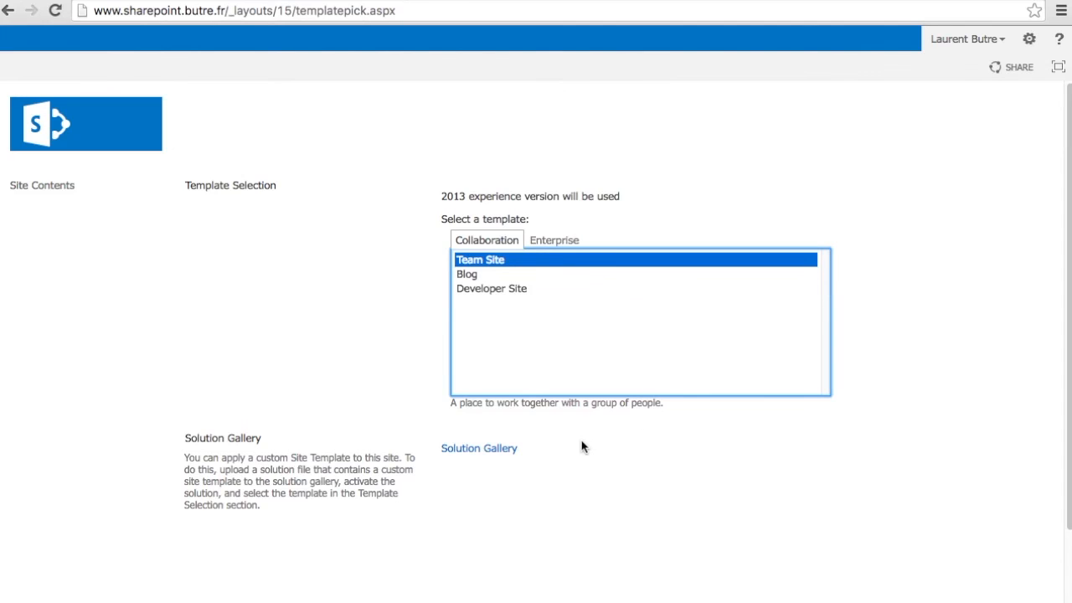
mouse_move(593, 350)
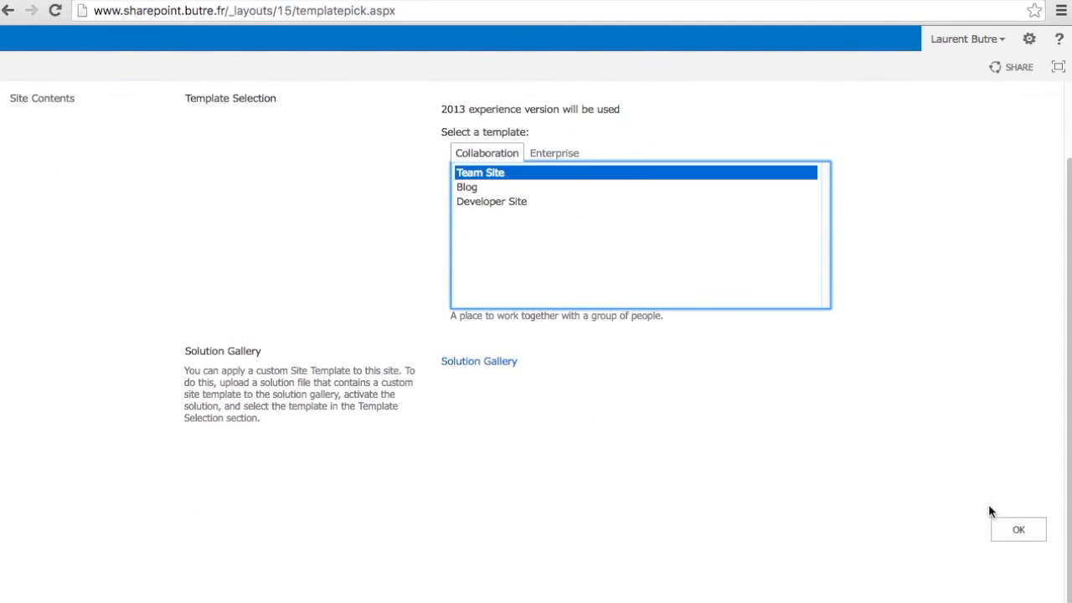
left_click(1018, 529)
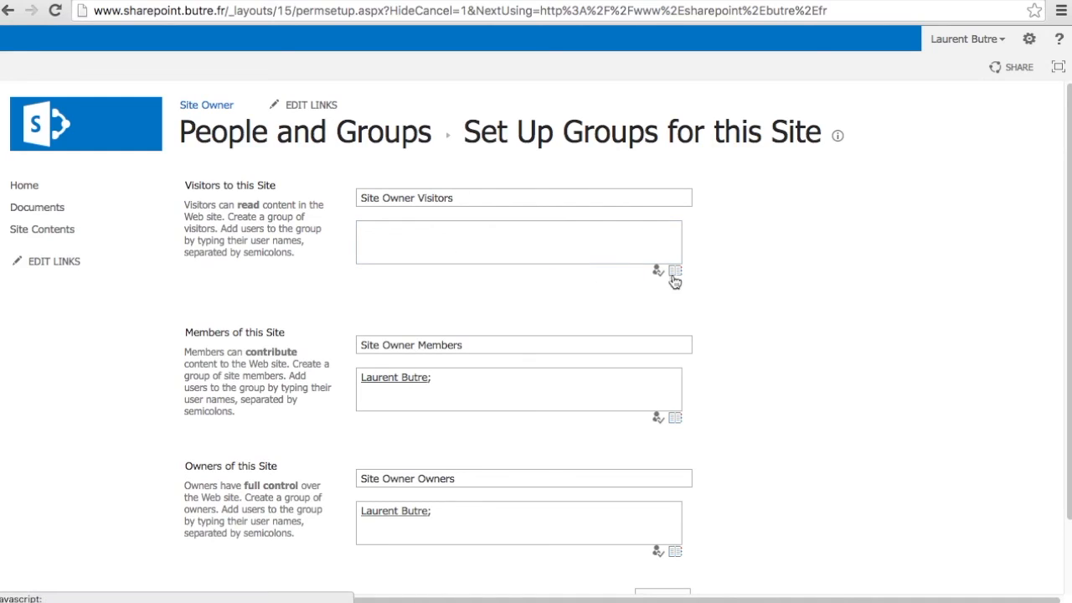
mouse_move(675, 271)
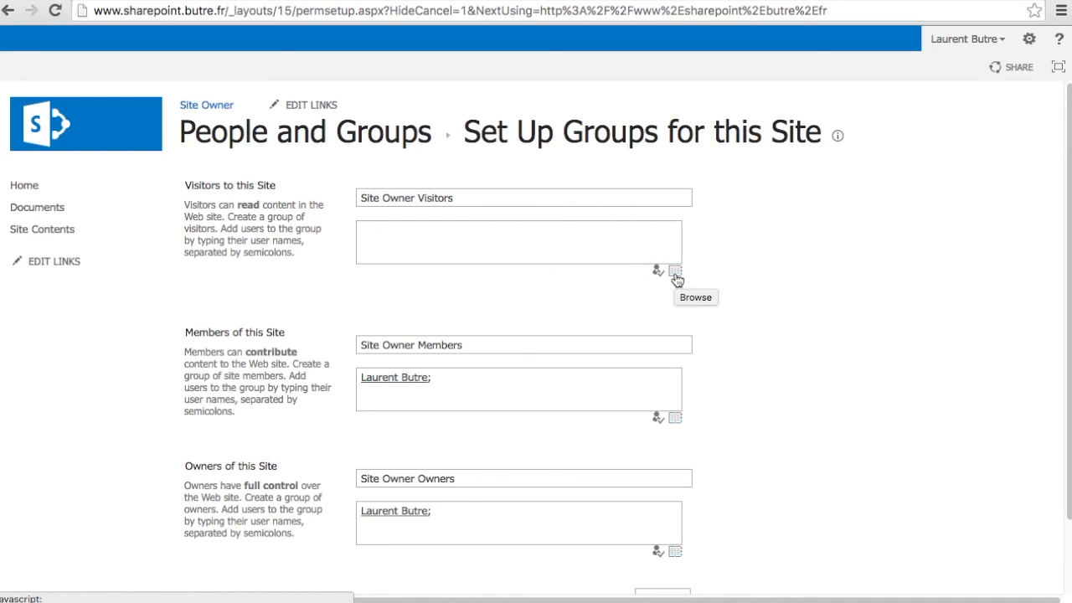
left_click(494, 389)
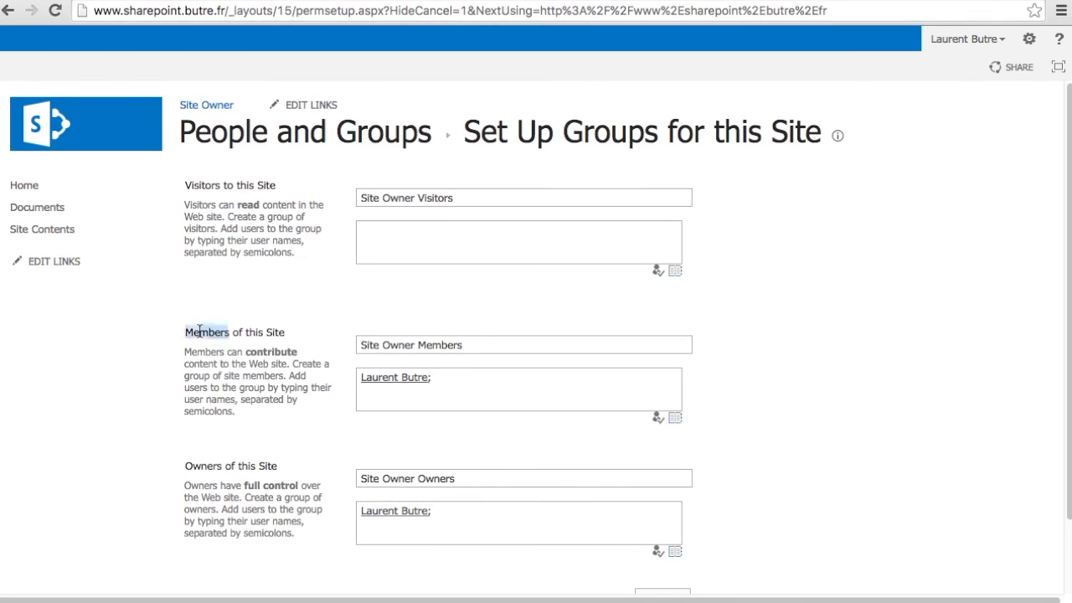
left_click(519, 388)
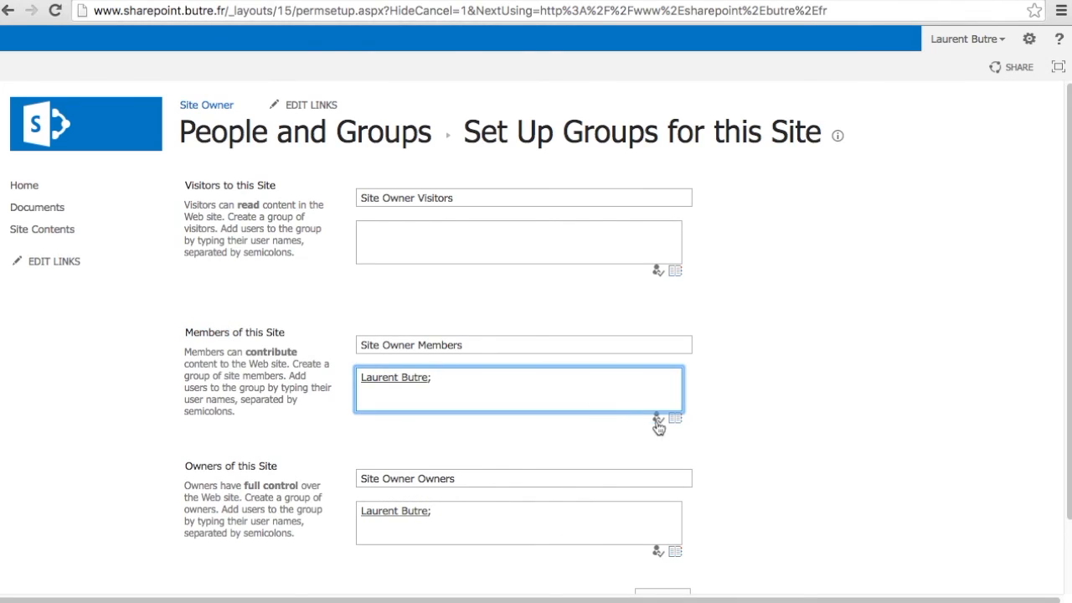
mouse_move(659, 418)
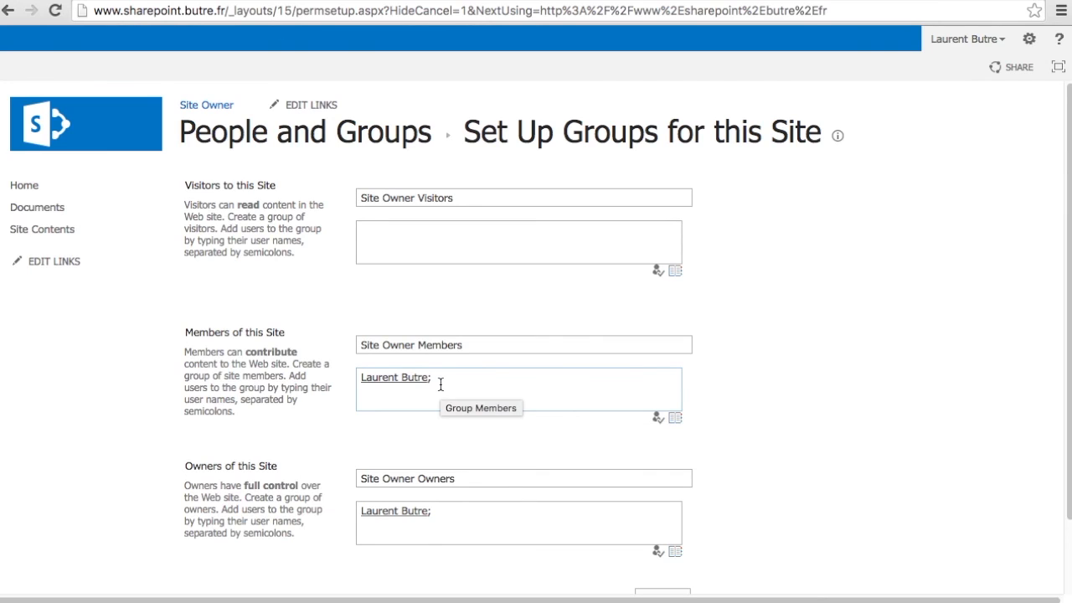
left_click(573, 382)
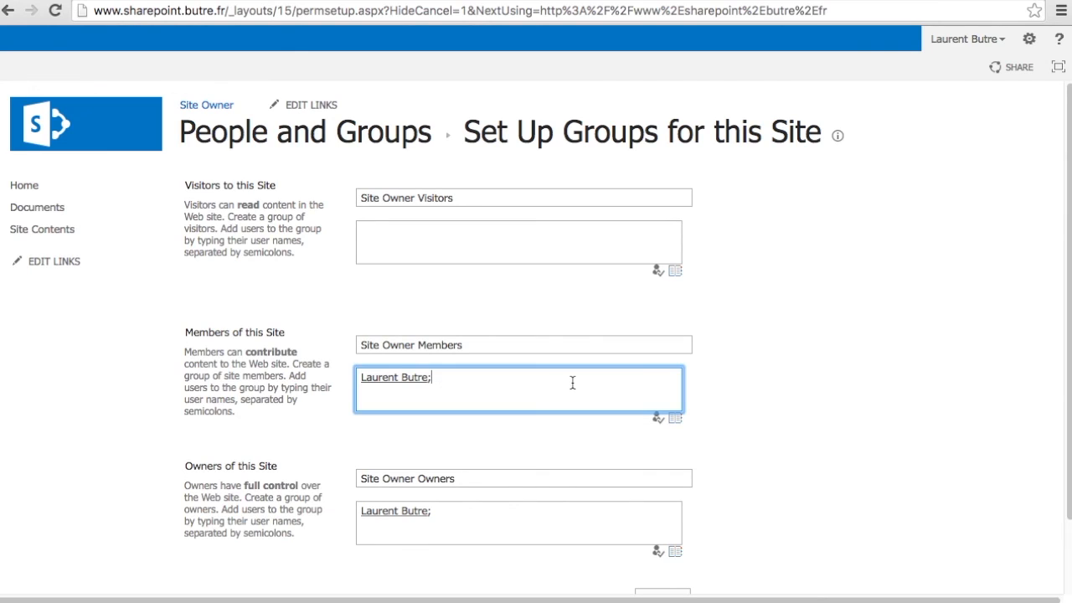
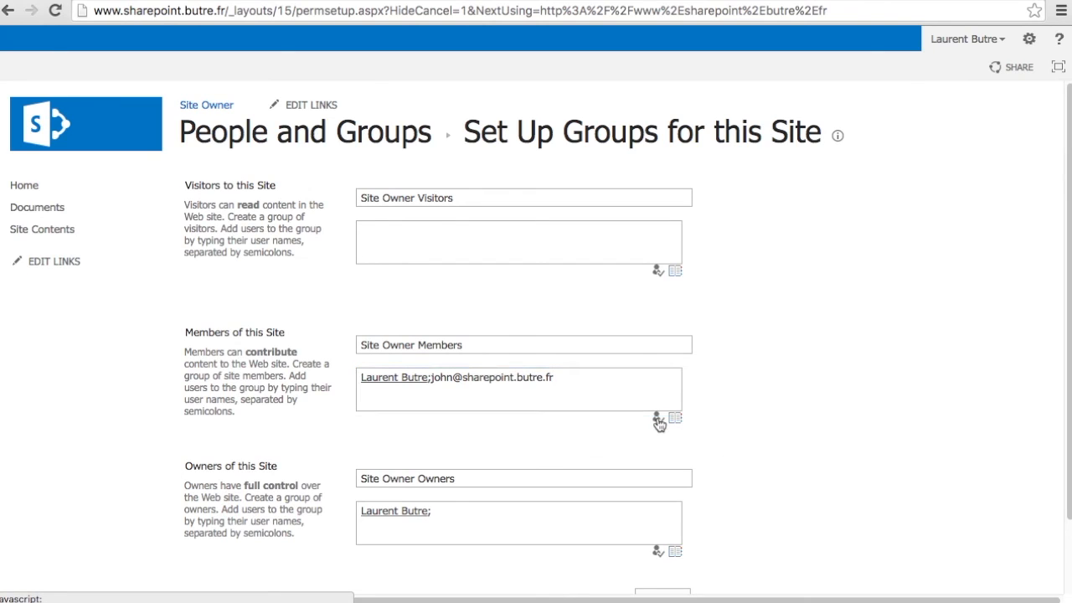
left_click(660, 419)
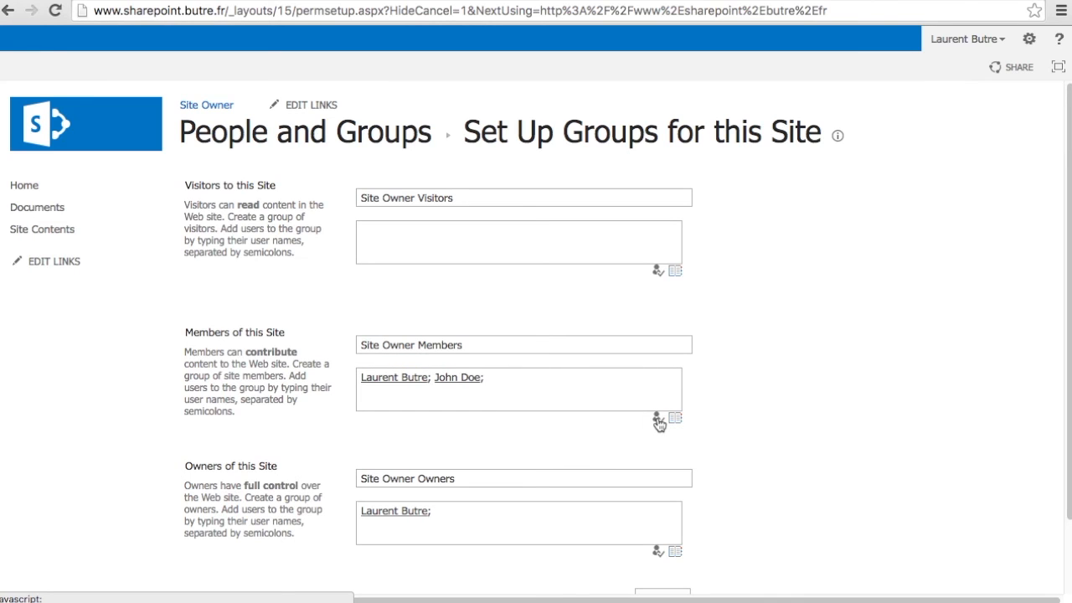
mouse_move(534, 450)
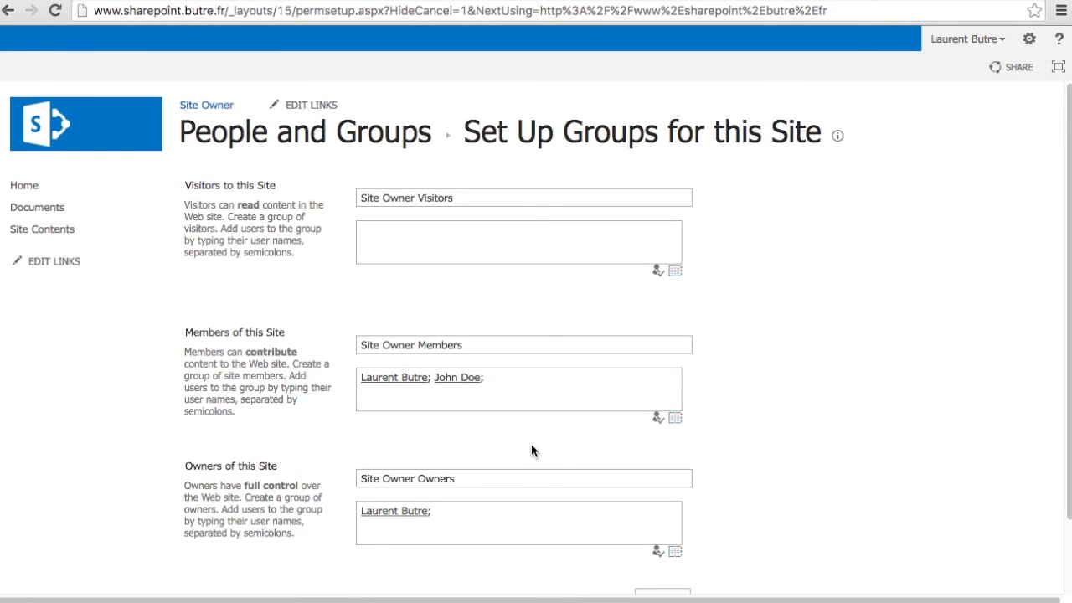
- Save the visitor, member and owner group setup so the home page loads
scroll("down", 3)
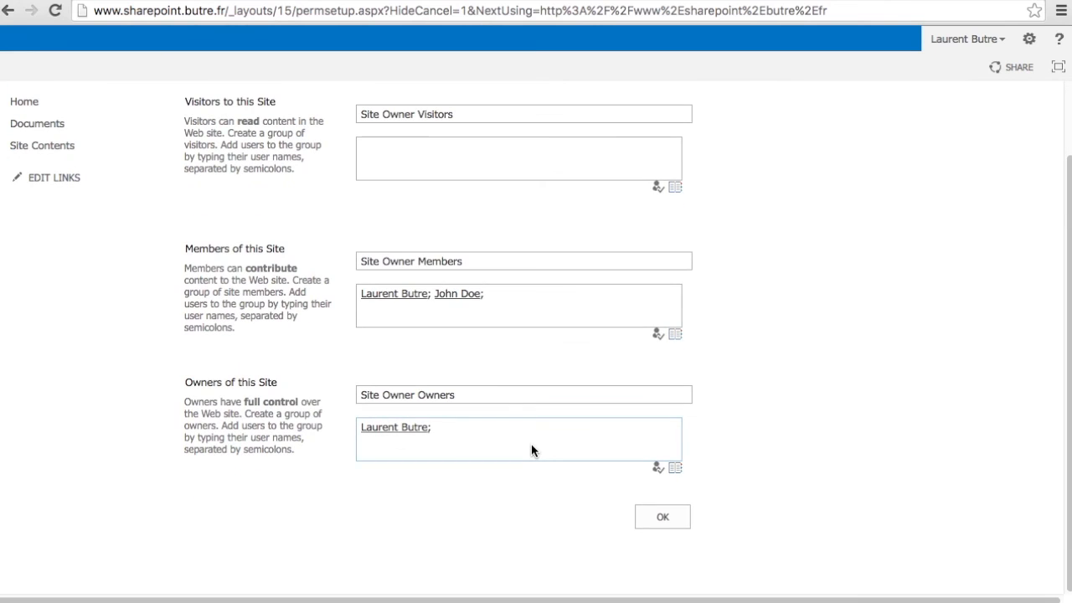
left_click(661, 516)
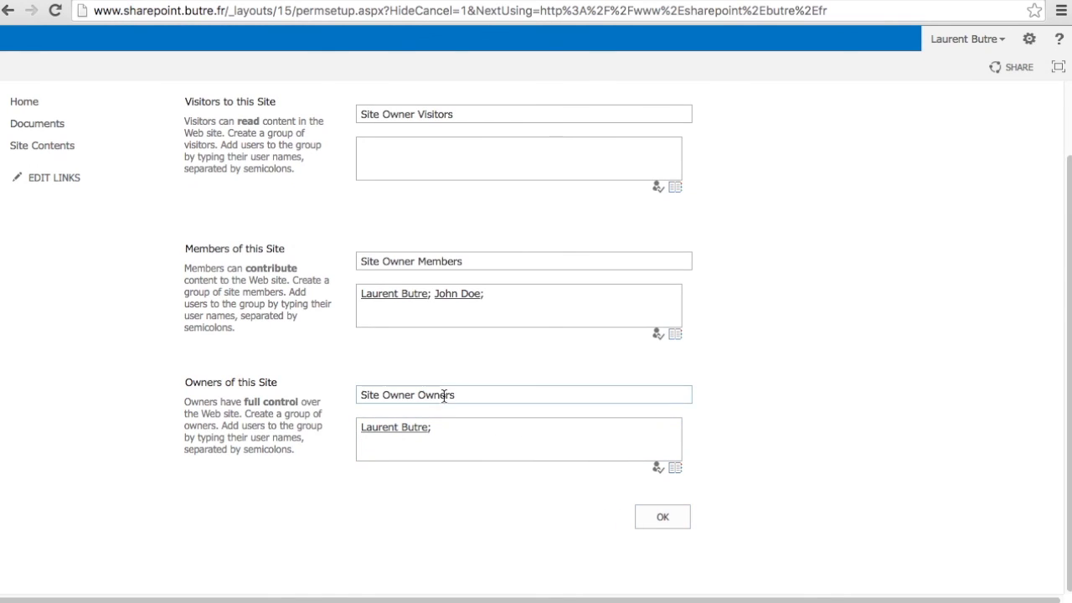
left_click(519, 439)
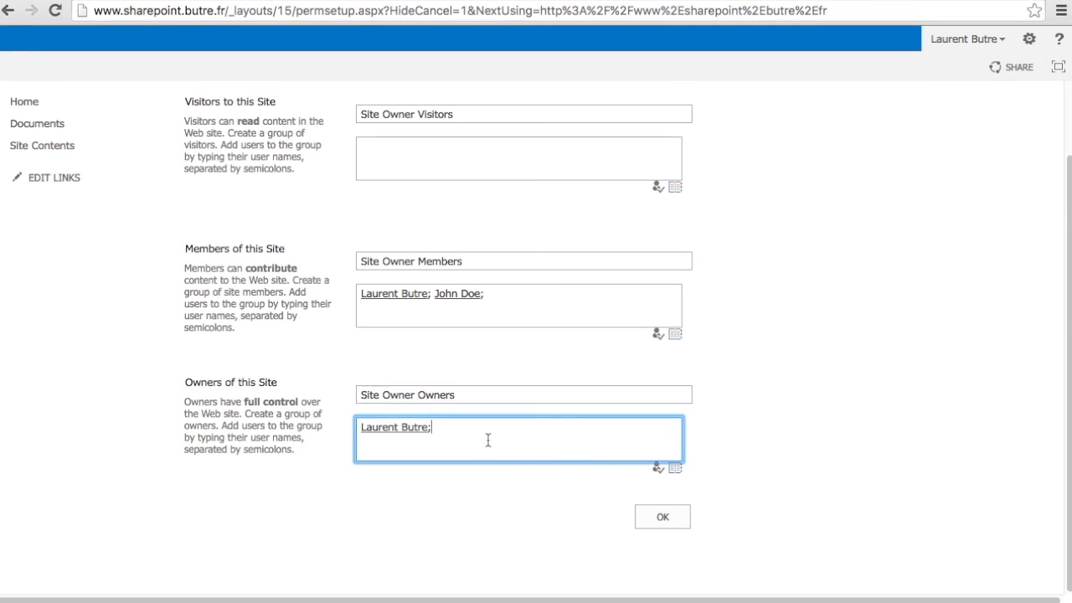
left_click(661, 516)
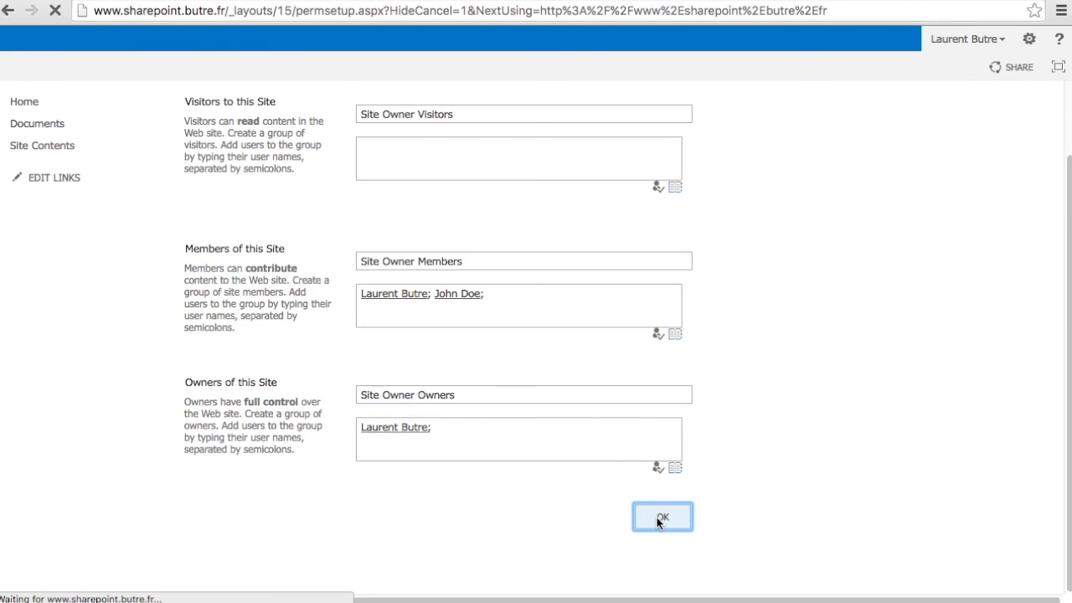
left_click(661, 516)
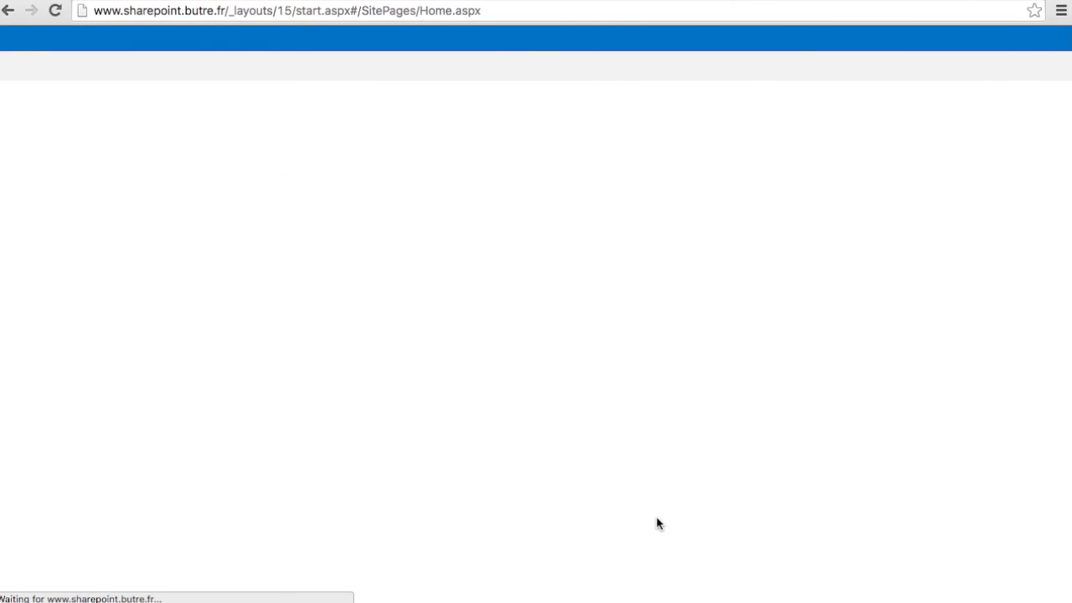